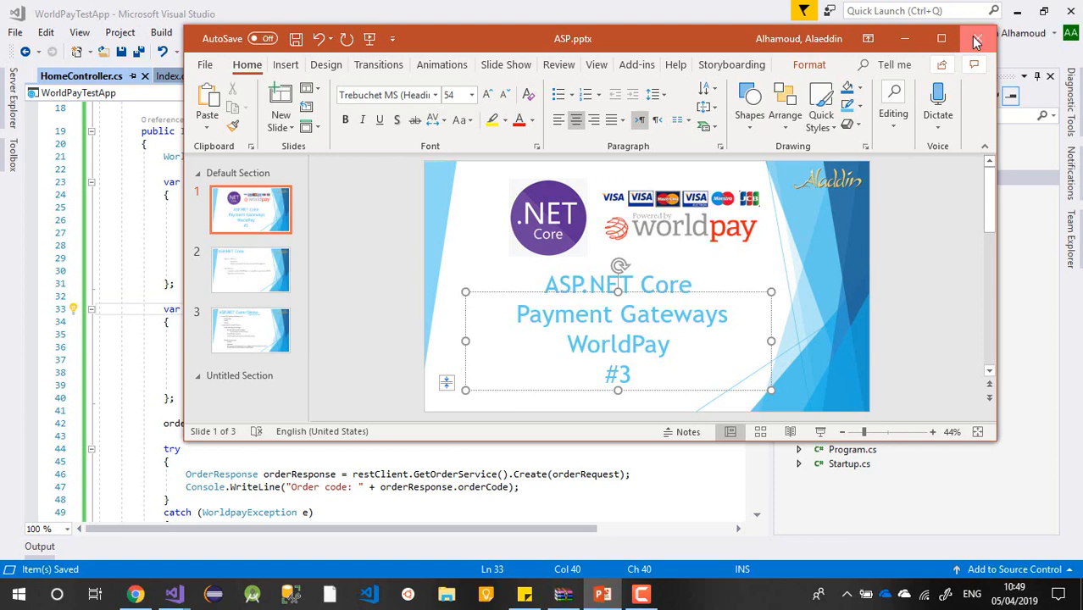
- Close the ASP.pptx presentation, answering the save prompt so Visual Studio shows
{"action": "left_click", "coordinate": [977, 39]}
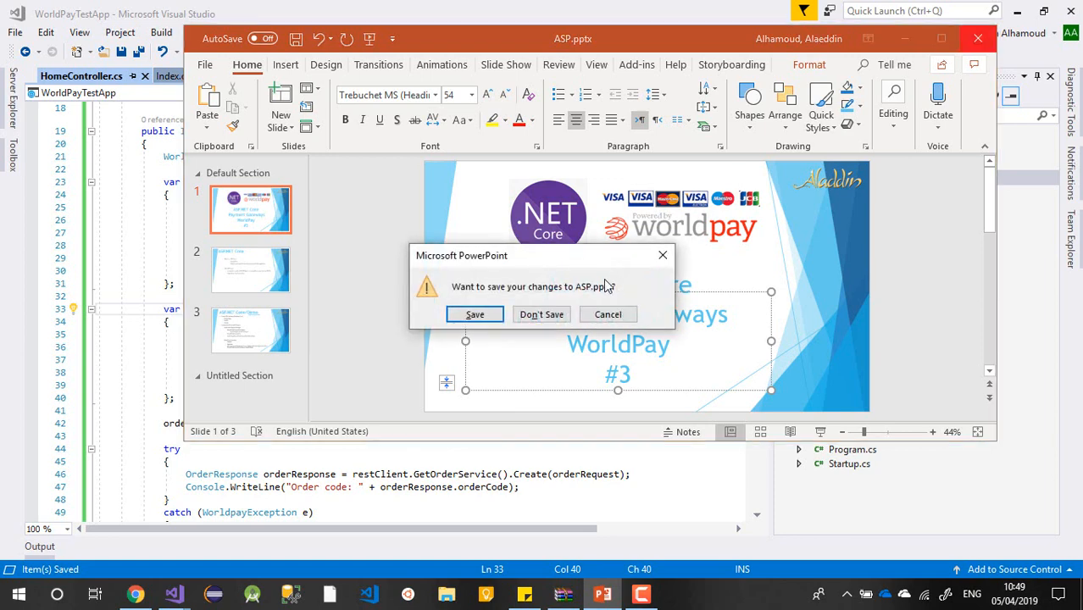
{"action": "left_click", "coordinate": [540, 313]}
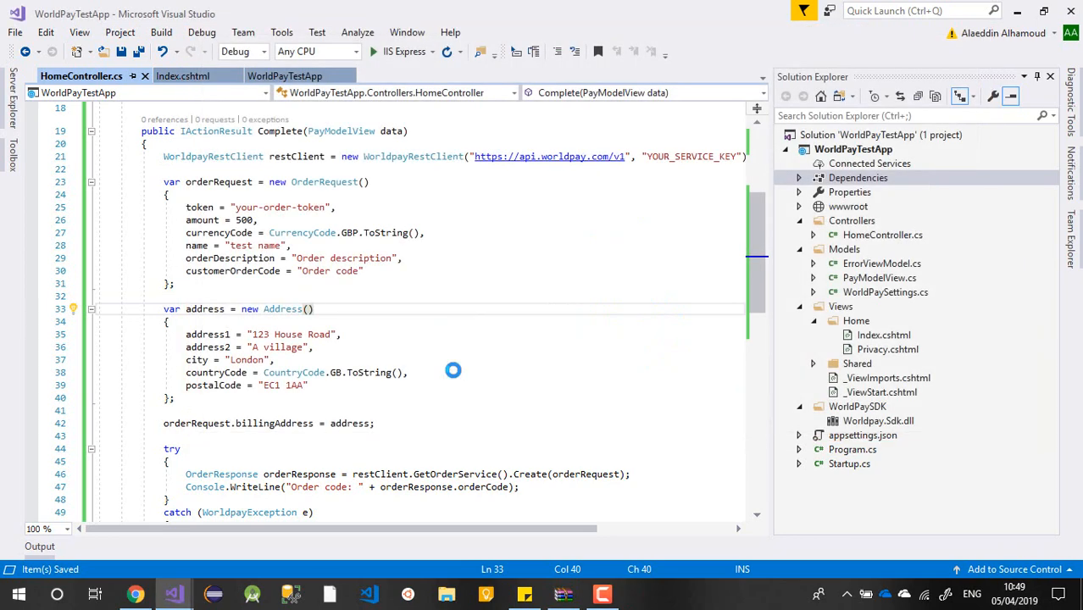
- Review YOUR_SERVICE_KEY in HomeController.cs, then show Views > Home > Index.cshtml with its payment form
{"action": "scroll", "scroll_direction": "up", "scroll_amount": 3}
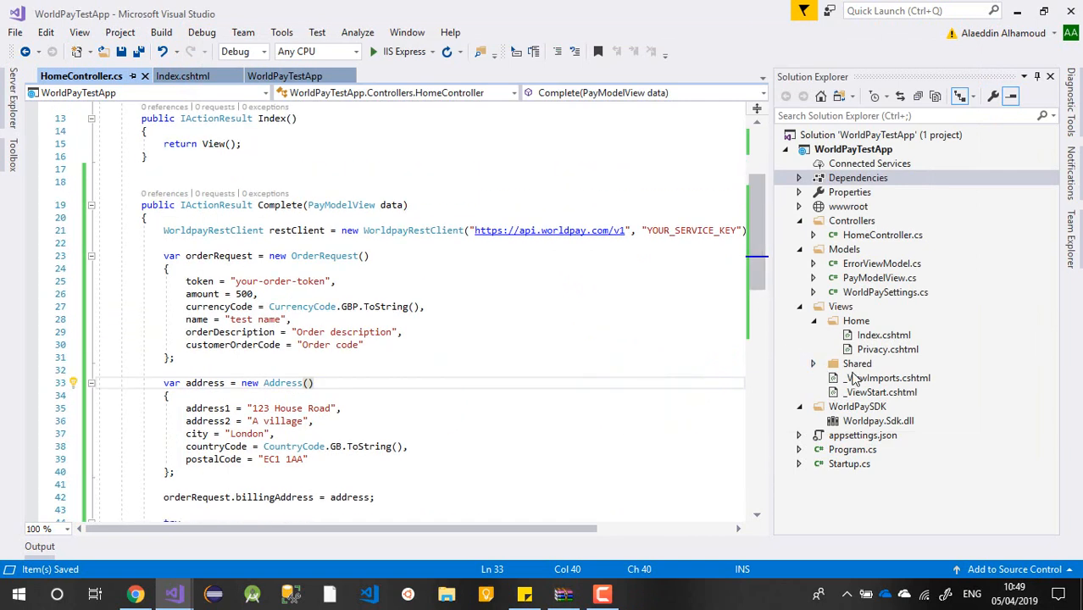
{"action": "left_click", "coordinate": [857, 407]}
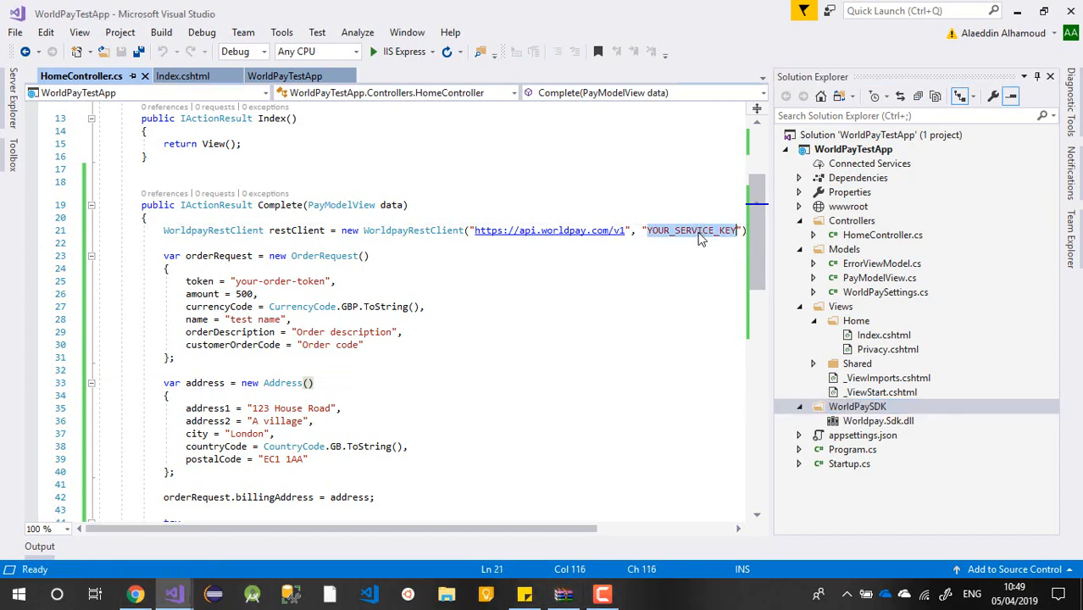
{"action": "scroll", "scroll_direction": "up", "scroll_amount": 3}
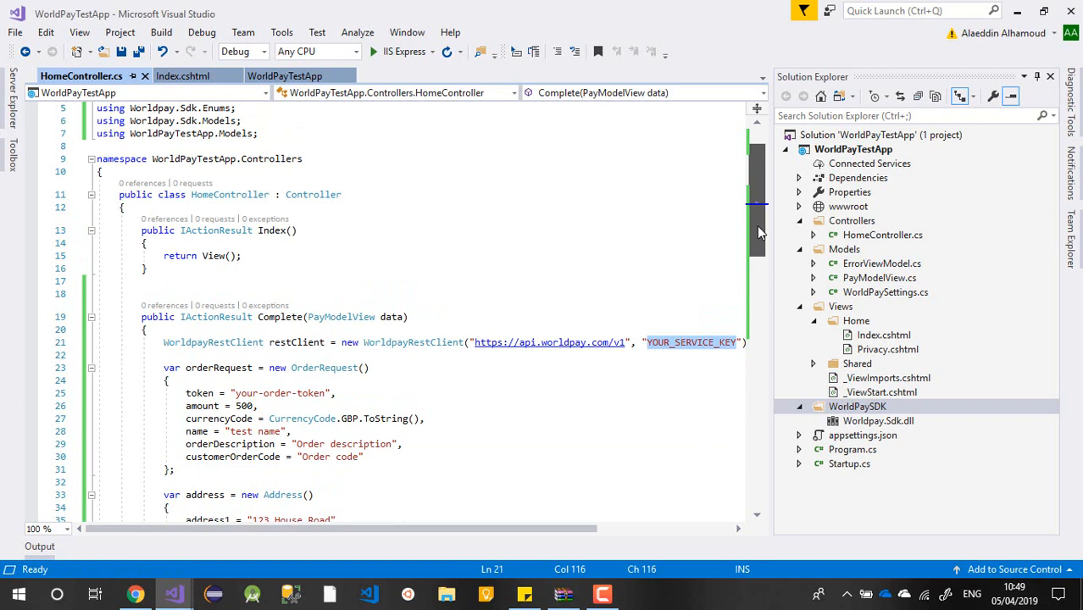
{"action": "mouse_move", "coordinate": [681, 342]}
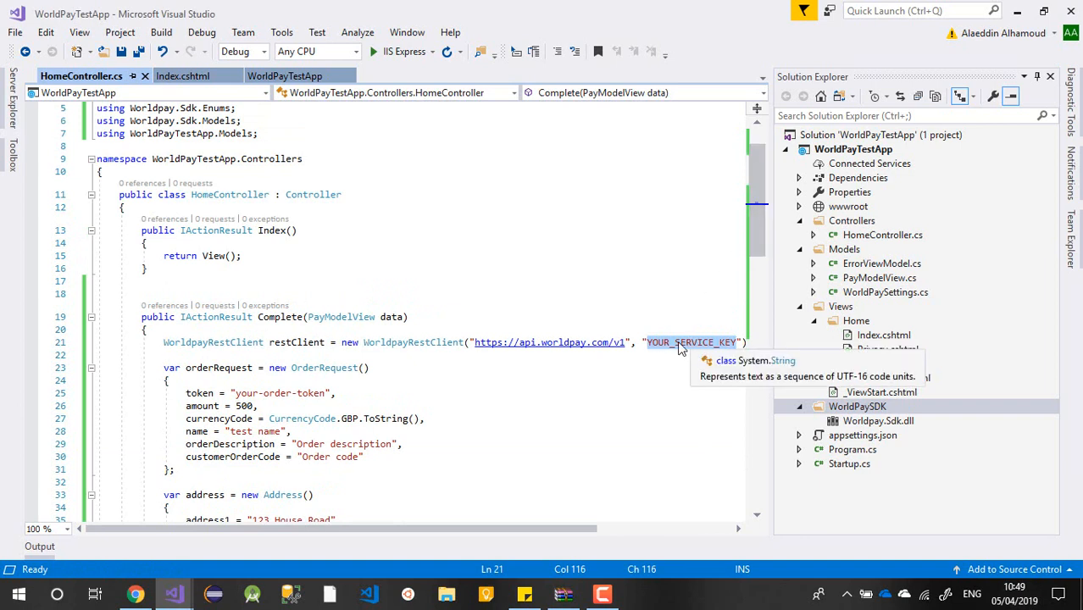
{"action": "mouse_move", "coordinate": [685, 355]}
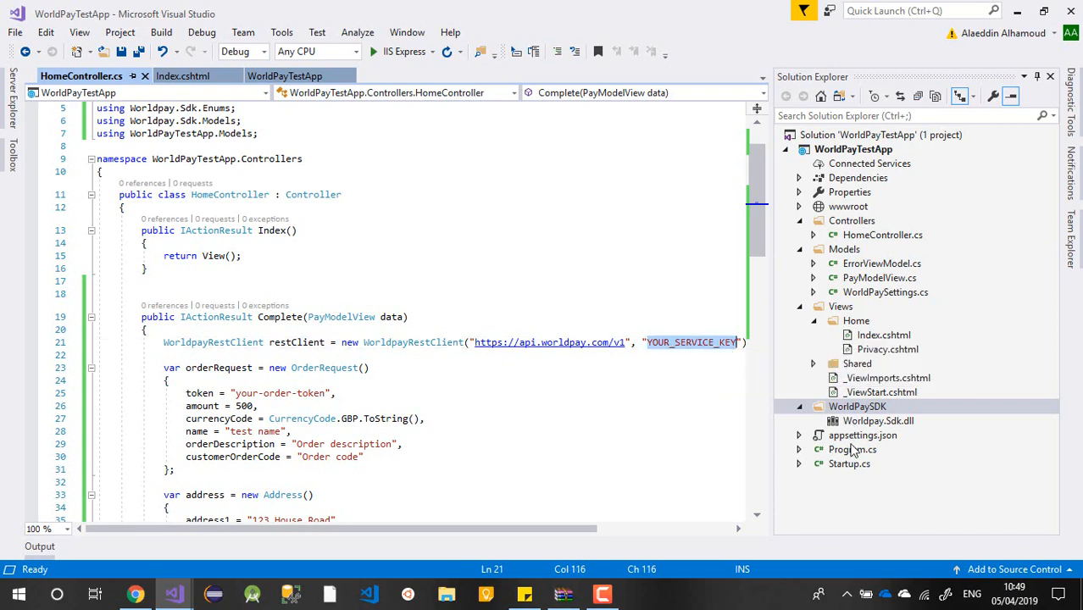
{"action": "left_click", "coordinate": [135, 593]}
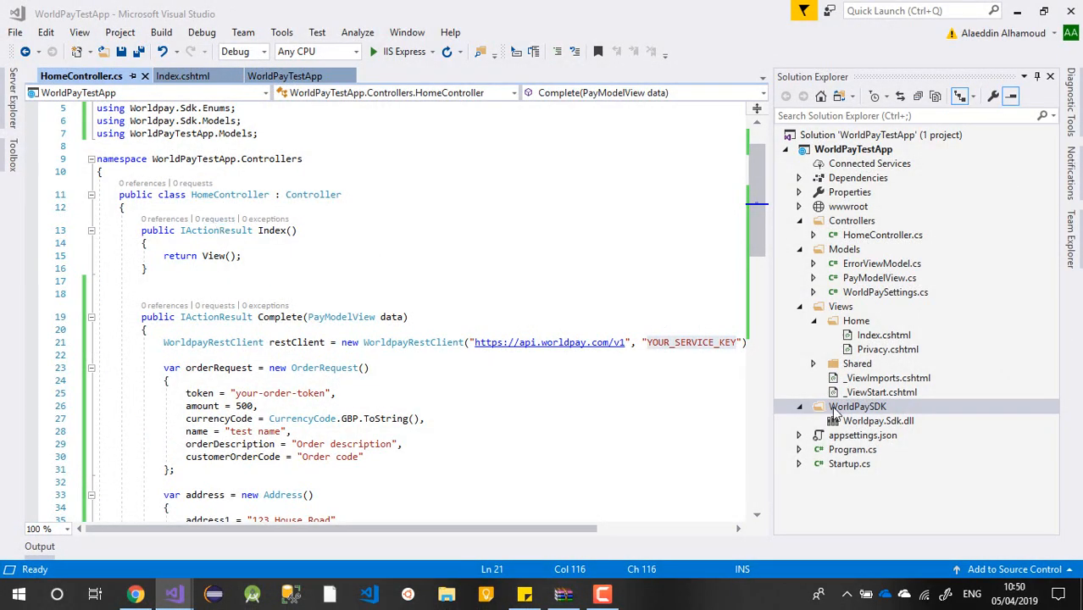
{"action": "left_click", "coordinate": [187, 74]}
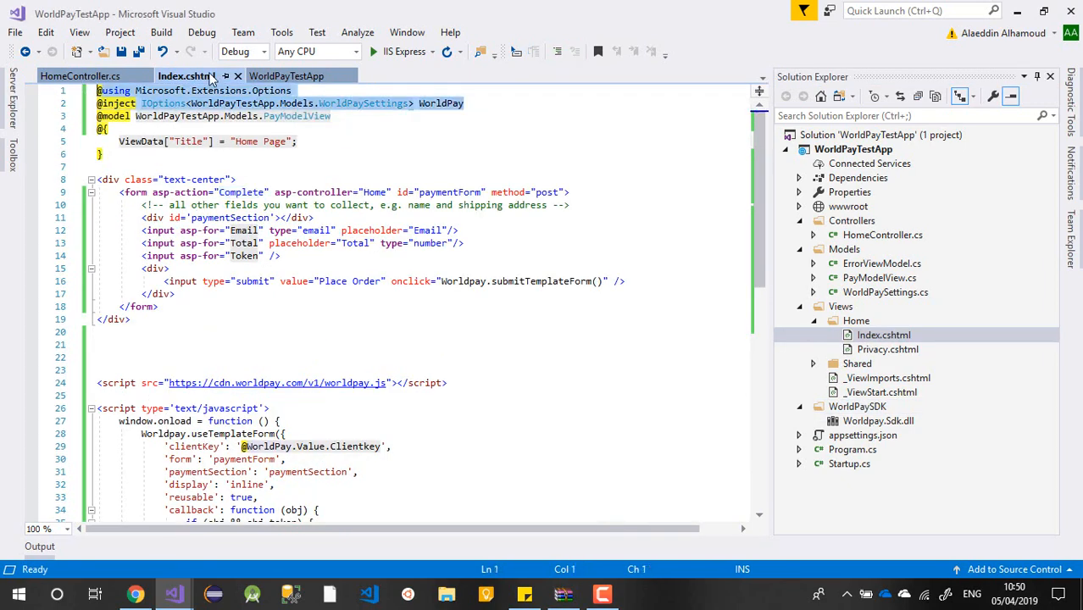
- Close Index.cshtml and add a blank line at the top of the HomeController class
{"action": "left_click", "coordinate": [81, 75]}
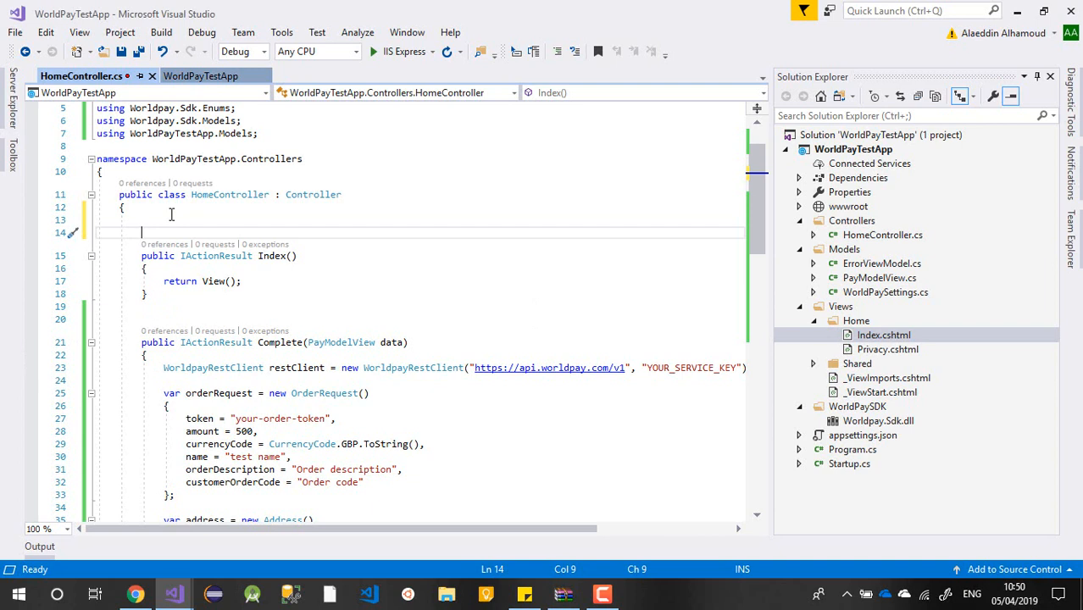
- Declare 'private WorldPaySettings _settings;' in HomeController and start a new public member
{"action": "type", "text": "private"}
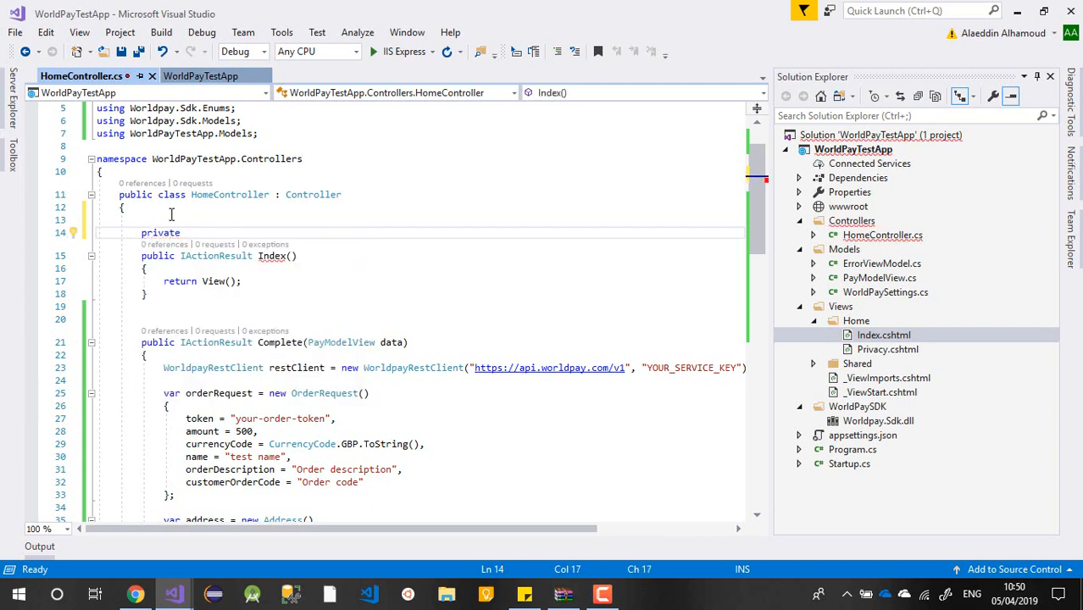
{"action": "type", "text": "Wor"}
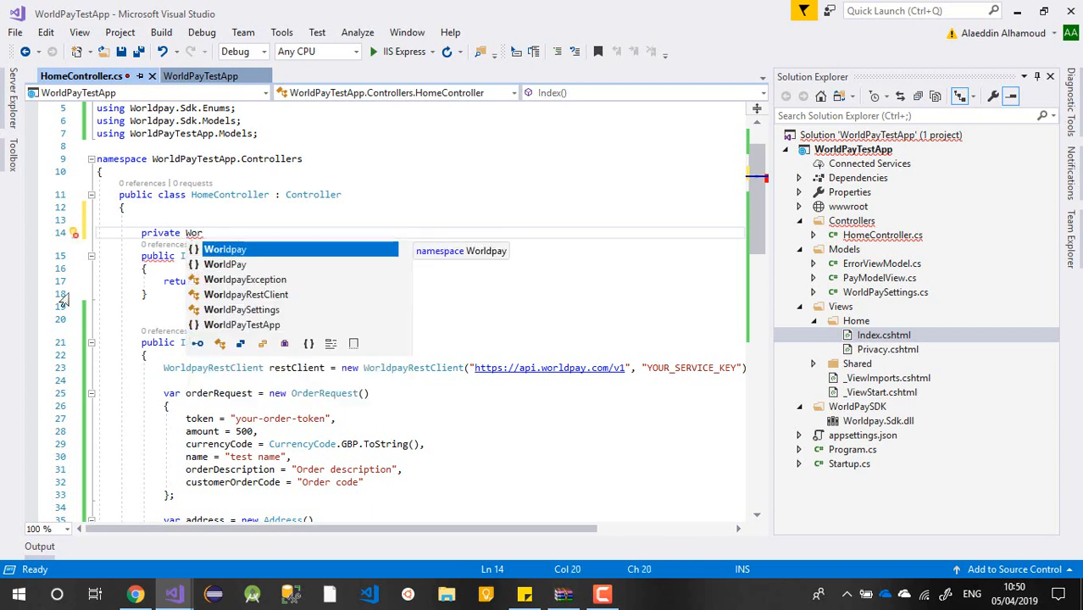
{"action": "mouse_move", "coordinate": [4, 310]}
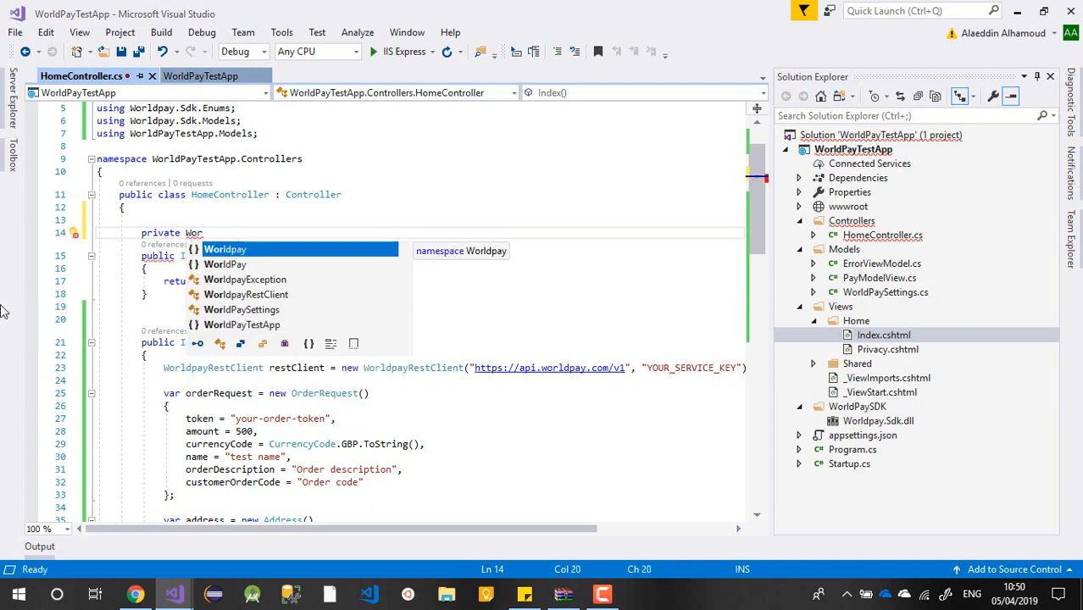
{"action": "type", "text": "ldPya"}
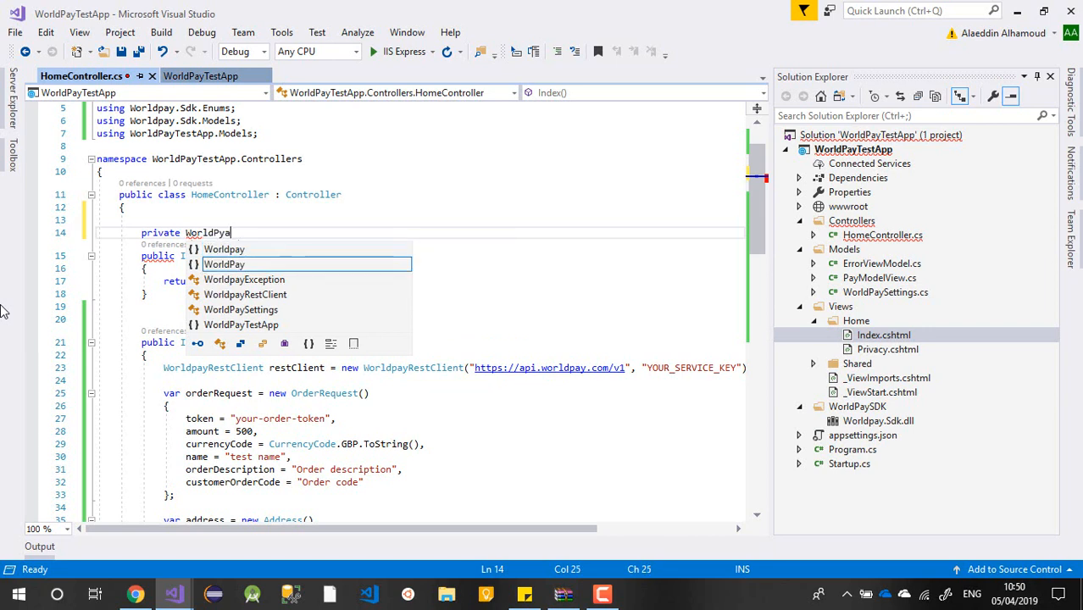
{"action": "left_click", "coordinate": [223, 264]}
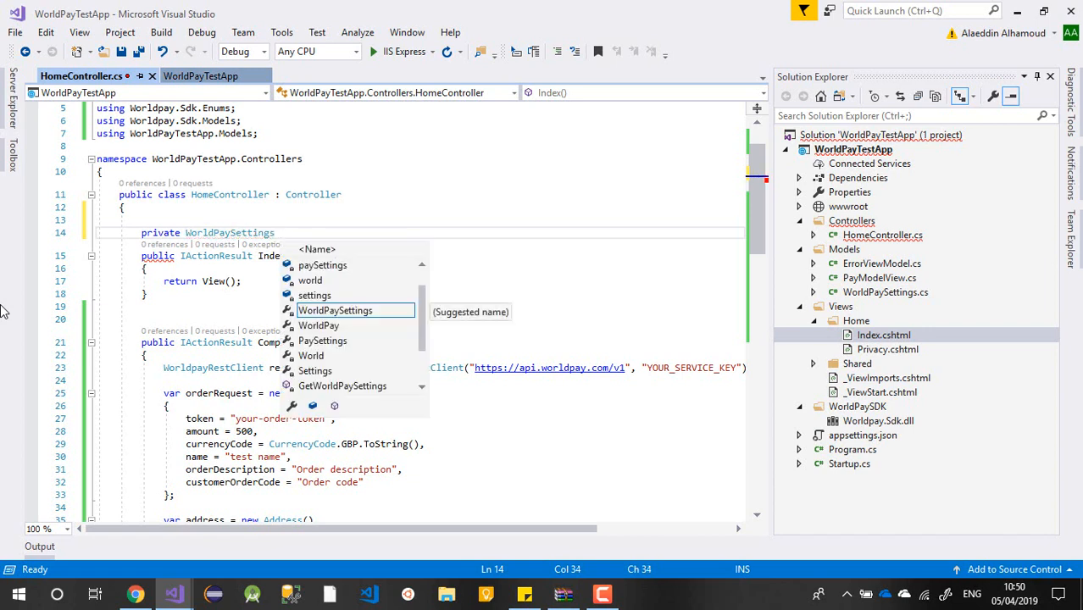
{"action": "mouse_move", "coordinate": [868, 301]}
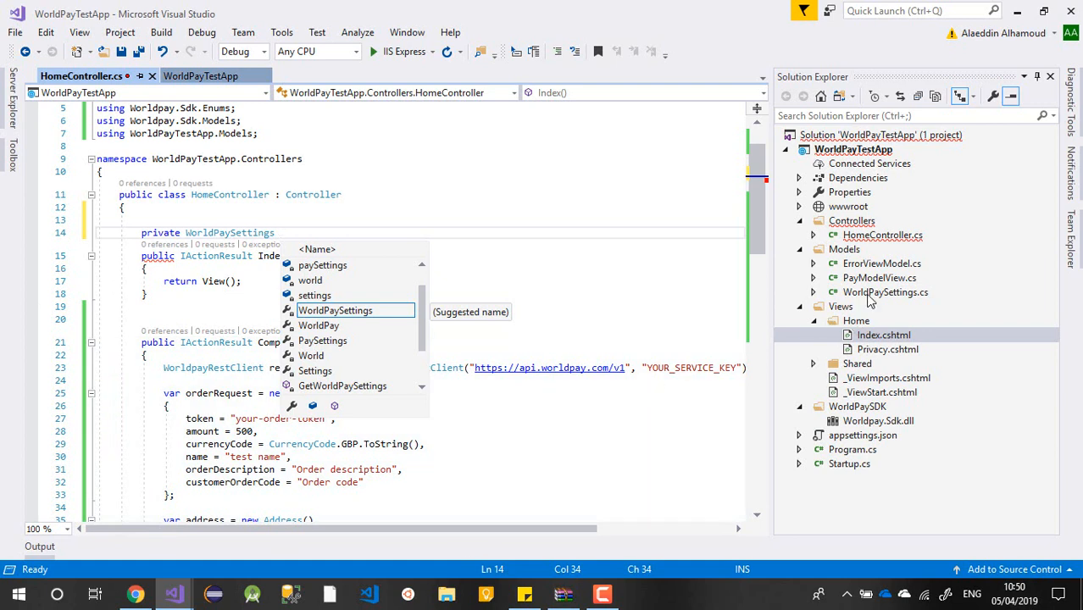
{"action": "mouse_move", "coordinate": [444, 295]}
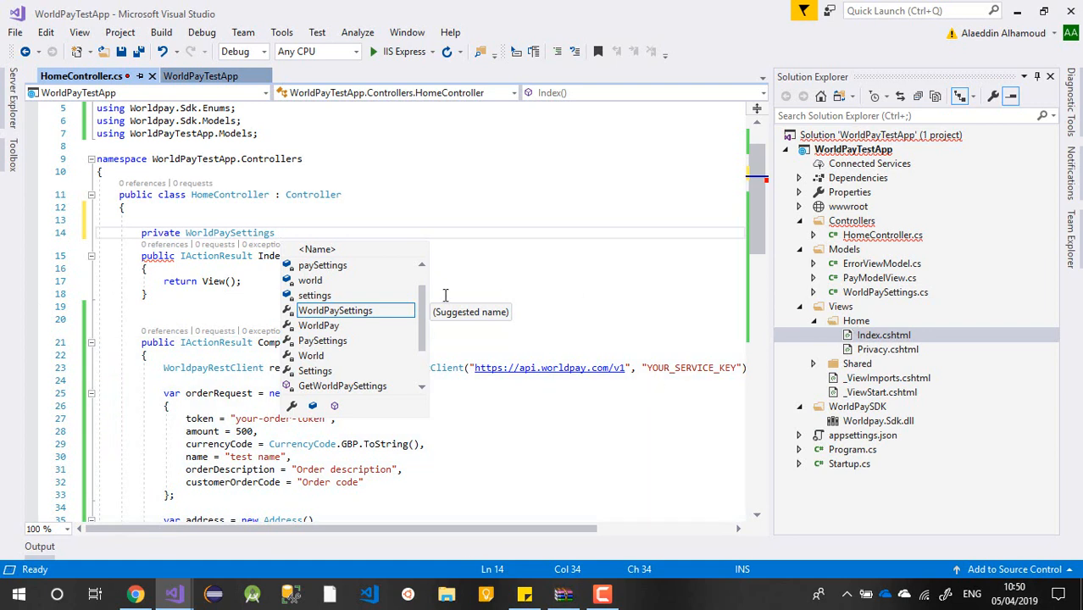
{"action": "type", "text": "_settings;"}
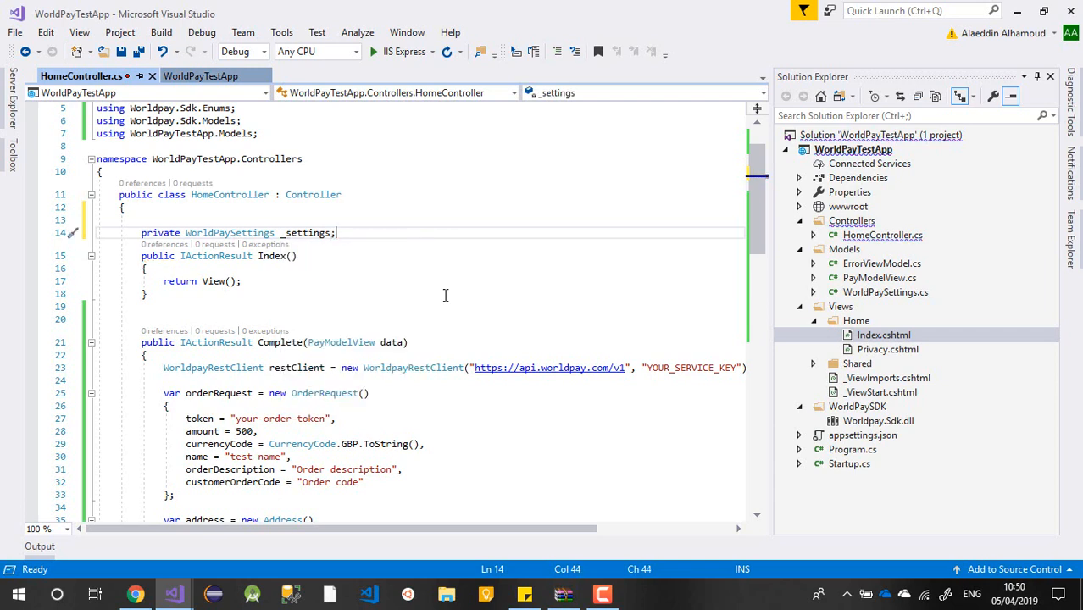
{"action": "type", "text": "public"}
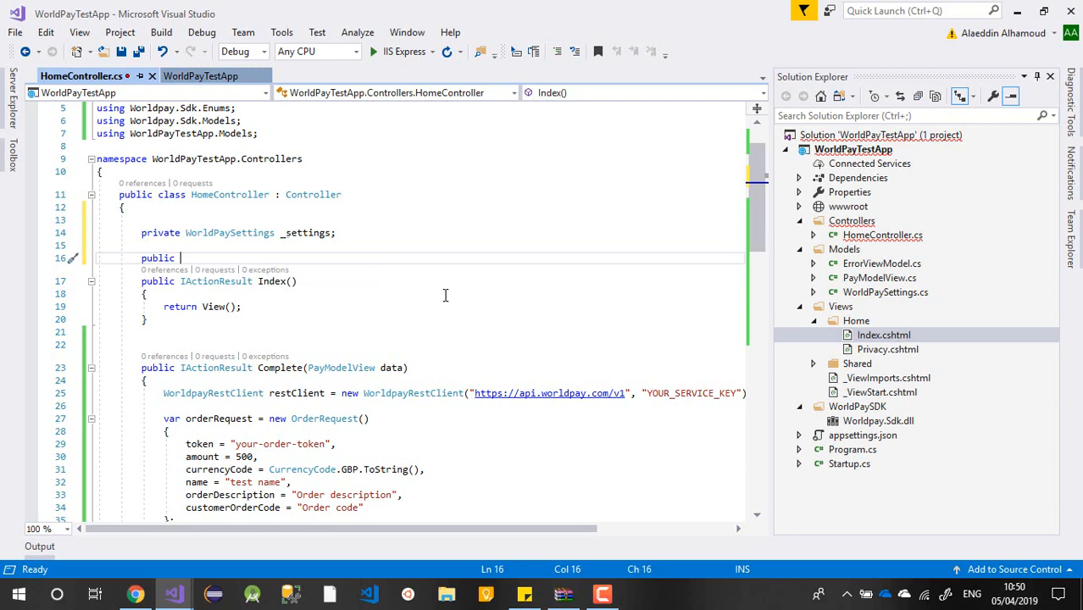
- Write the constructor signature HomeController(IOptions<WorldPaySettings> settings)
{"action": "type", "text": "HomeController("}
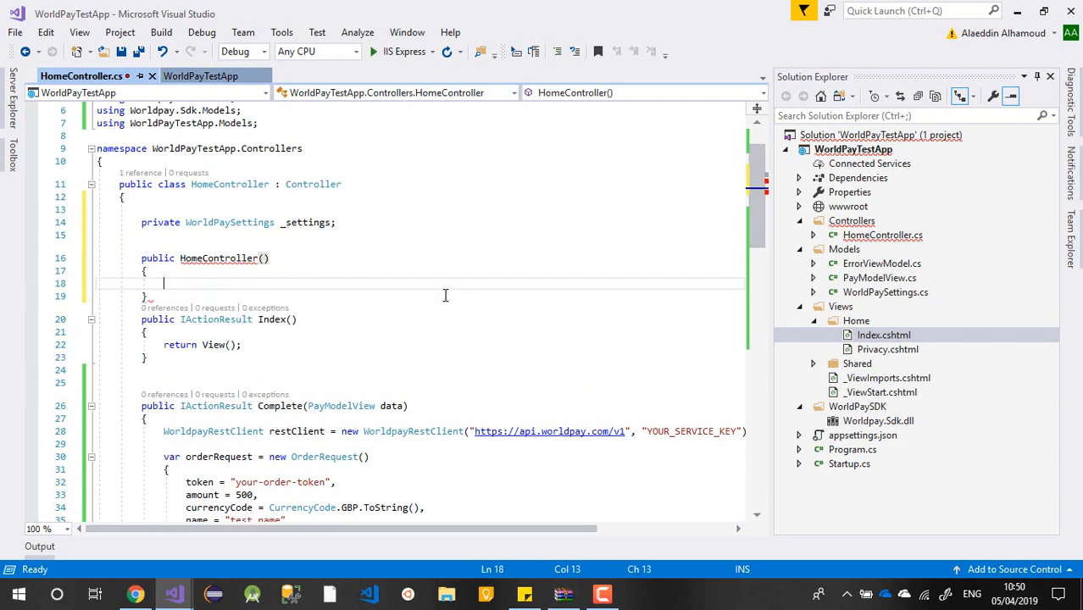
{"action": "left_click", "coordinate": [186, 223]}
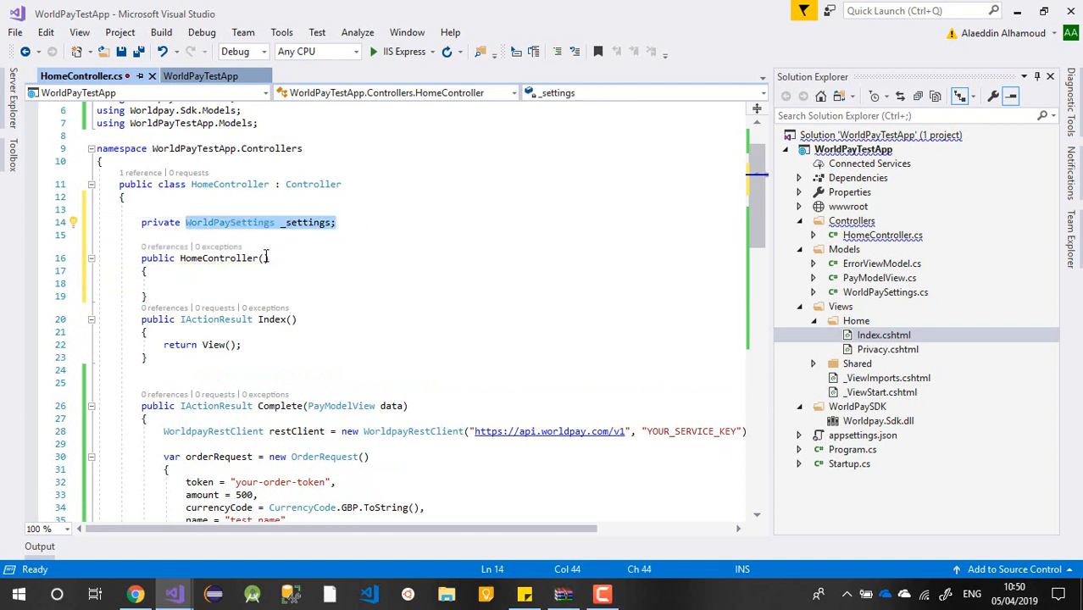
{"action": "type", "text": "IO"}
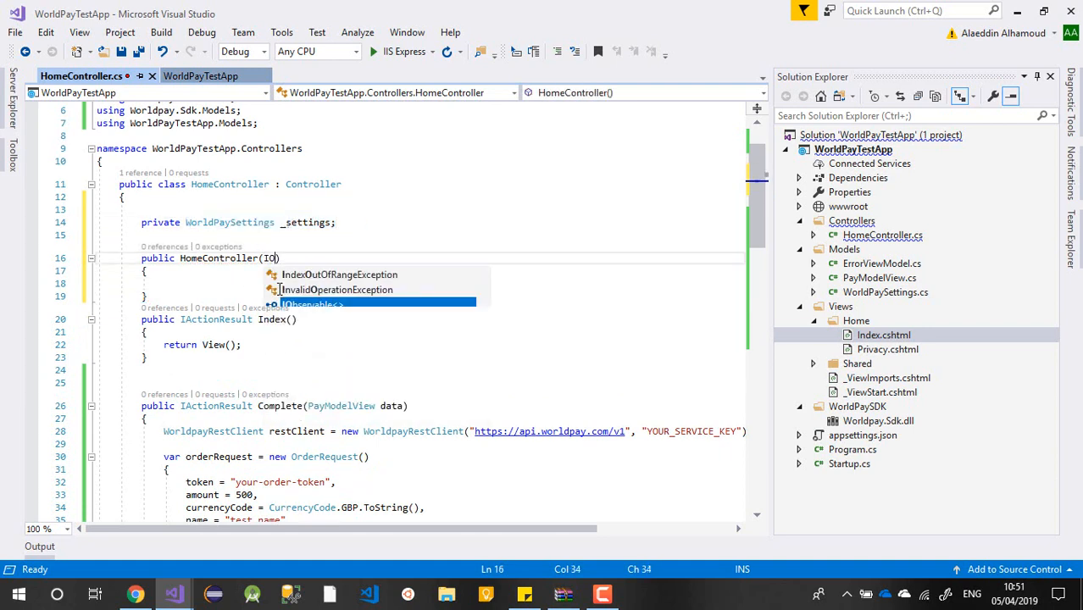
{"action": "type", "text": "pt"}
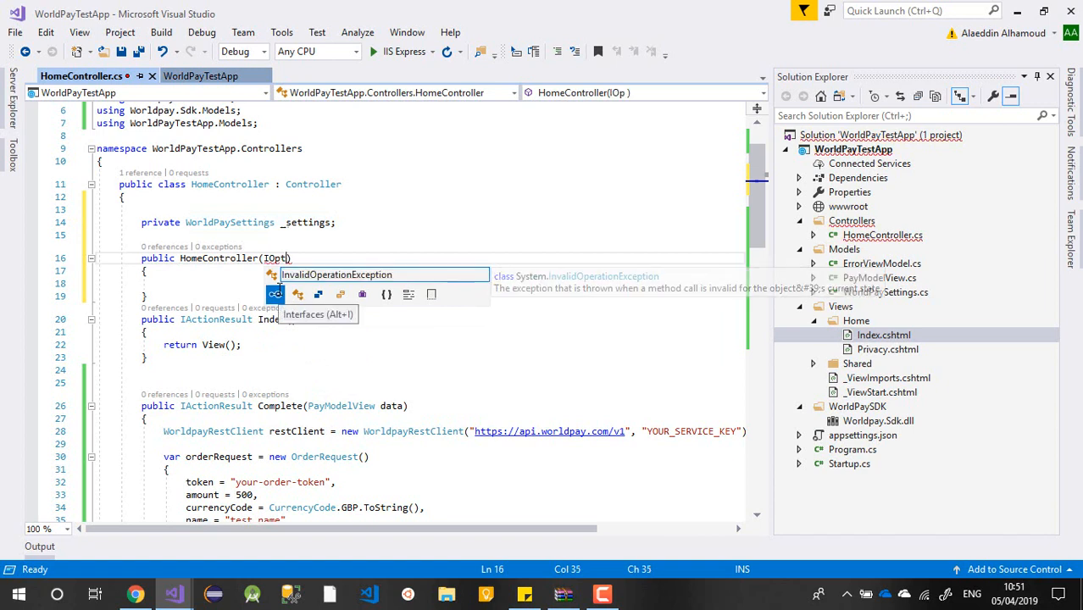
{"action": "type", "text": "ions<>"}
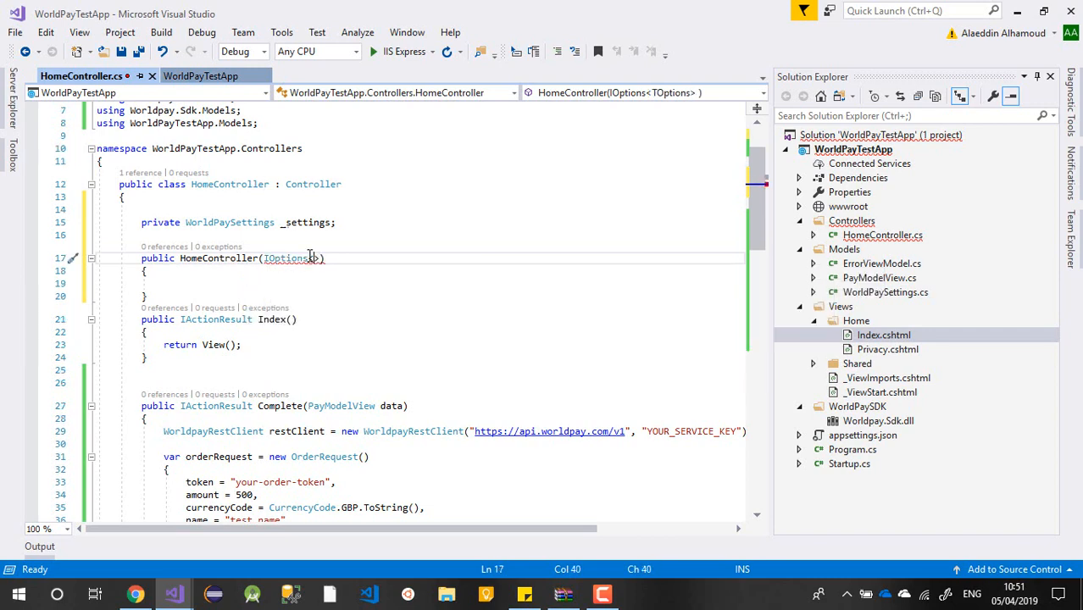
{"action": "type", "text": "WorldPaySetting"}
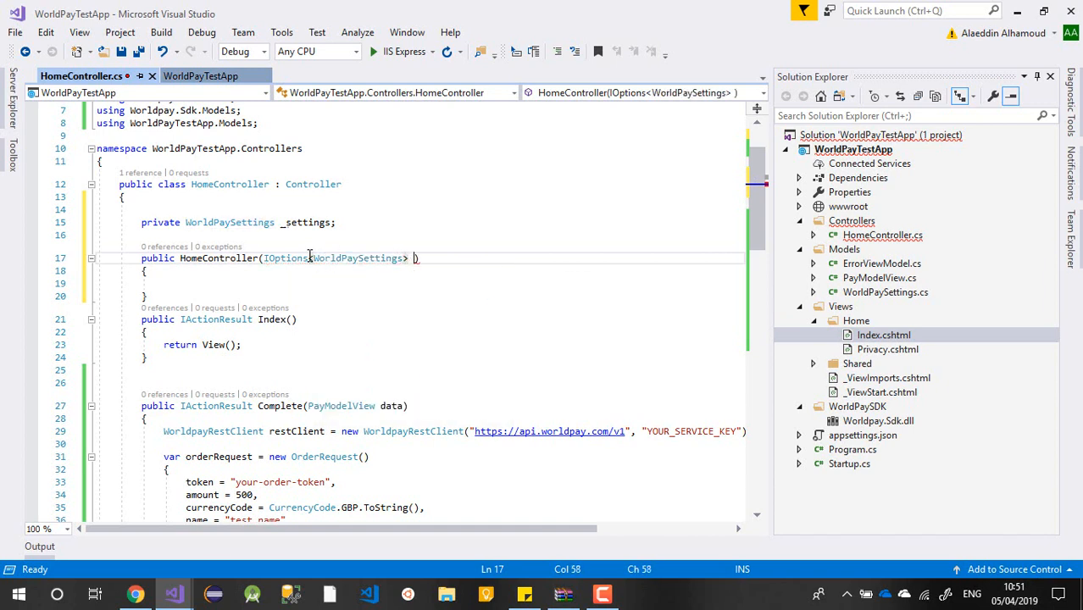
{"action": "type", "text": "setting"}
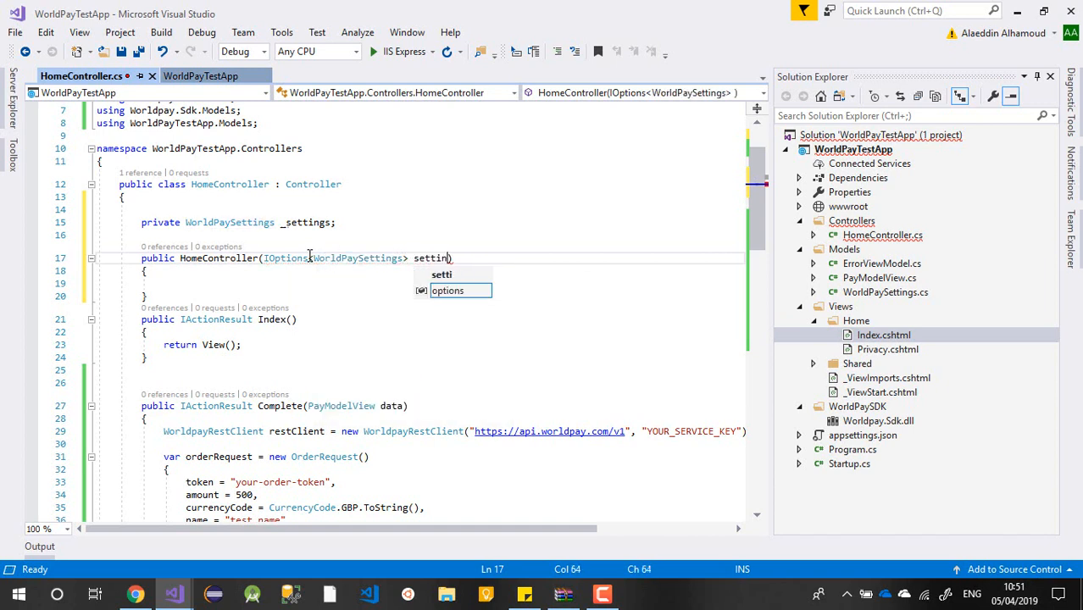
{"action": "type", "text": "gs"}
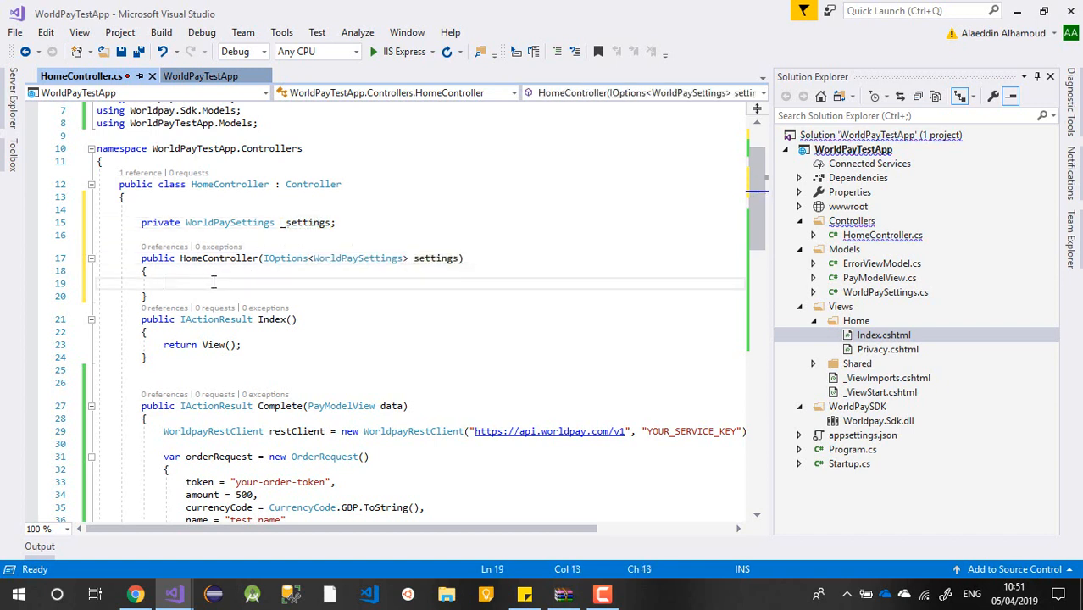
- Assign _settings = settings.Value in the constructor body
{"action": "type", "text": "_settings="}
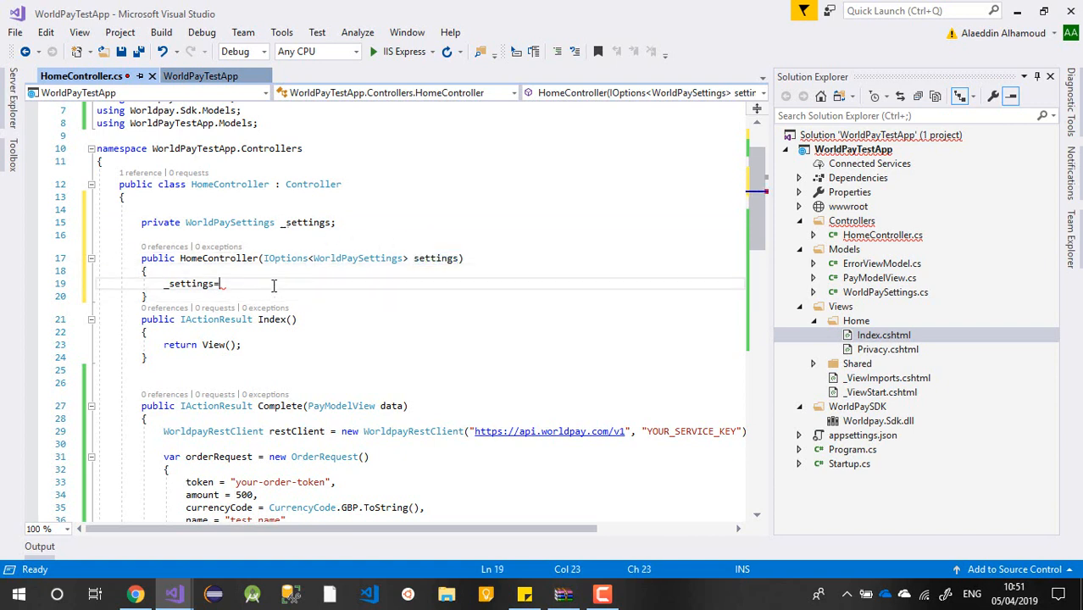
{"action": "type", "text": "settings;"}
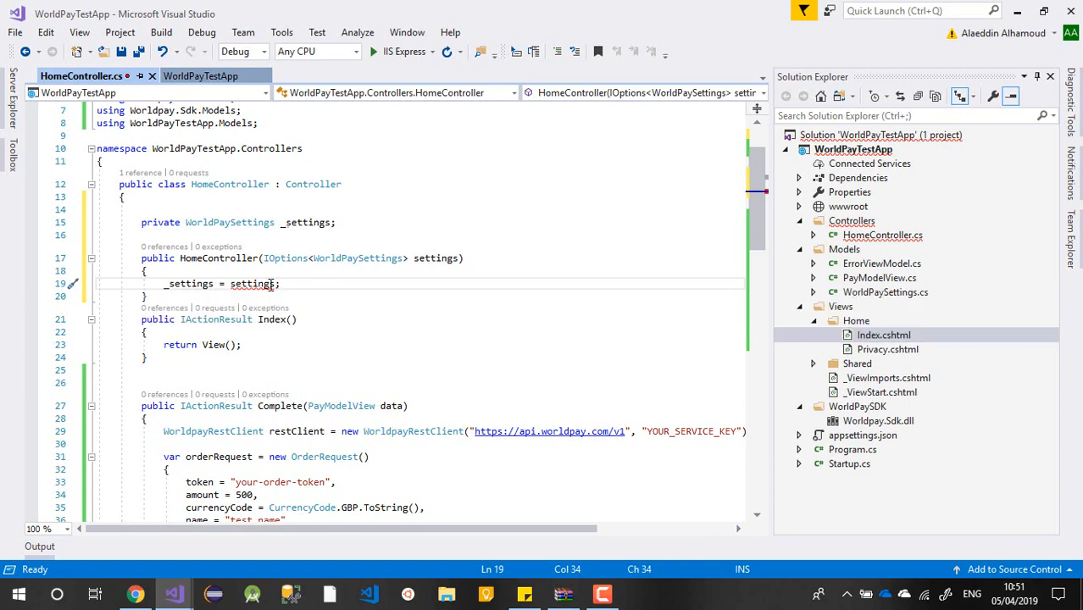
{"action": "type", "text": ".va"}
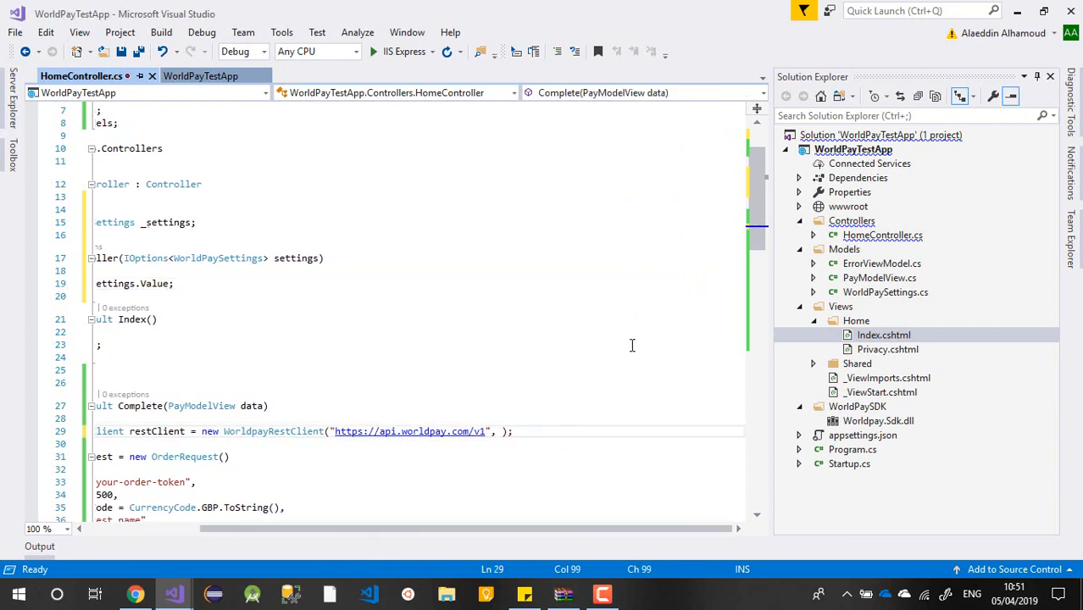
{"action": "type", "text": "_settings.ServiceKe"}
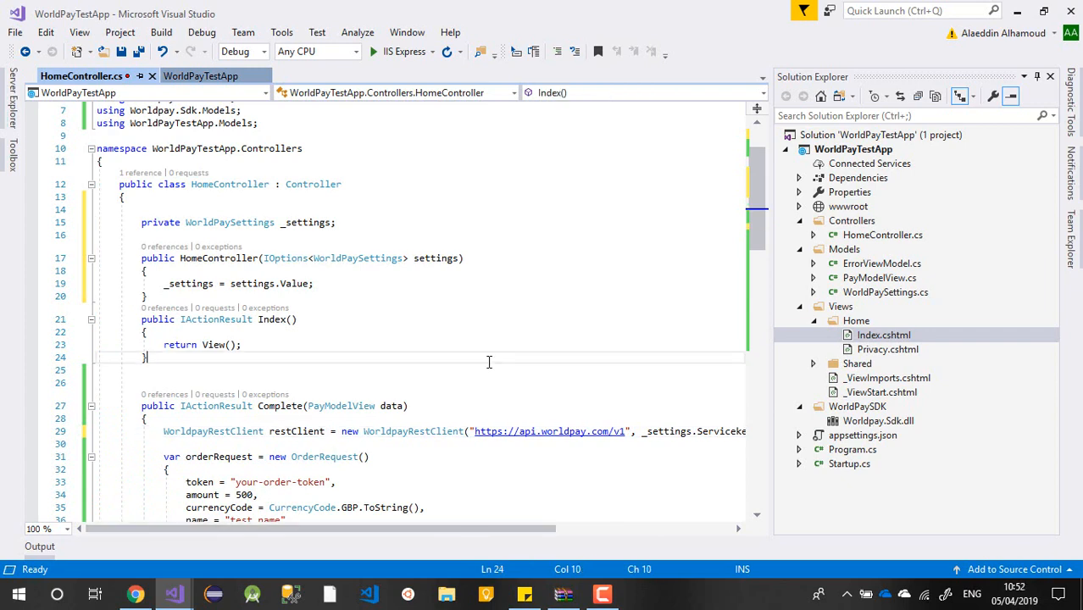
{"action": "scroll", "scroll_direction": "down", "scroll_amount": 3}
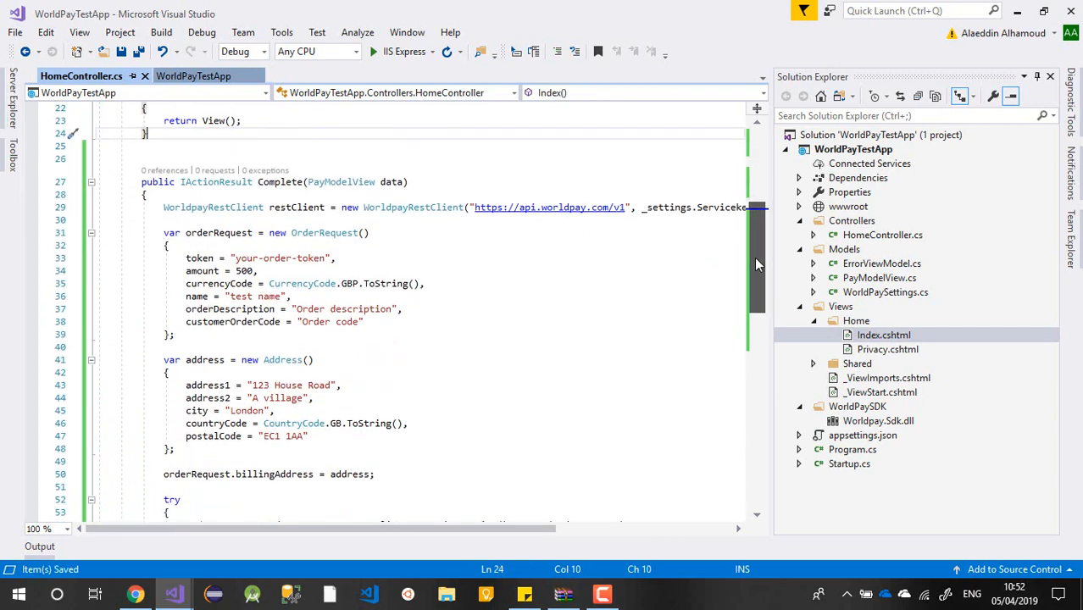
{"action": "scroll", "scroll_direction": "up", "scroll_amount": 3}
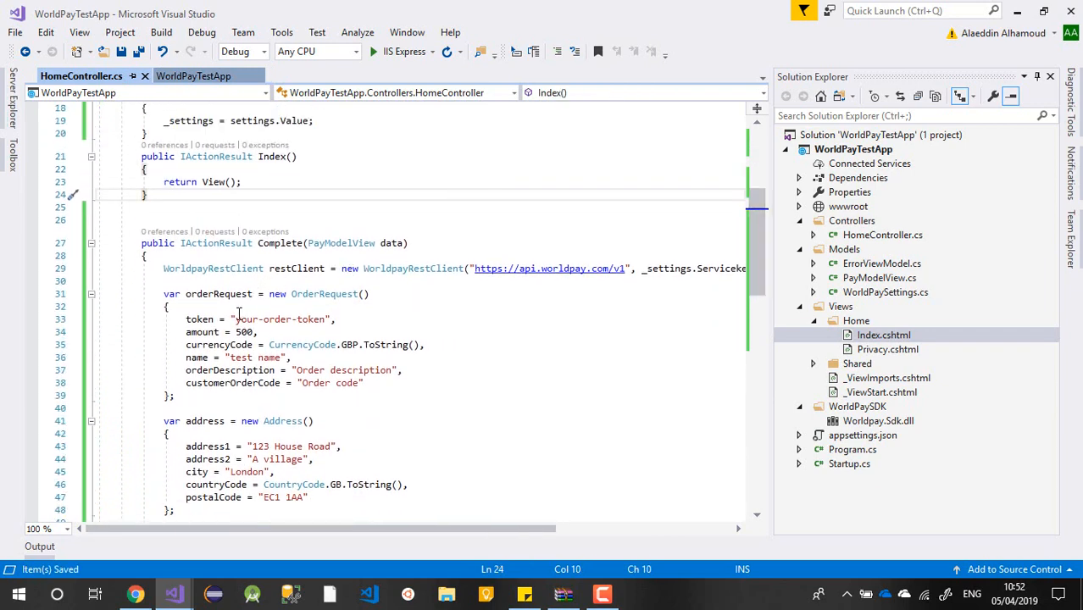
- Replace the order's token and amount literals with data.Token and data.Total, then review PayModelView.cs properties
{"action": "double_click", "coordinate": [280, 319]}
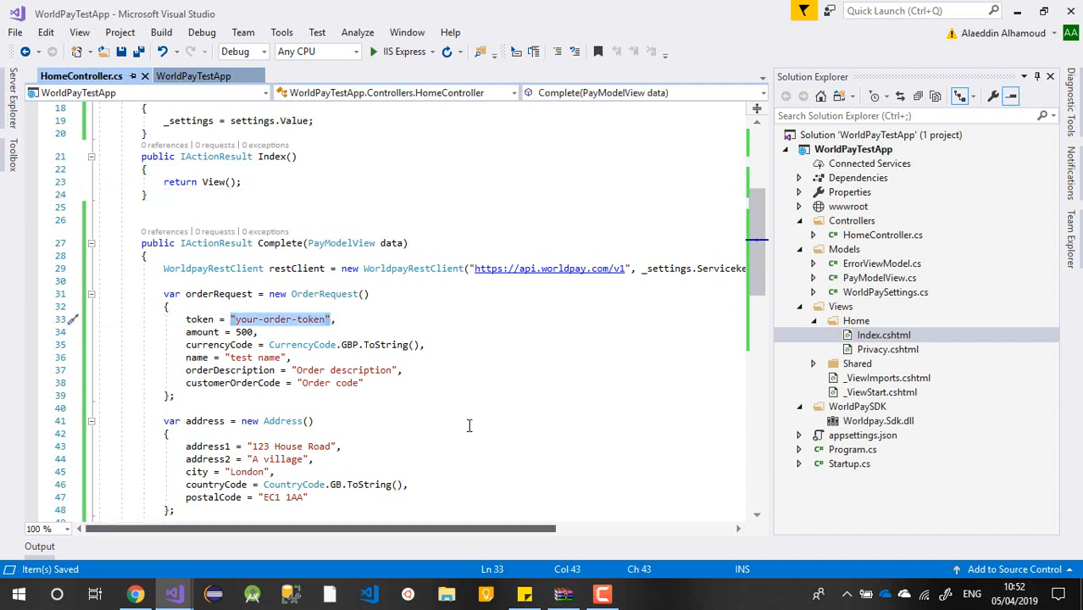
{"action": "type", "text": "data,"}
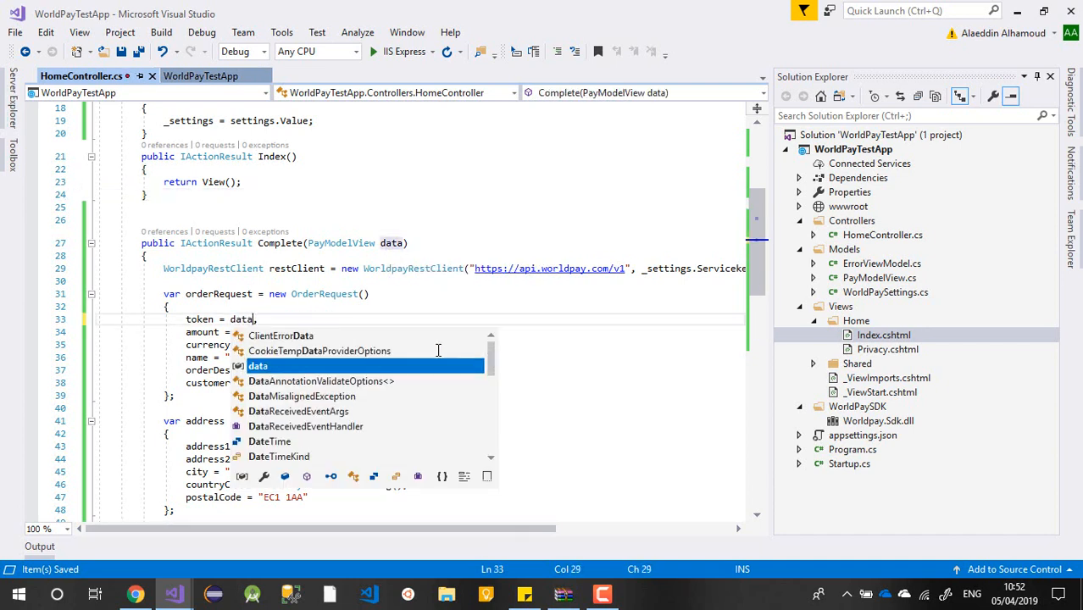
{"action": "type", "text": ".to"}
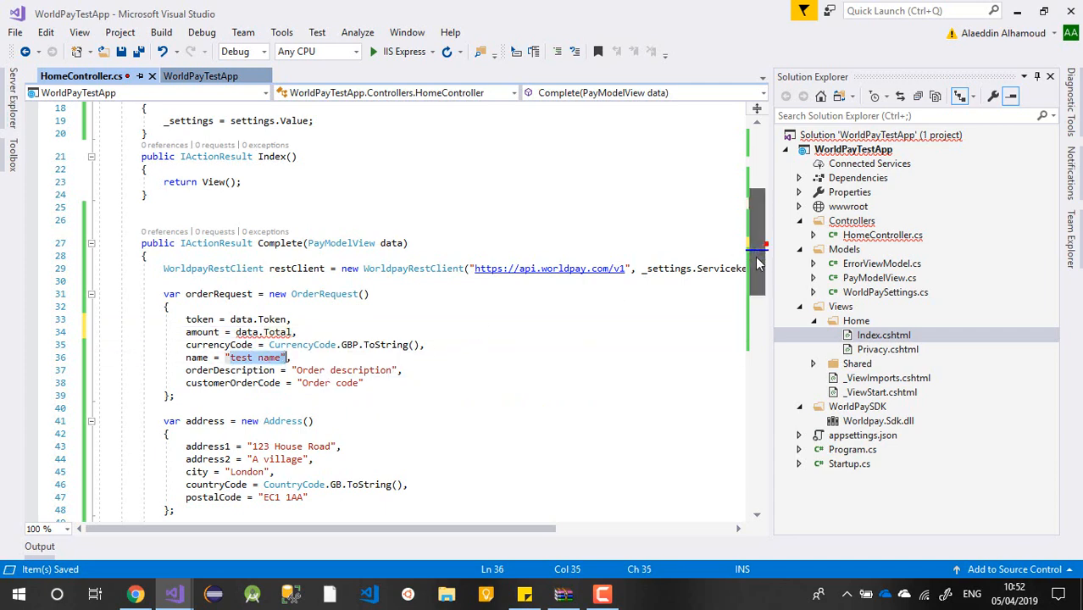
{"action": "scroll", "scroll_direction": "down", "scroll_amount": 3}
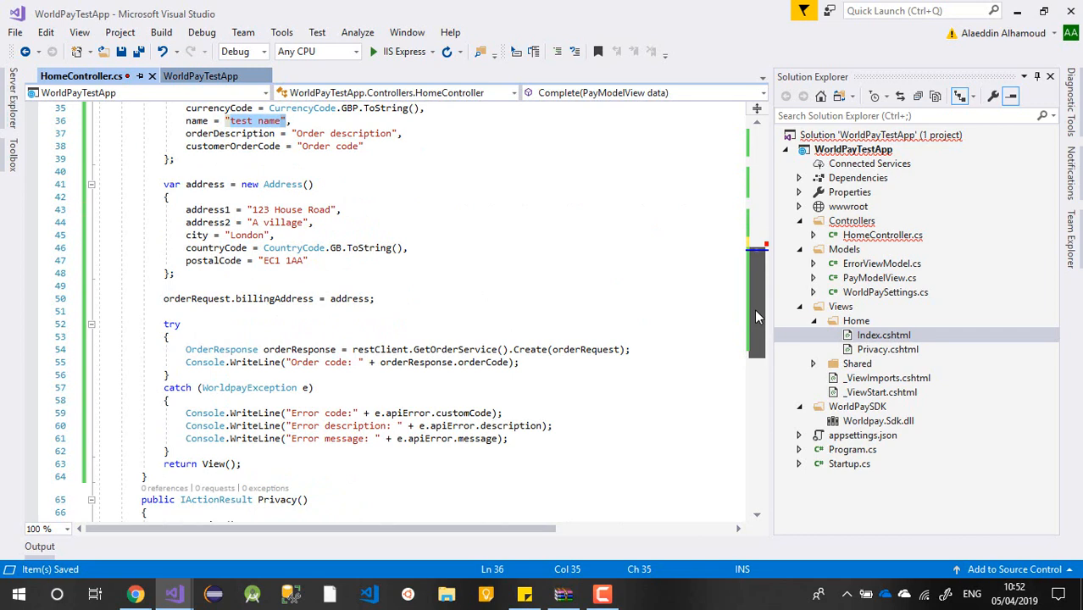
{"action": "scroll", "scroll_direction": "down", "scroll_amount": 3}
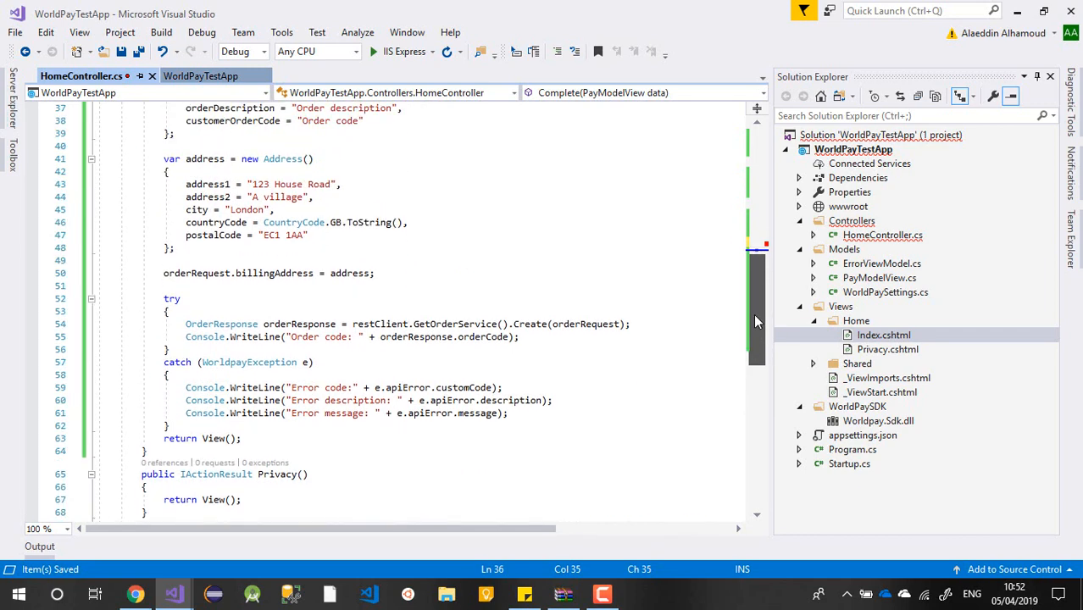
{"action": "scroll", "scroll_direction": "up", "scroll_amount": 3}
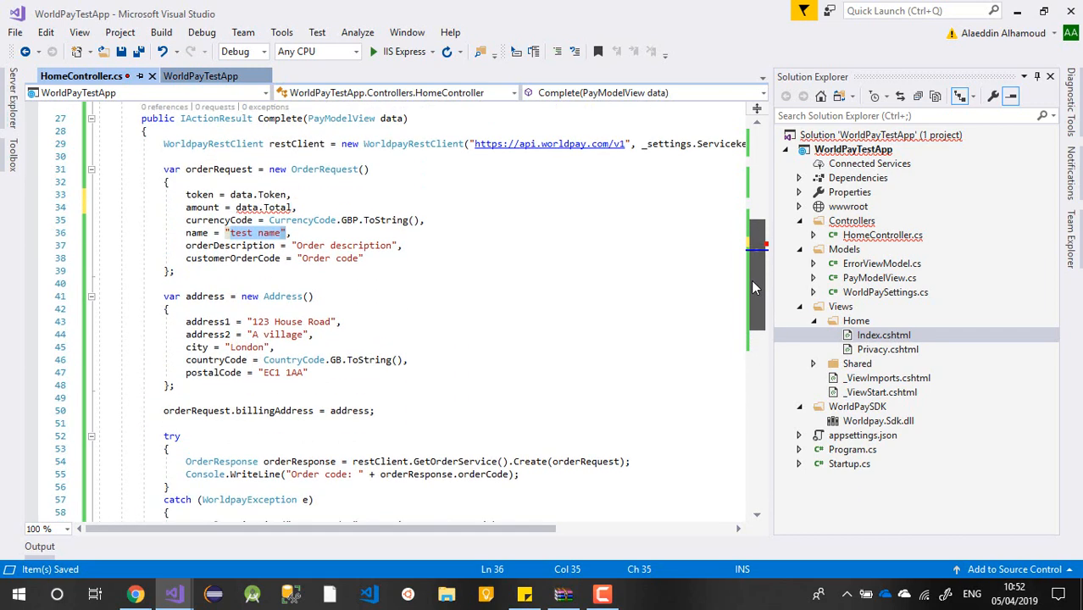
{"action": "mouse_move", "coordinate": [265, 207]}
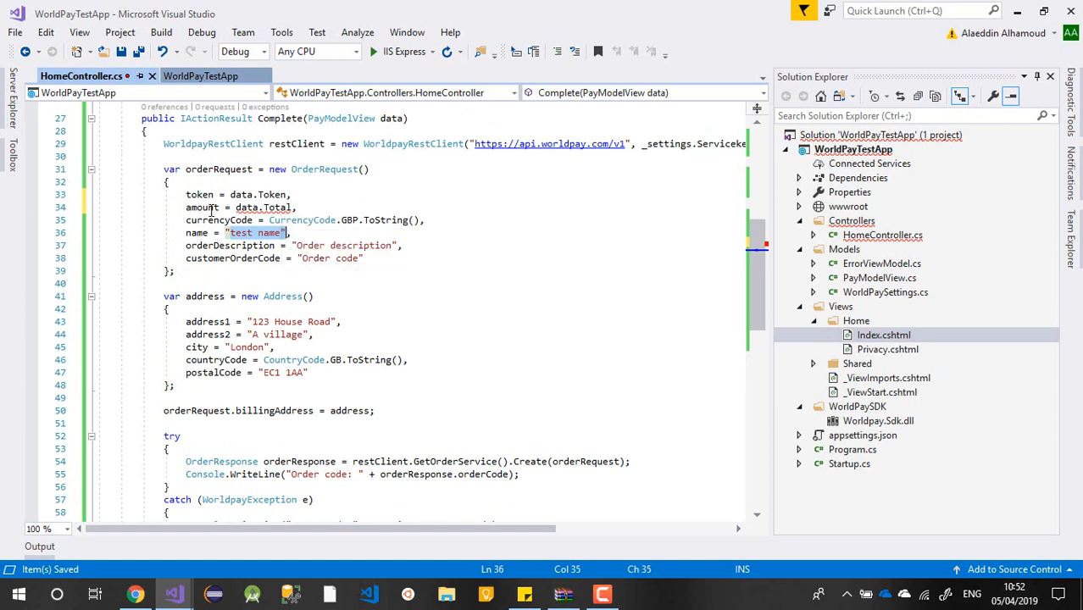
{"action": "mouse_move", "coordinate": [207, 207]}
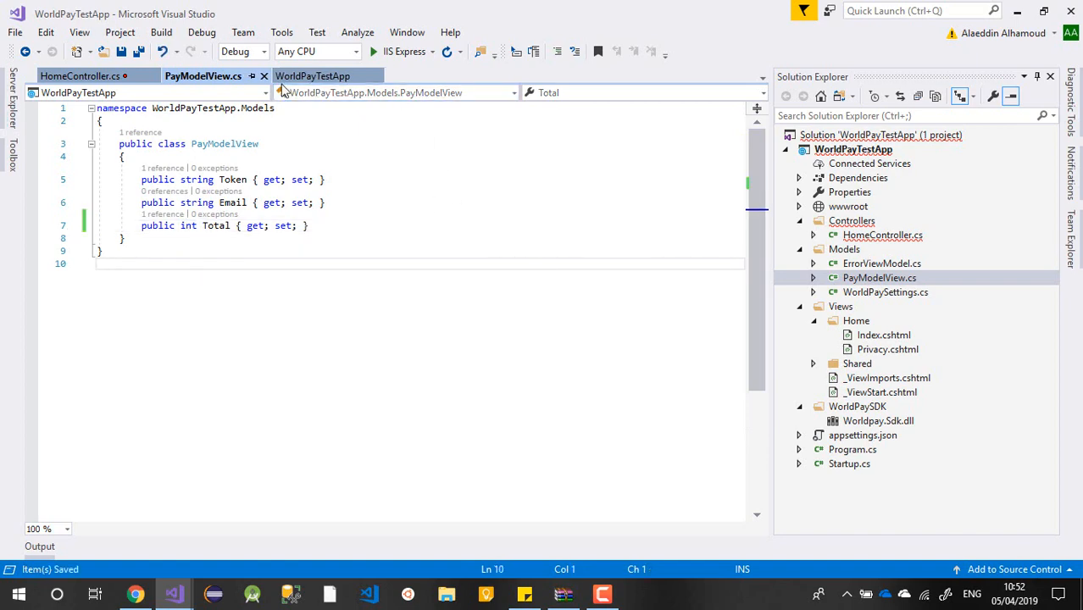
- Back in HomeController, set a breakpoint on the Complete action
{"action": "left_click", "coordinate": [81, 74]}
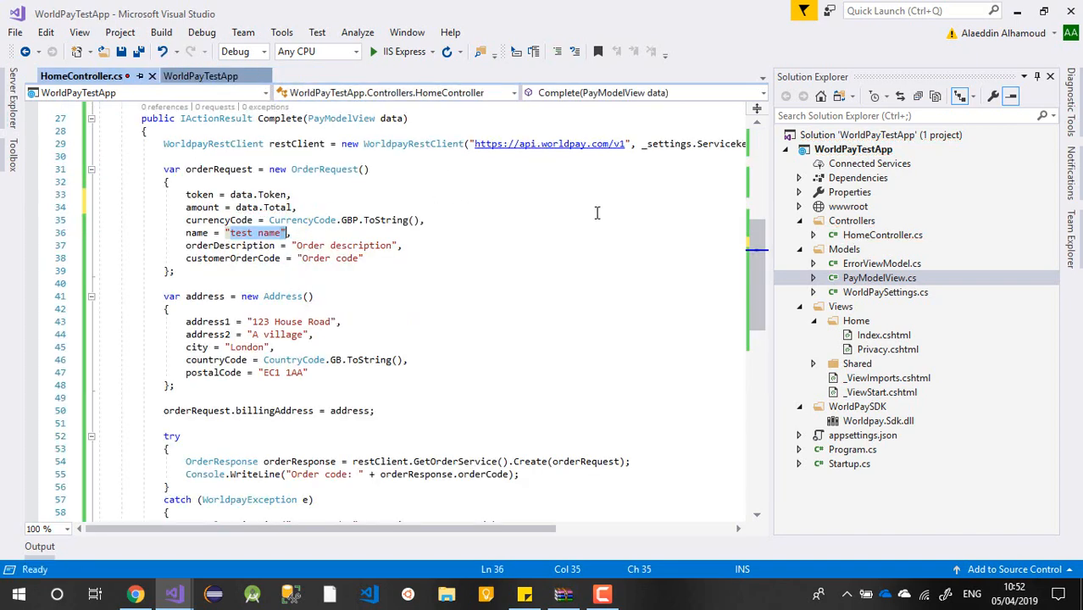
{"action": "scroll", "scroll_direction": "down", "scroll_amount": 3}
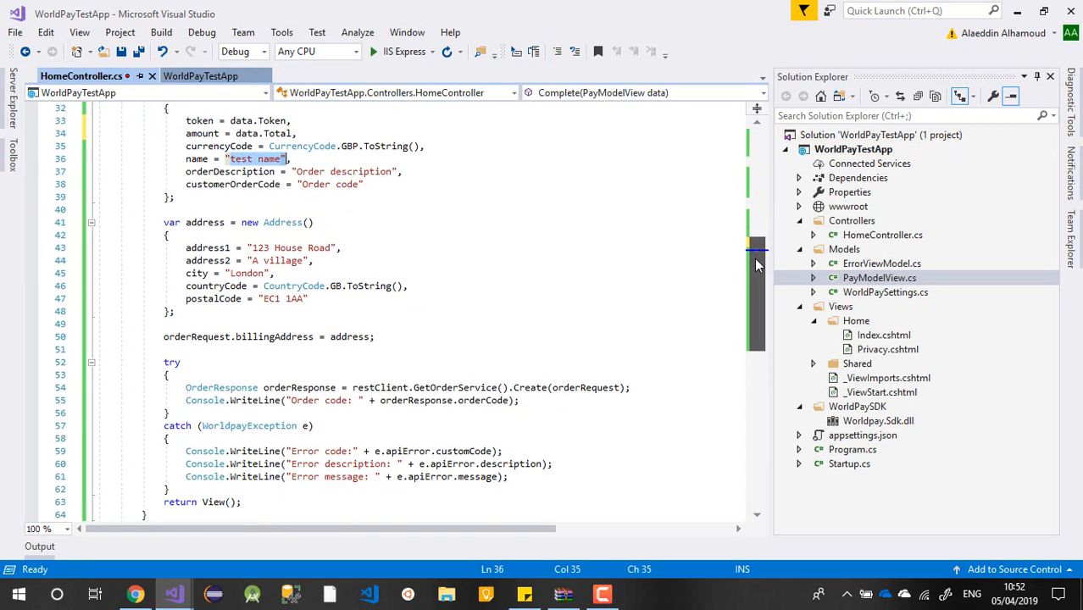
{"action": "scroll", "scroll_direction": "down", "scroll_amount": 3}
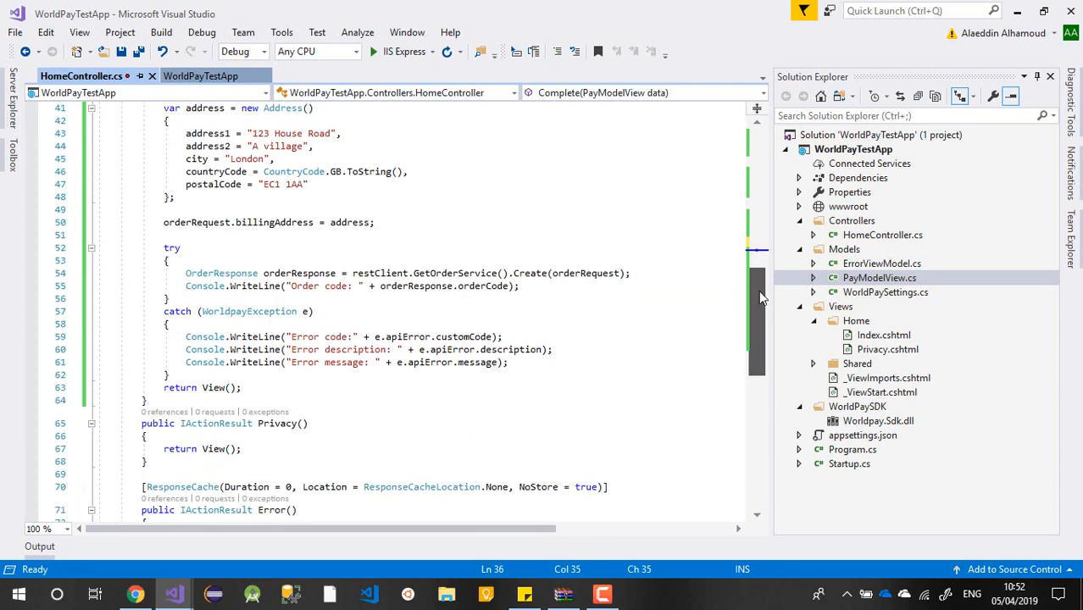
{"action": "scroll", "scroll_direction": "up", "scroll_amount": 3}
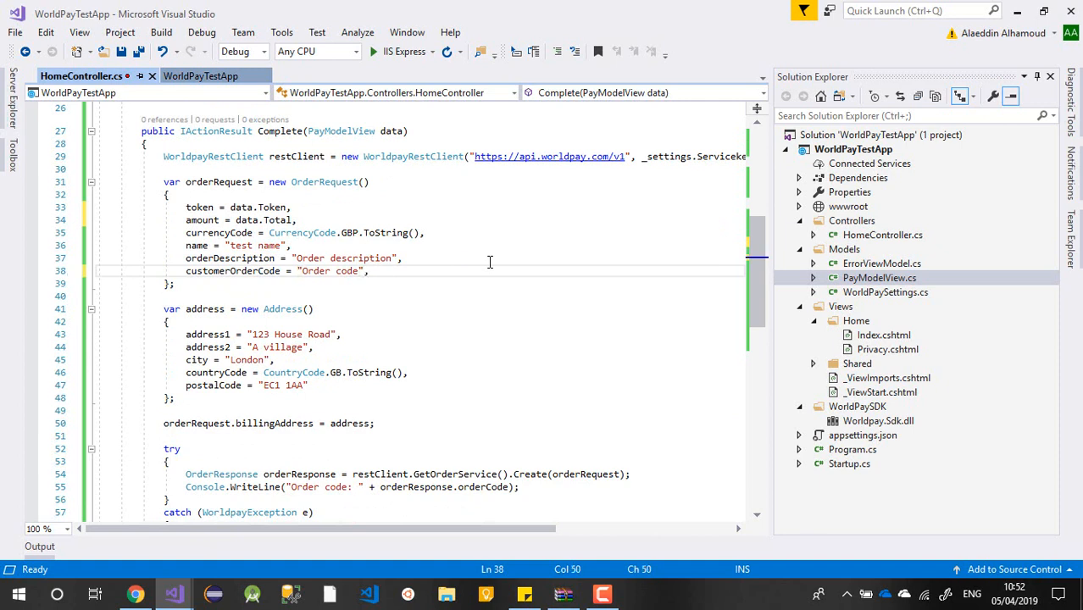
{"action": "type", "text": "e"}
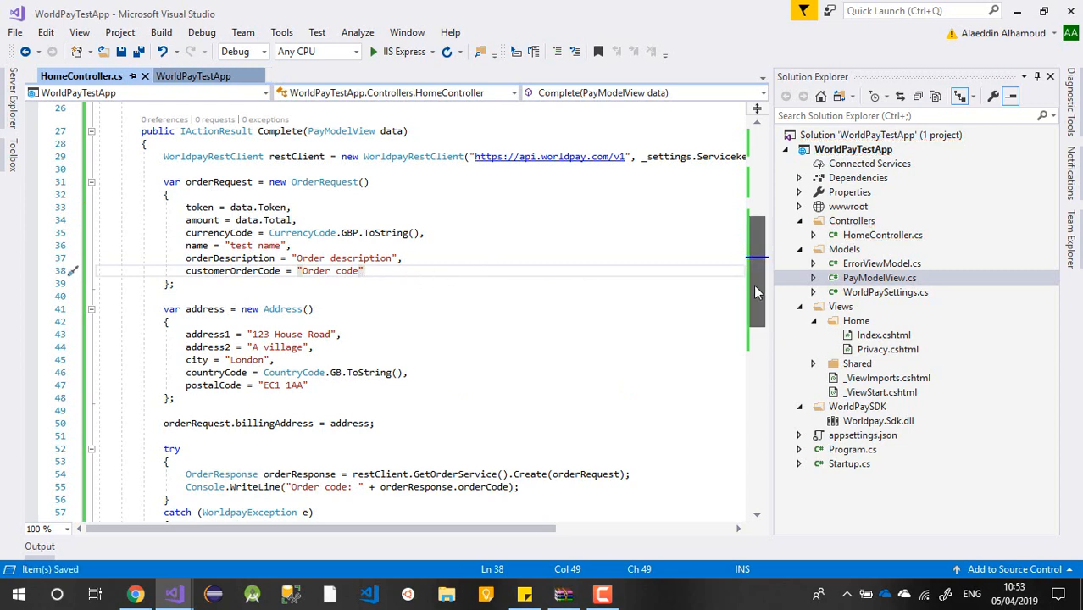
{"action": "scroll", "scroll_direction": "up", "scroll_amount": 3}
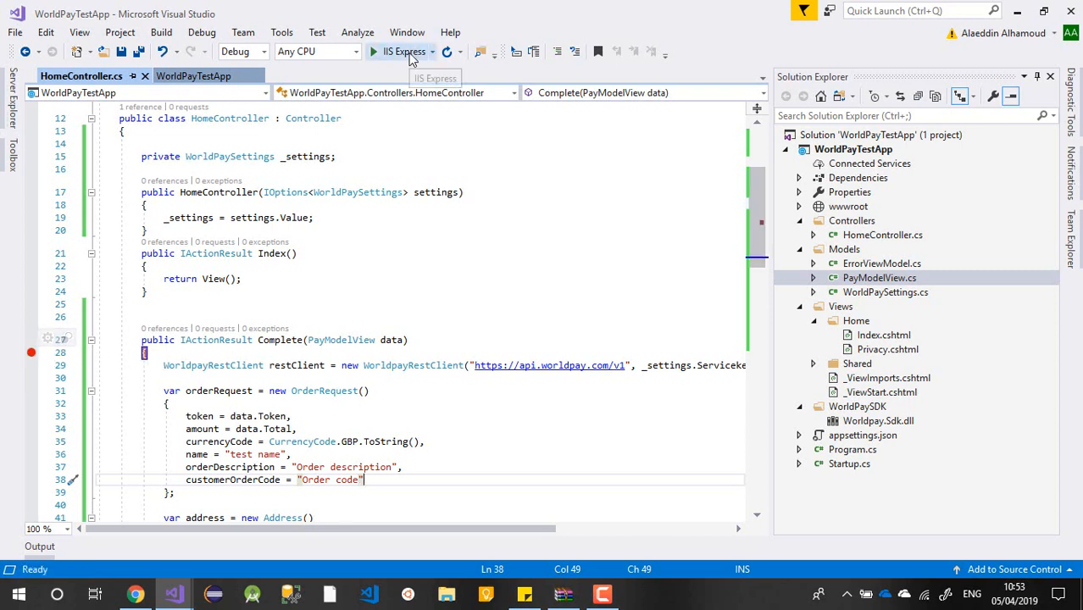
- Run WorldPayTestApp with IIS Express and bring up Worldpay's test card documentation in Chrome
{"action": "left_click", "coordinate": [373, 51]}
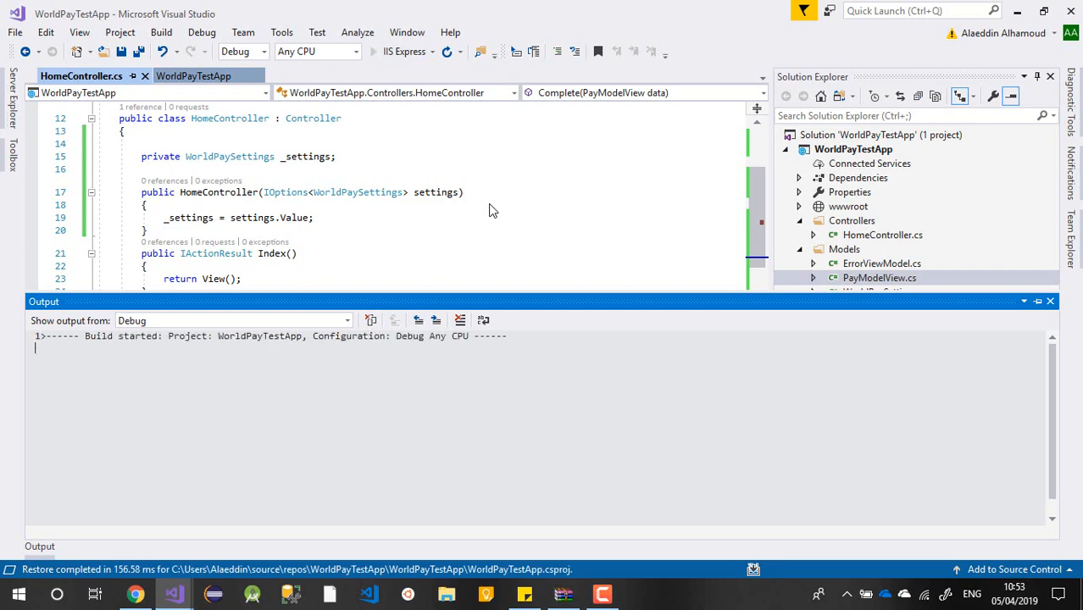
{"action": "left_click", "coordinate": [135, 594]}
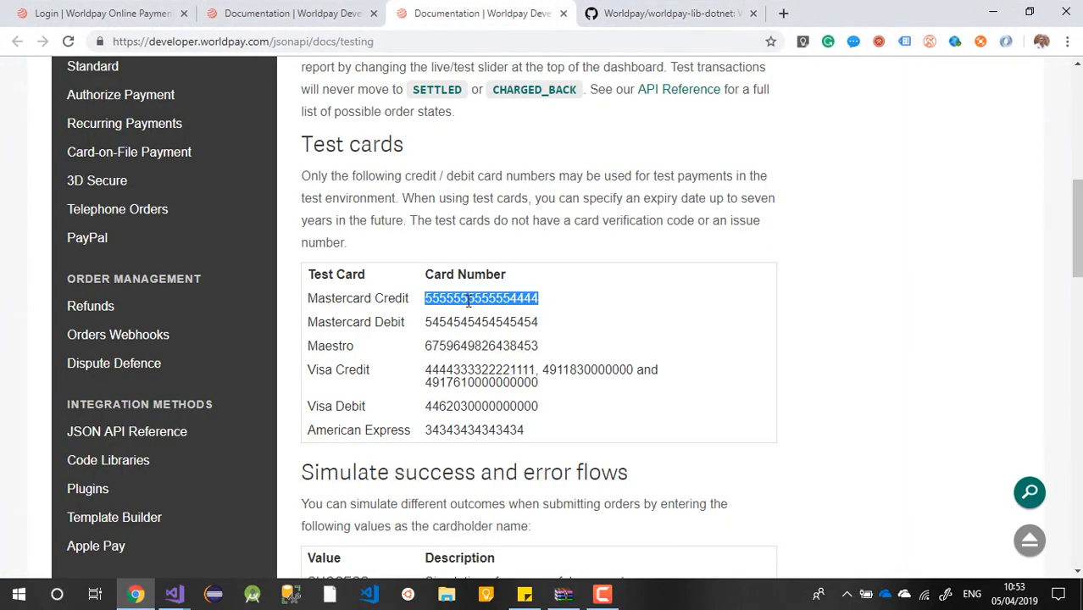
{"action": "mouse_move", "coordinate": [994, 14]}
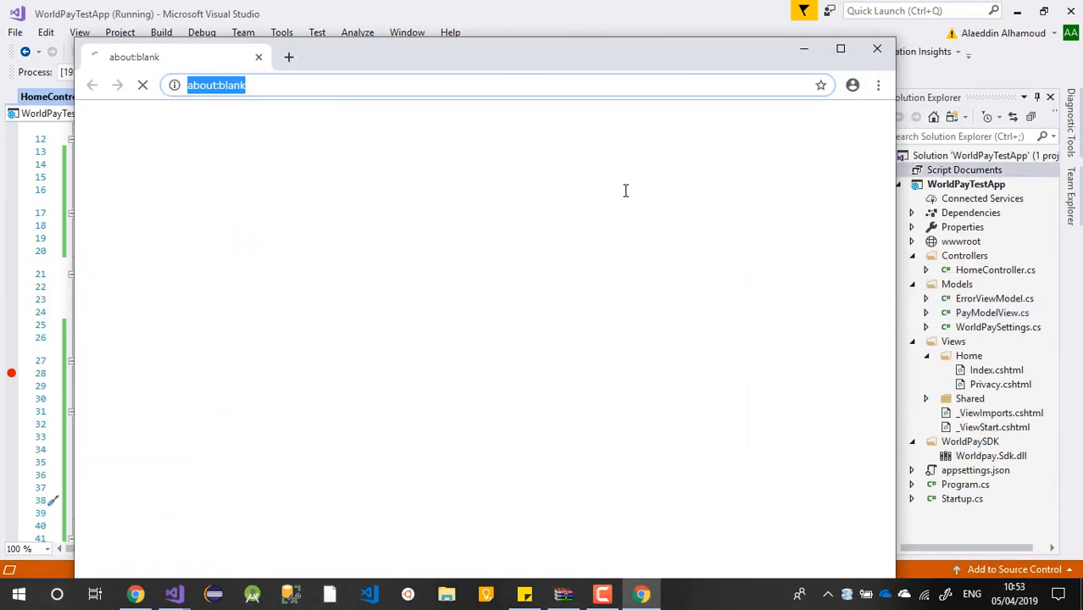
- Fill the payment form with the Mastercard test card, expiry 10/2020, CVC 123, total 150, and place the order
{"action": "left_click", "coordinate": [902, 169]}
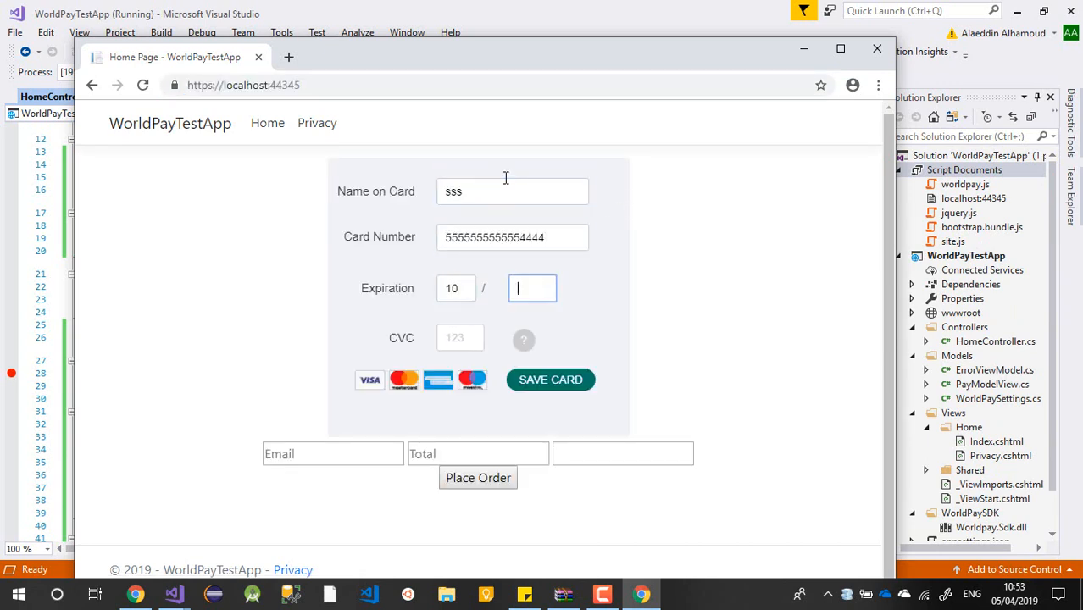
{"action": "type", "text": "2020"}
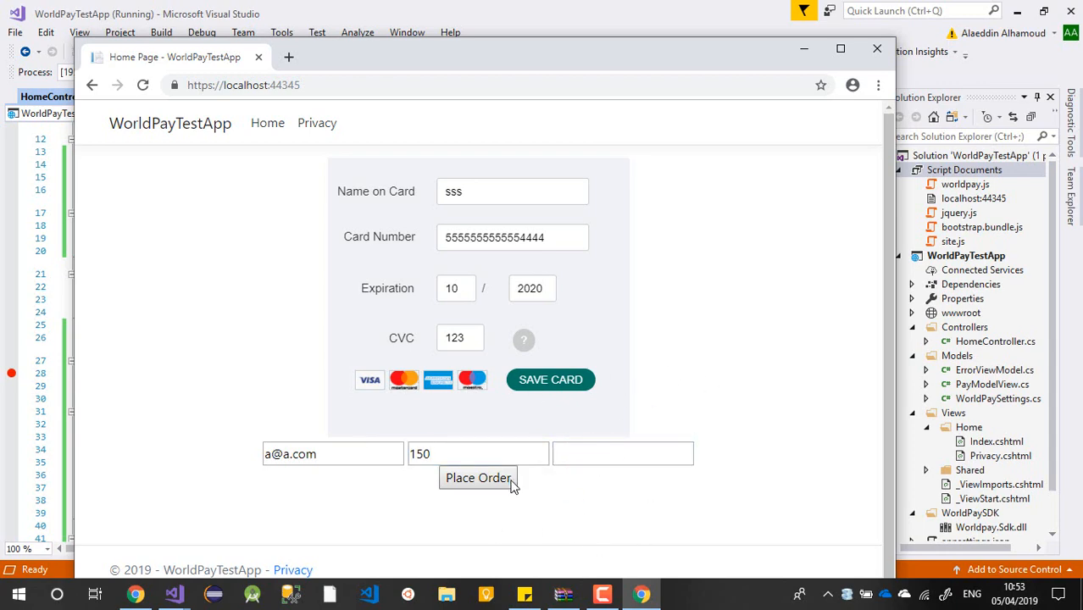
{"action": "left_click", "coordinate": [478, 478]}
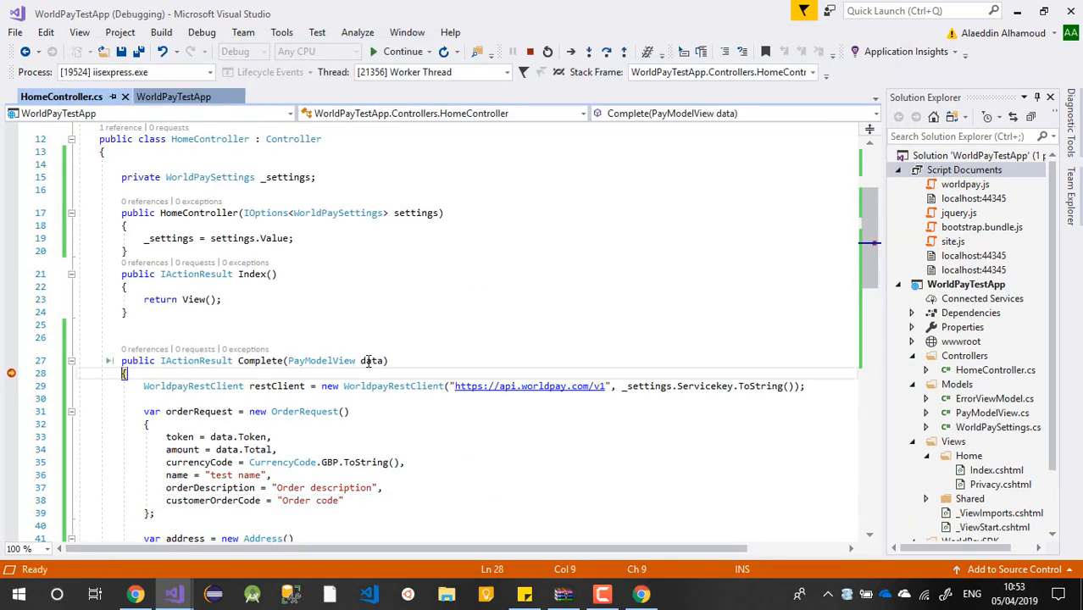
{"action": "mouse_move", "coordinate": [371, 359]}
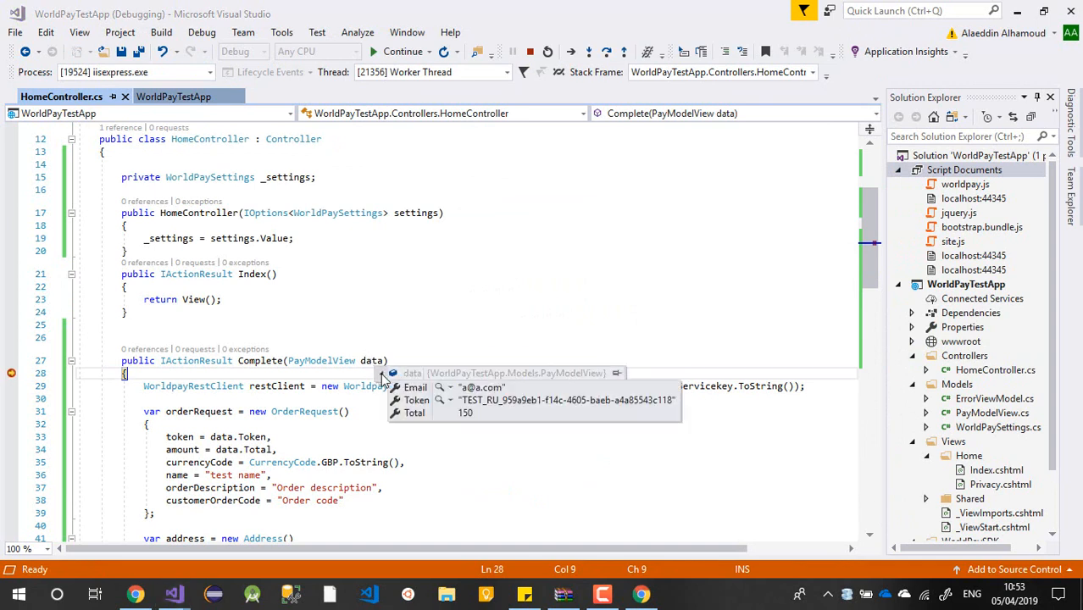
{"action": "mouse_move", "coordinate": [585, 400]}
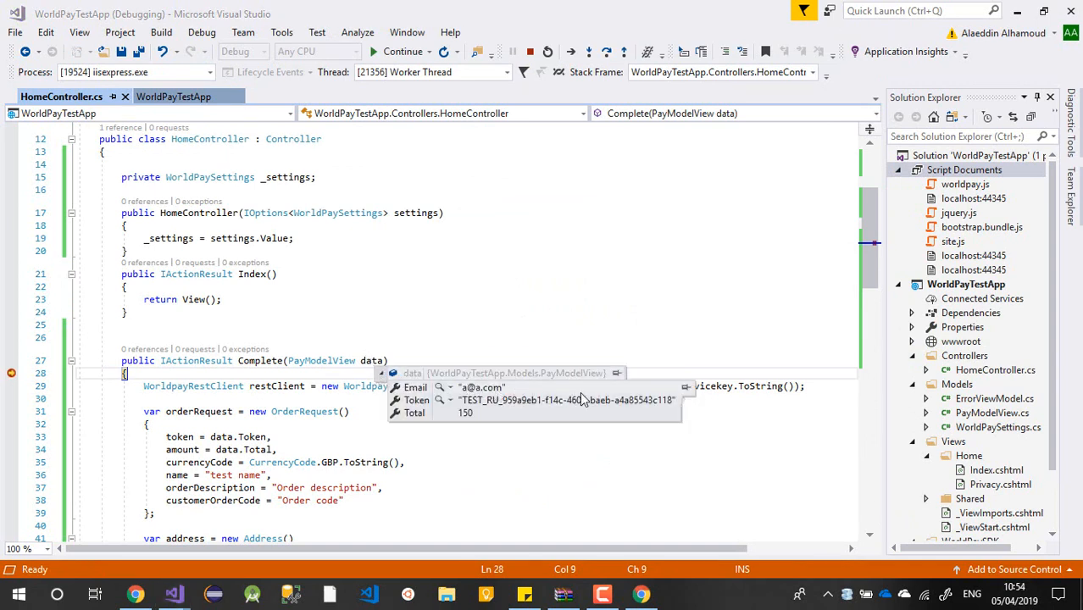
{"action": "mouse_move", "coordinate": [495, 461]}
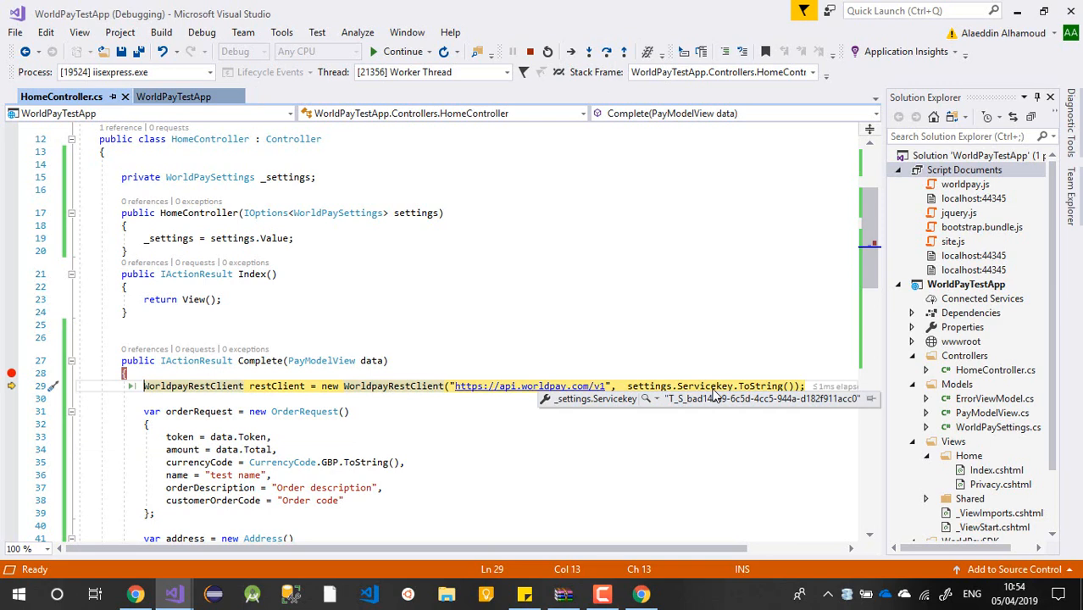
- Inspect data and the service key at the Complete breakpoint, then Step Over through the order request and address
{"action": "scroll", "scroll_direction": "down", "scroll_amount": 3}
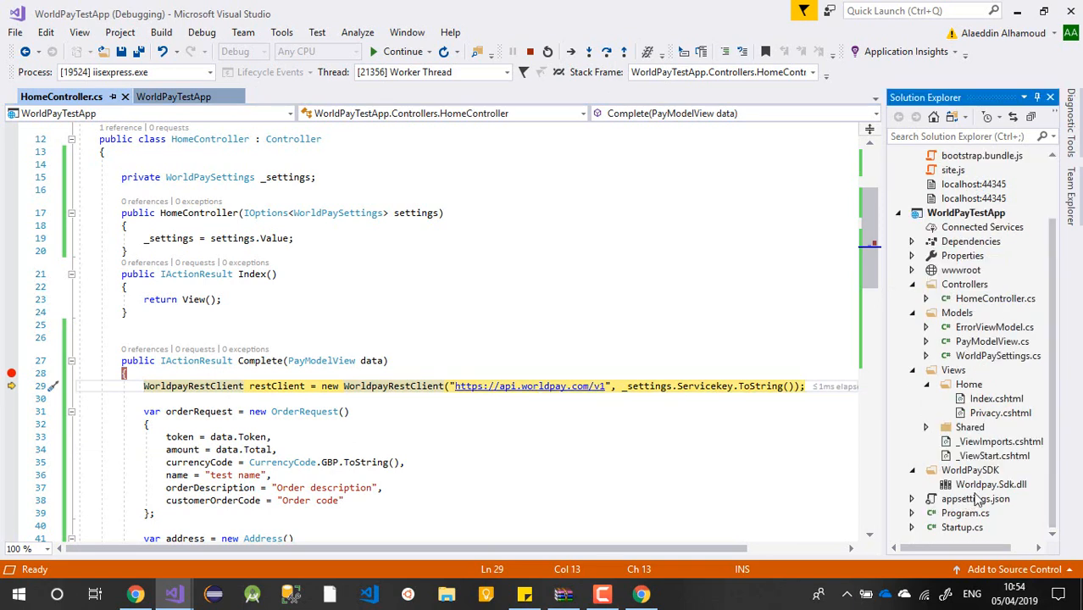
{"action": "mouse_move", "coordinate": [974, 500]}
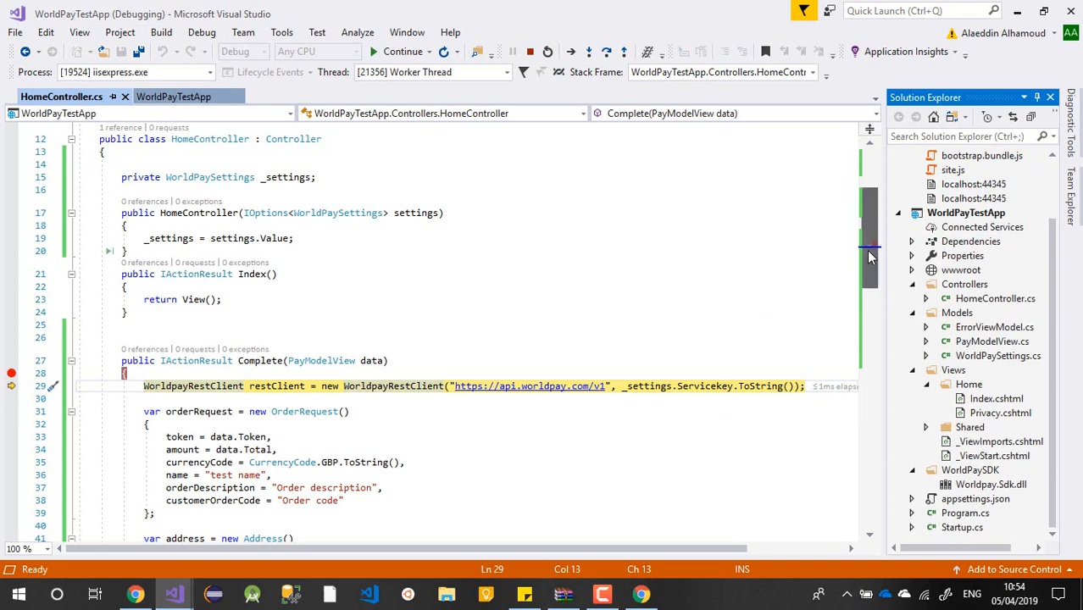
{"action": "scroll", "scroll_direction": "down", "scroll_amount": 3}
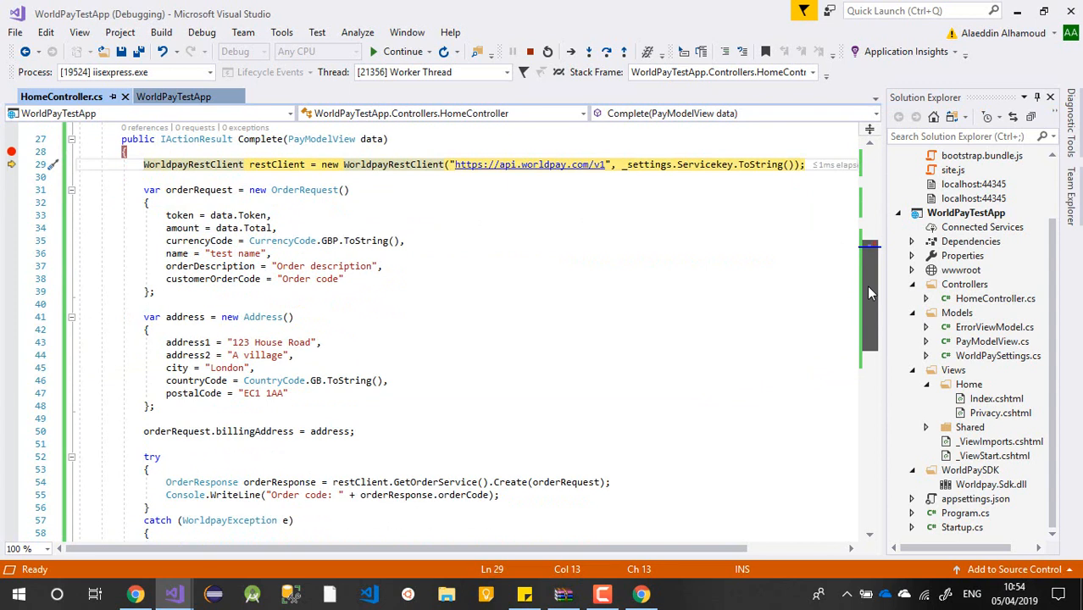
{"action": "left_click", "coordinate": [607, 51]}
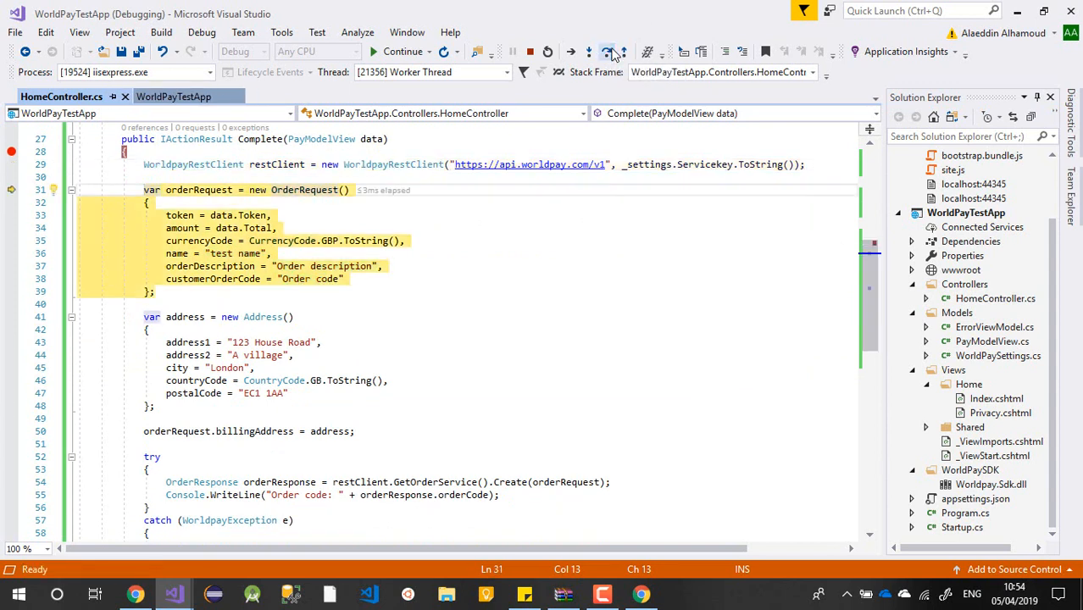
{"action": "mouse_move", "coordinate": [251, 215]}
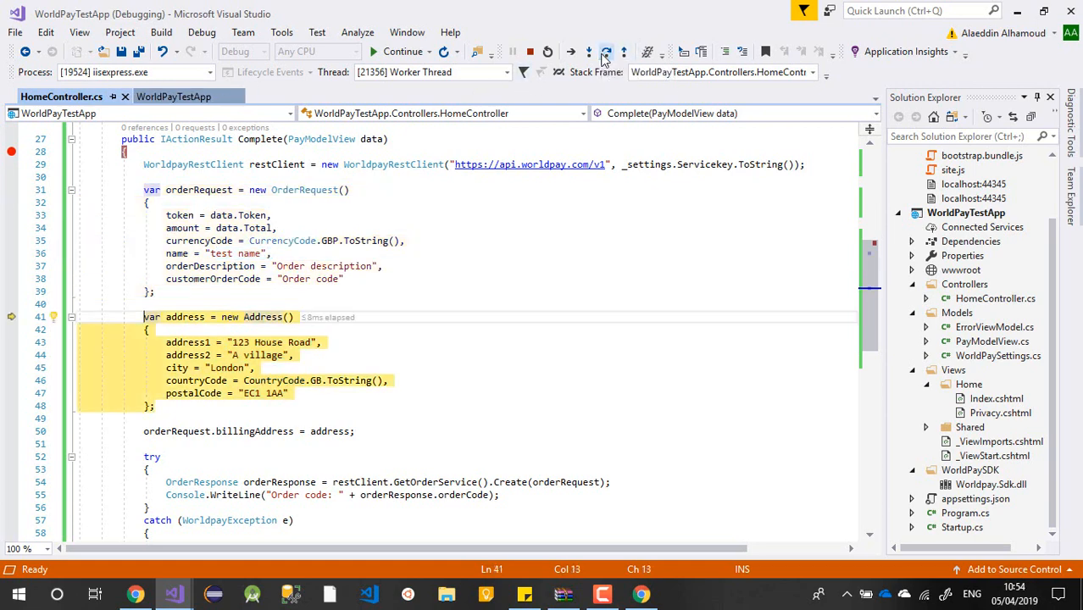
{"action": "left_click", "coordinate": [589, 50]}
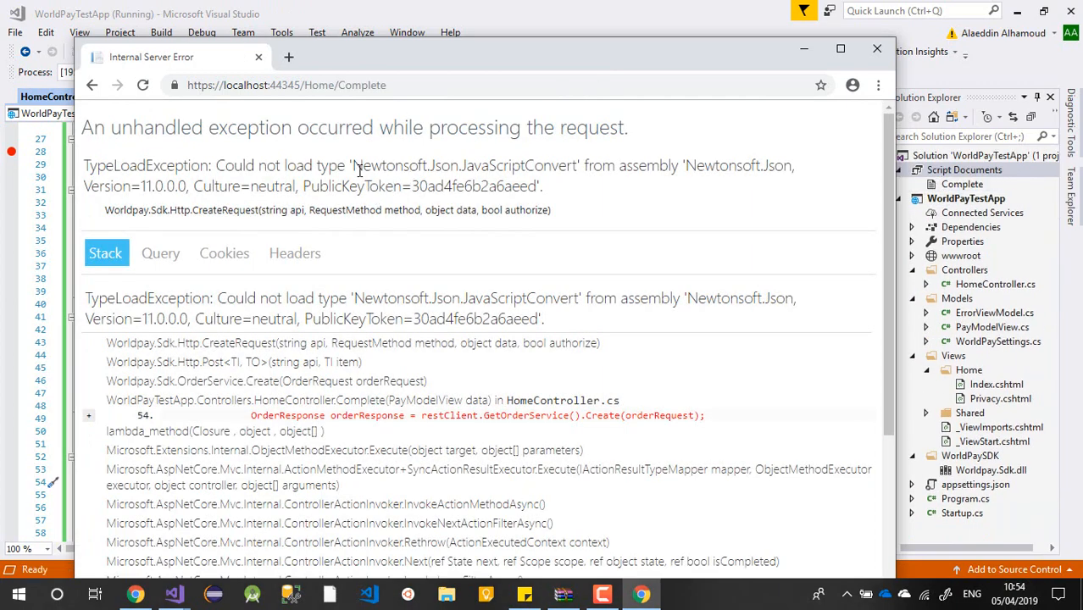
- Select the missing Newtonsoft.Json.JavaScriptConvert type, check worldpay-lib-dotnet's last update on GitHub, return to Visual Studio
{"action": "double_click", "coordinate": [379, 166]}
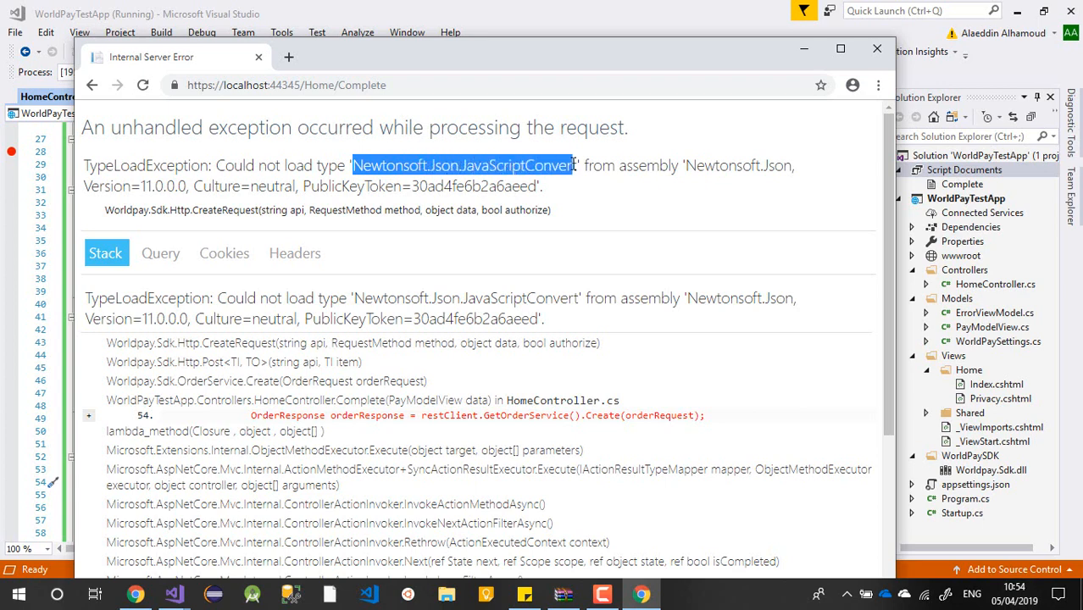
{"action": "mouse_move", "coordinate": [543, 136]}
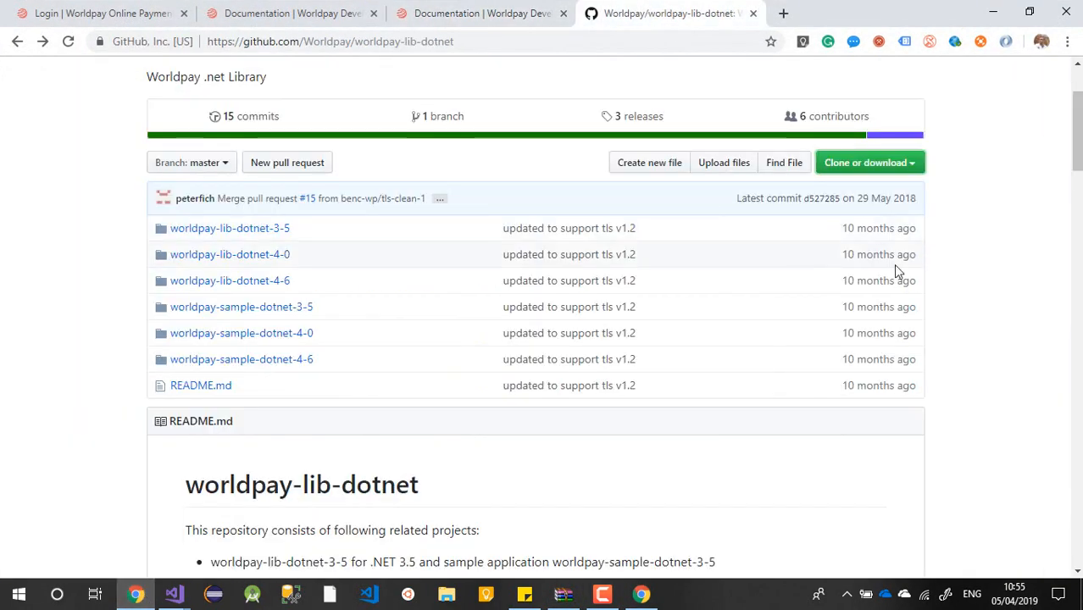
{"action": "double_click", "coordinate": [868, 281]}
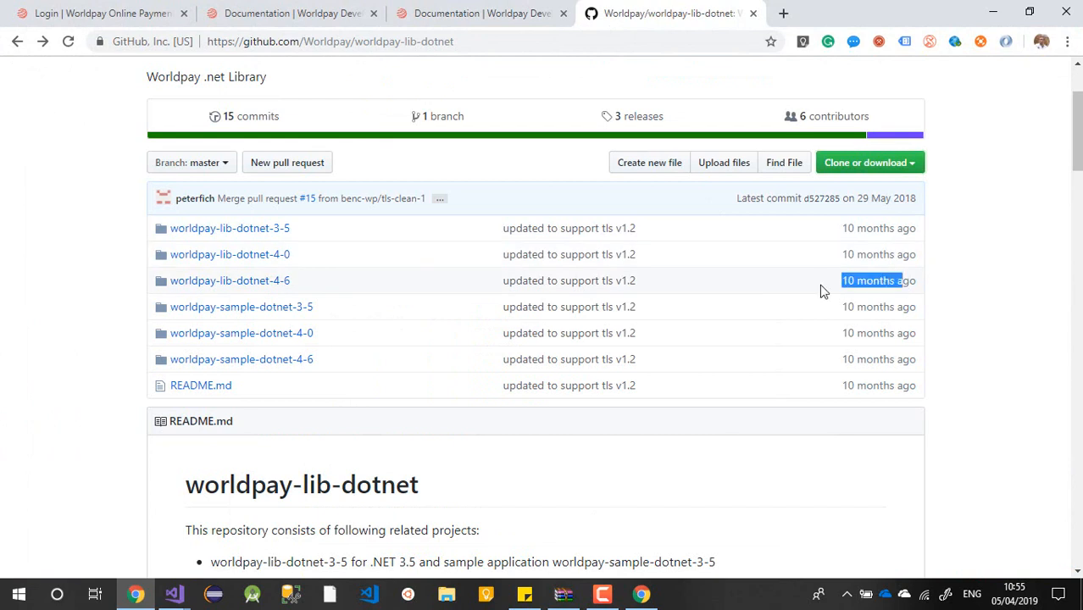
{"action": "mouse_move", "coordinate": [1007, 14]}
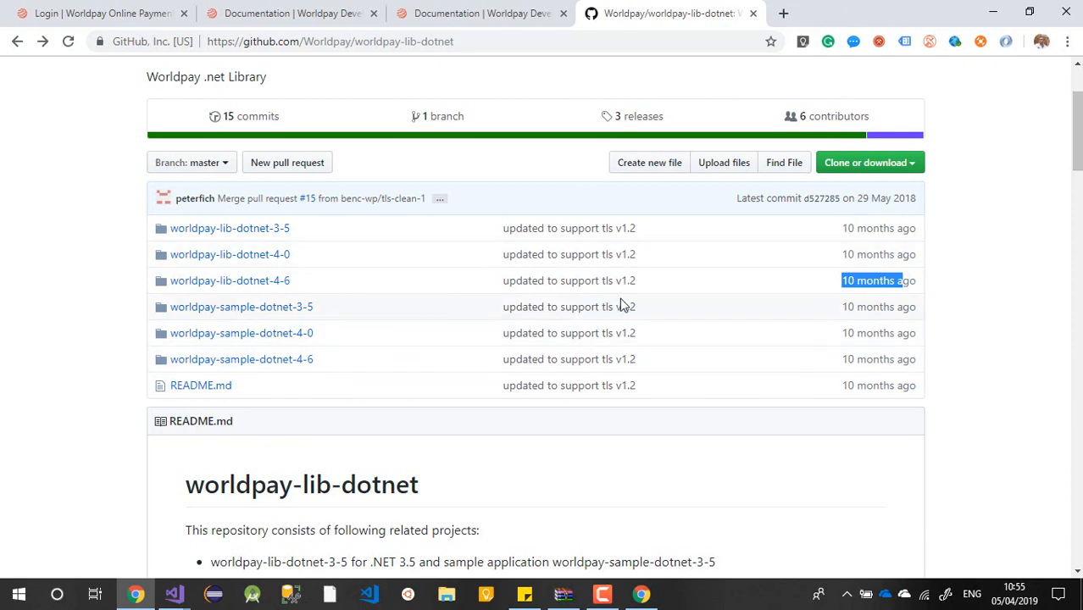
{"action": "mouse_move", "coordinate": [851, 295]}
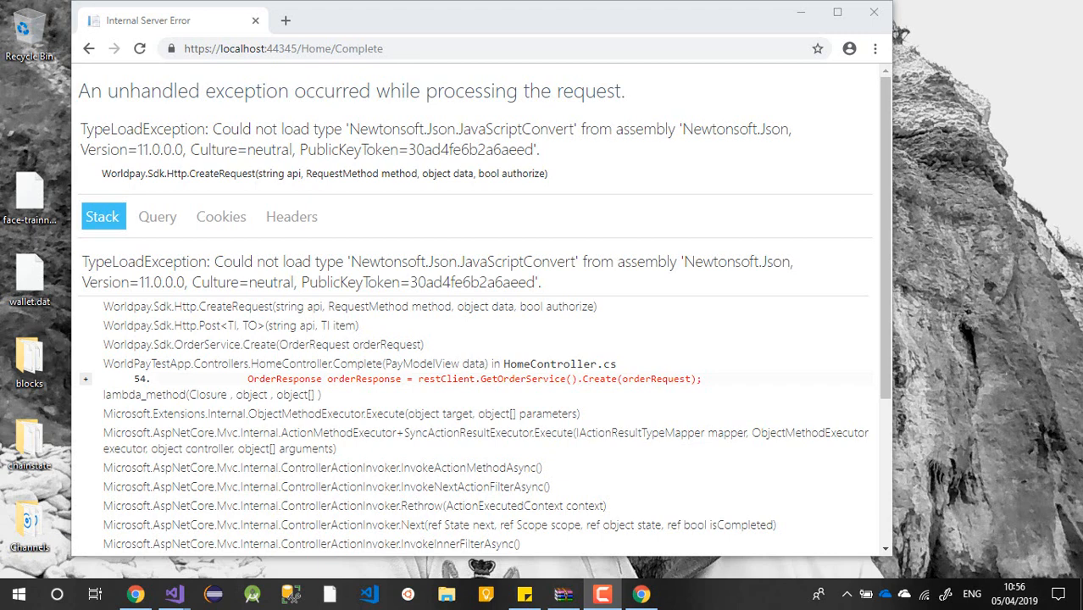
{"action": "mouse_move", "coordinate": [464, 71]}
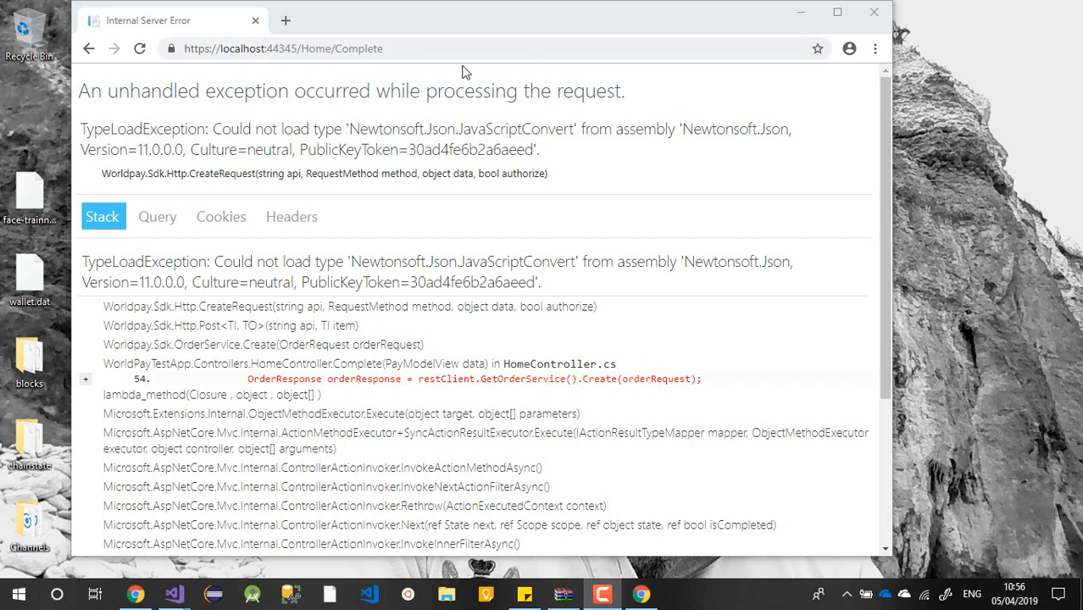
{"action": "mouse_move", "coordinate": [863, 17]}
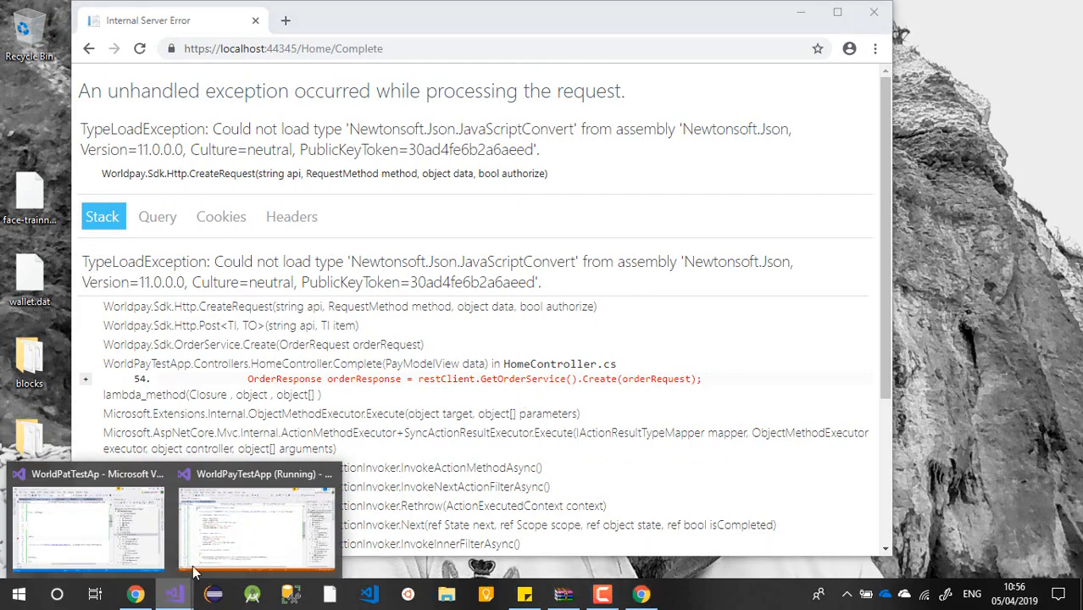
{"action": "left_click", "coordinate": [256, 525]}
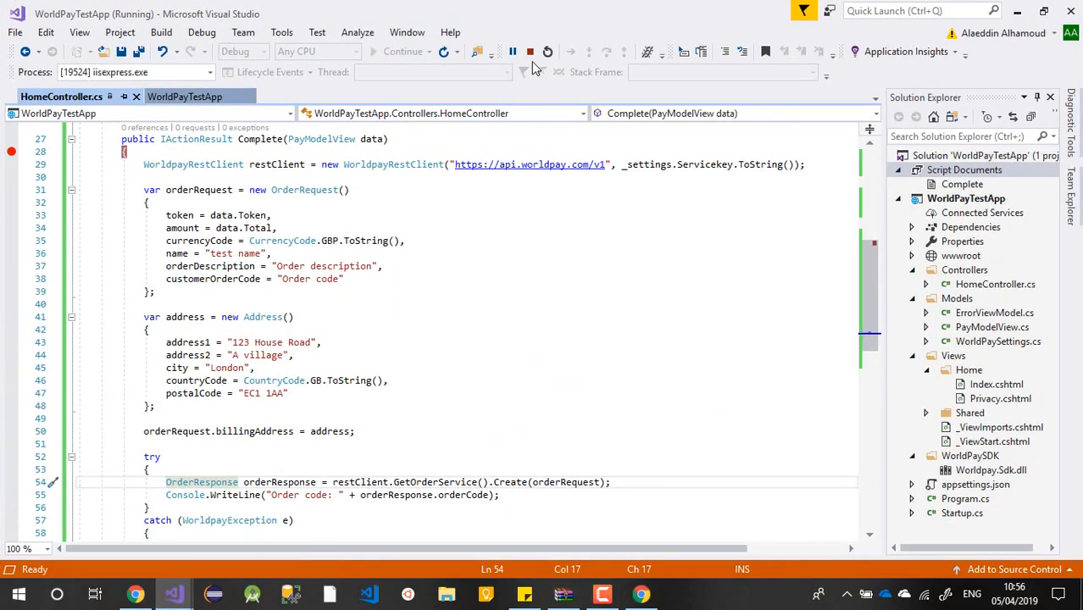
- Stop debugging, select the WorldPaySDK folder and expand the project's Dependencies node
{"action": "left_click", "coordinate": [529, 51]}
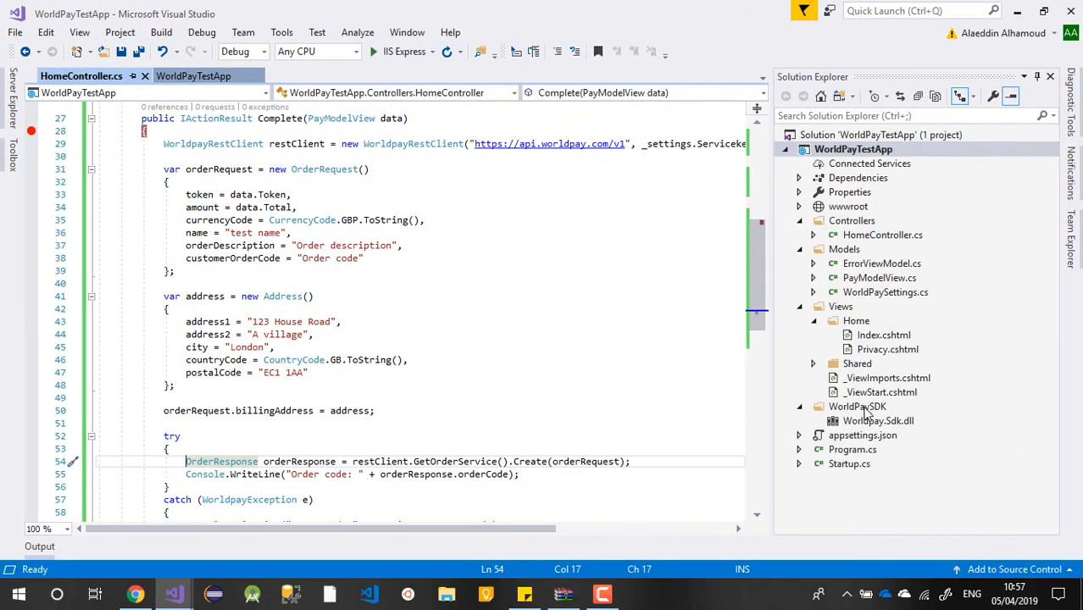
{"action": "left_click", "coordinate": [878, 421]}
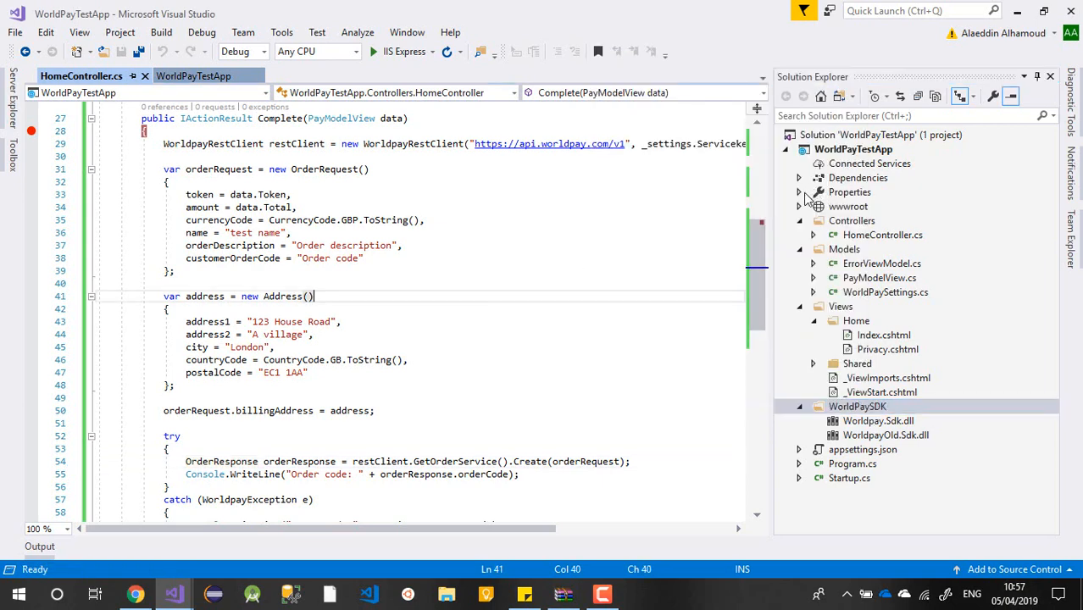
{"action": "left_click", "coordinate": [798, 178]}
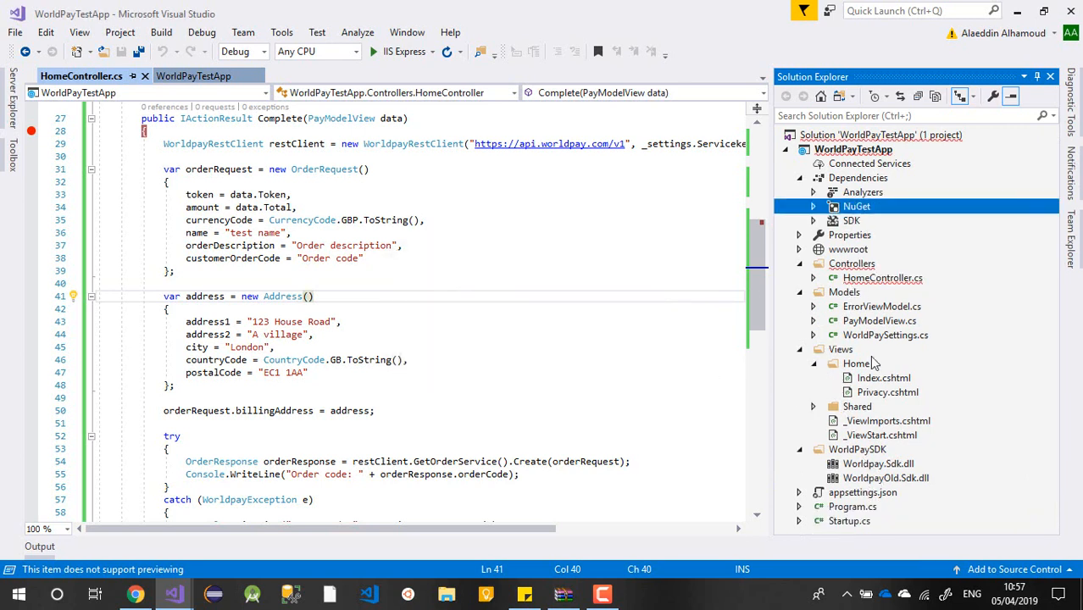
- Add a reference to Worldpay.Sdk.dll from the WorldPaySDK folder, showing Assemblies under Dependencies
{"action": "right_click", "coordinate": [857, 449]}
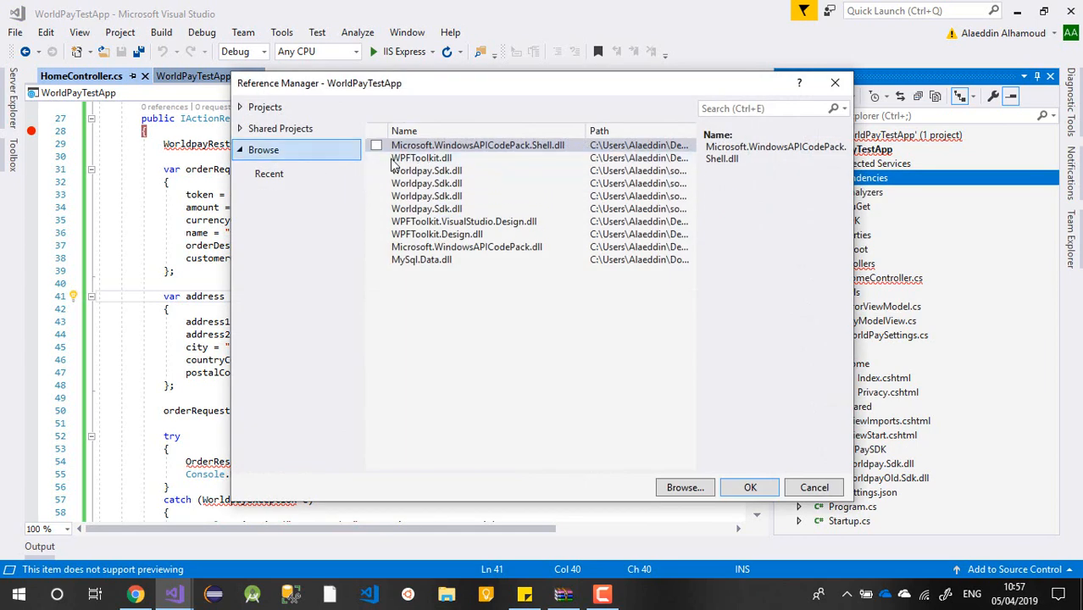
{"action": "left_click", "coordinate": [685, 489]}
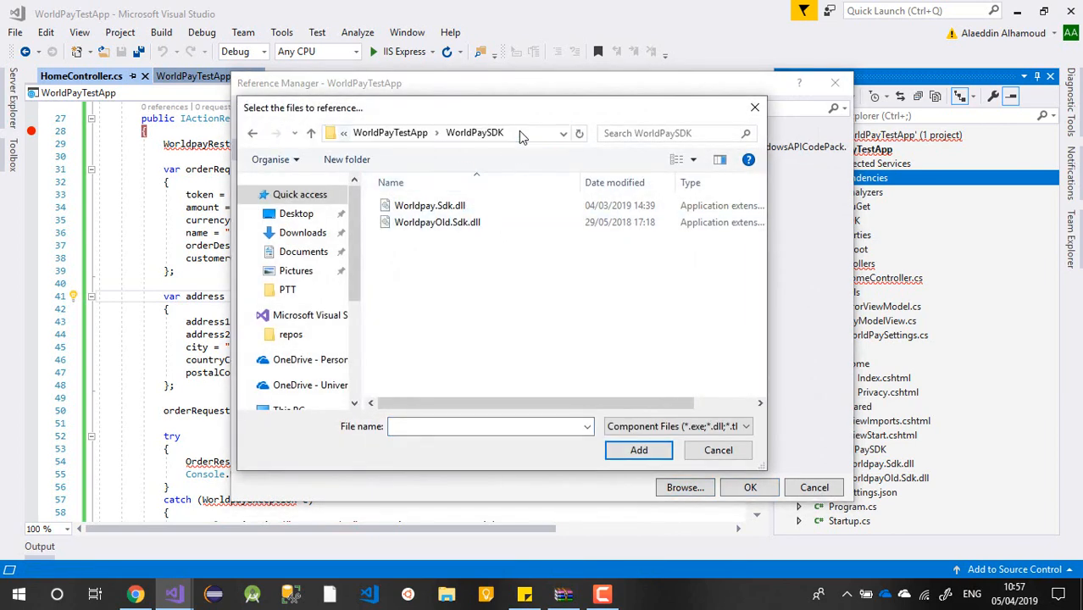
{"action": "left_click", "coordinate": [637, 451]}
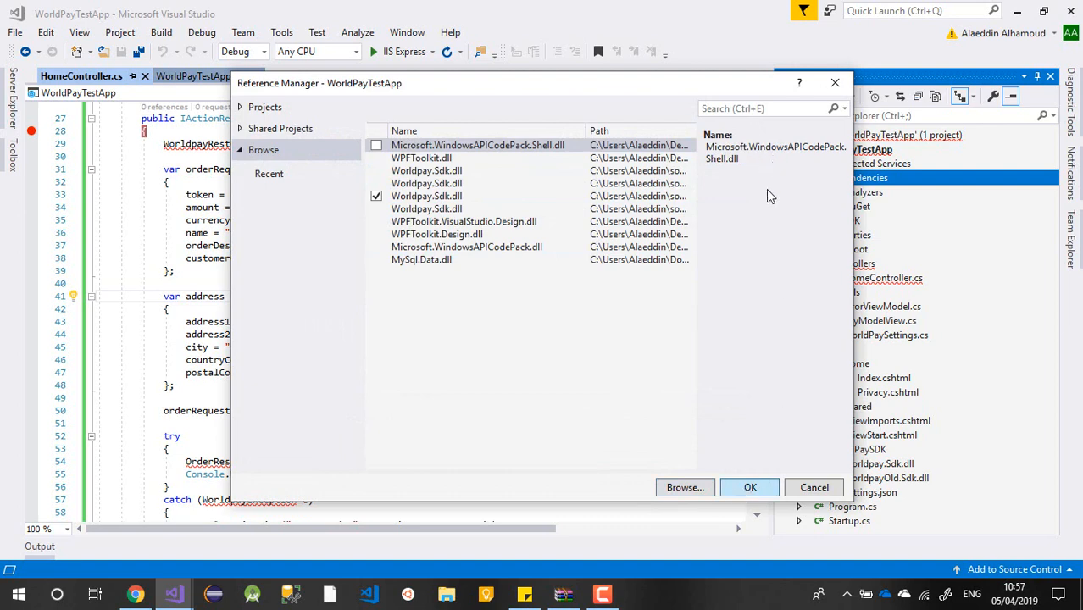
{"action": "left_click", "coordinate": [749, 489]}
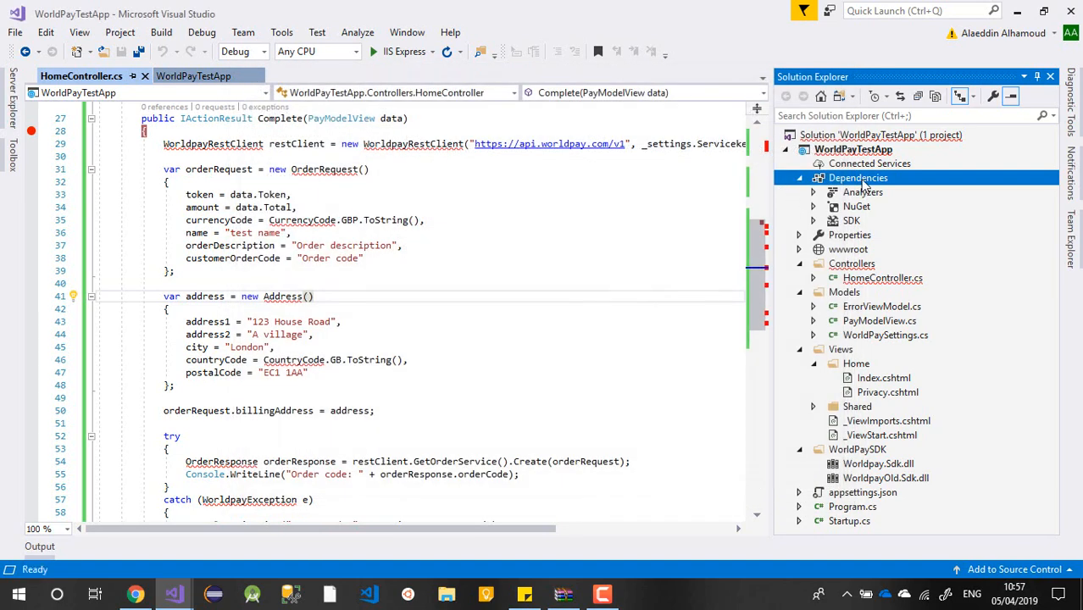
{"action": "left_click", "coordinate": [800, 178]}
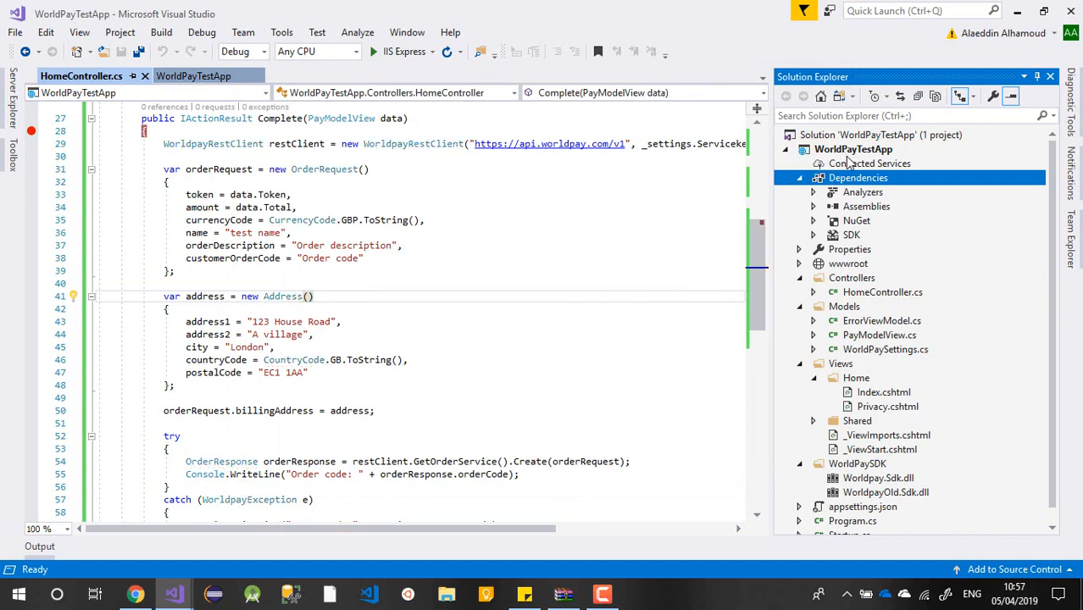
- Install Newtonsoft.Json 12.0.1 into WorldPayTestApp via NuGet, accepting the license
{"action": "right_click", "coordinate": [852, 149]}
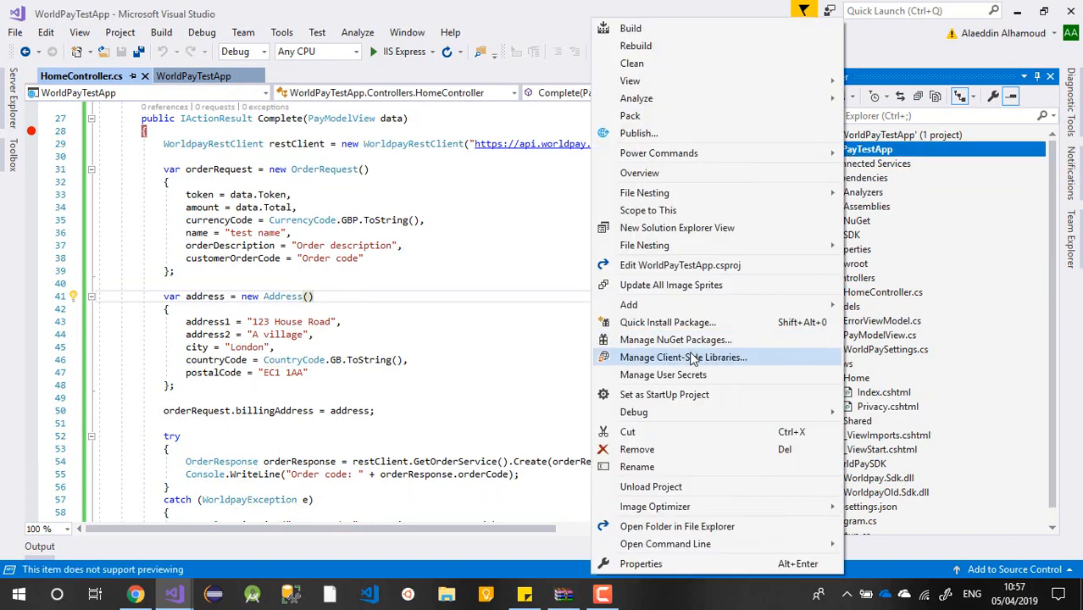
{"action": "left_click", "coordinate": [675, 339]}
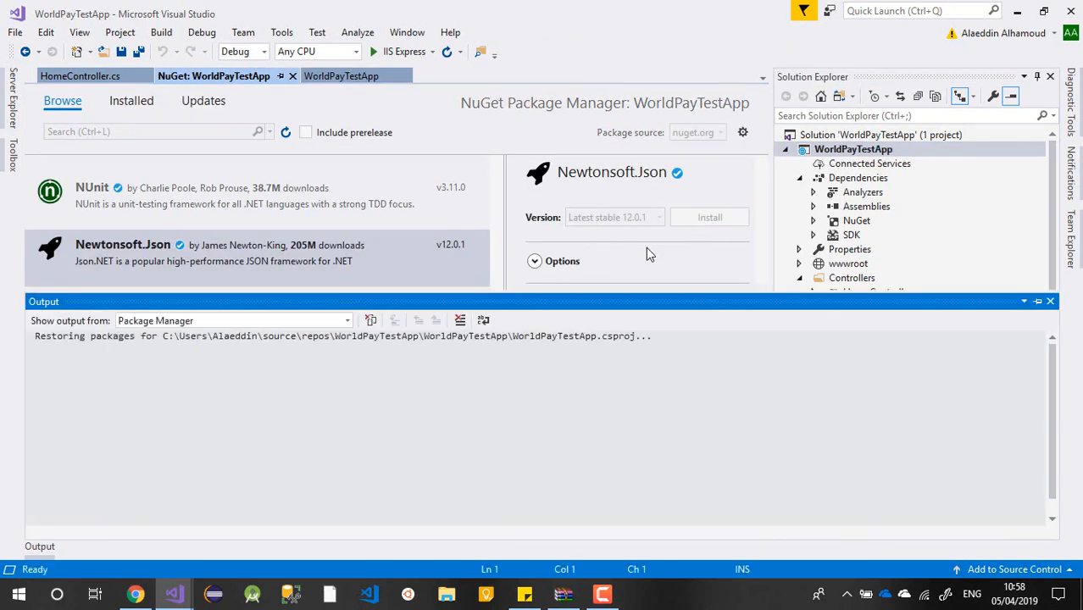
{"action": "left_click", "coordinate": [709, 217]}
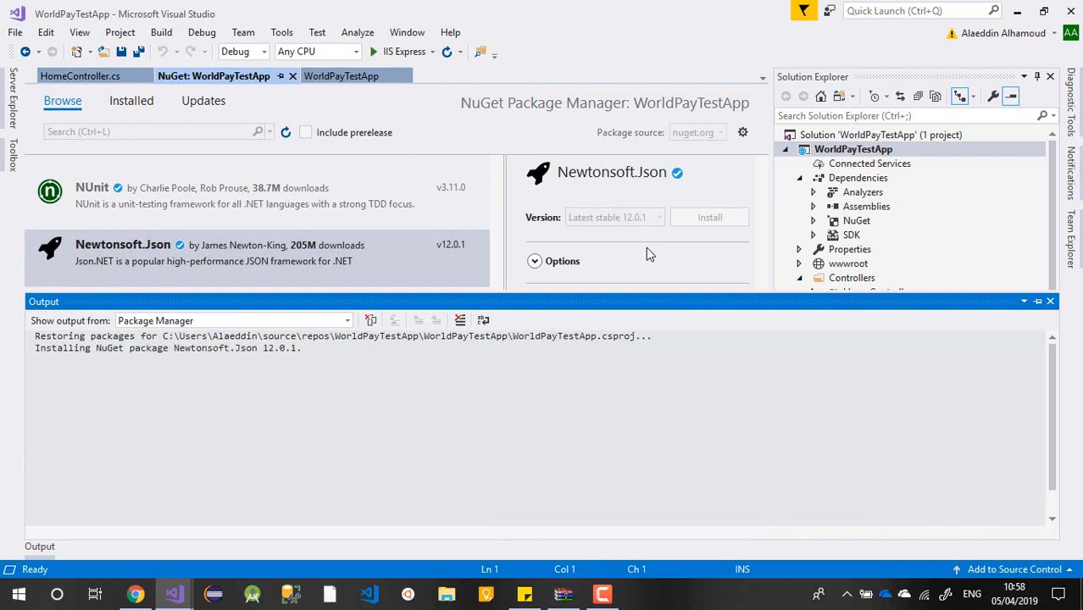
{"action": "left_click", "coordinate": [709, 217]}
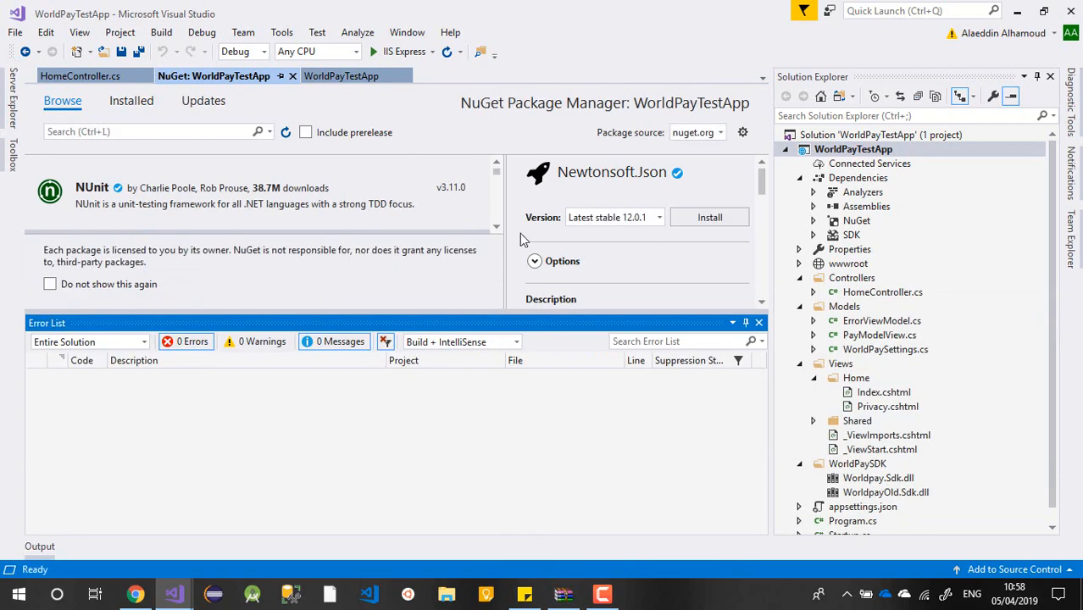
- Return to the HomeController code and relaunch the app
{"action": "left_click", "coordinate": [81, 75]}
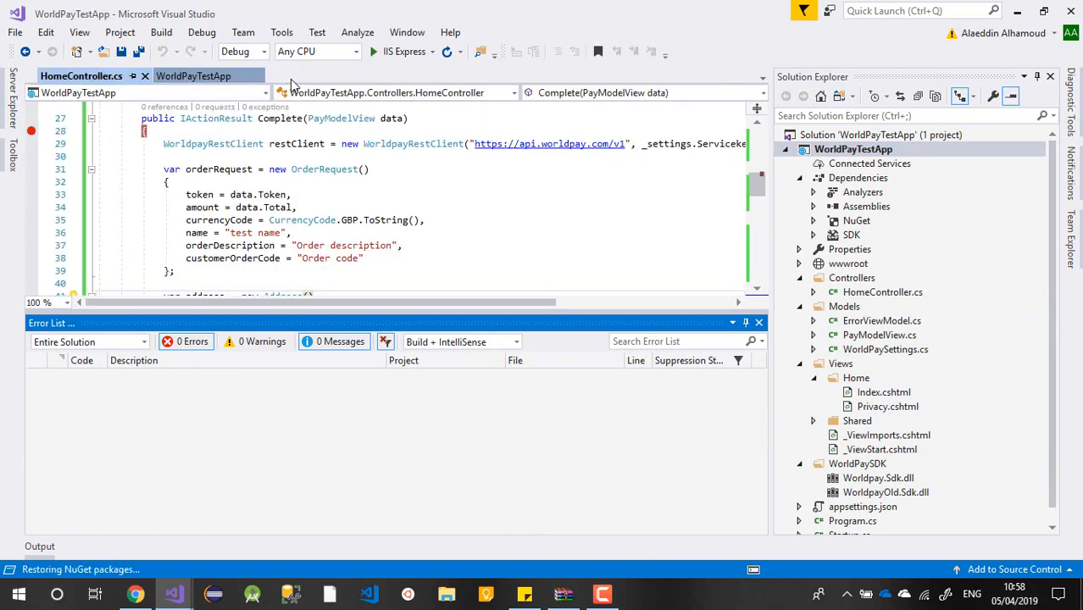
{"action": "left_click", "coordinate": [758, 322]}
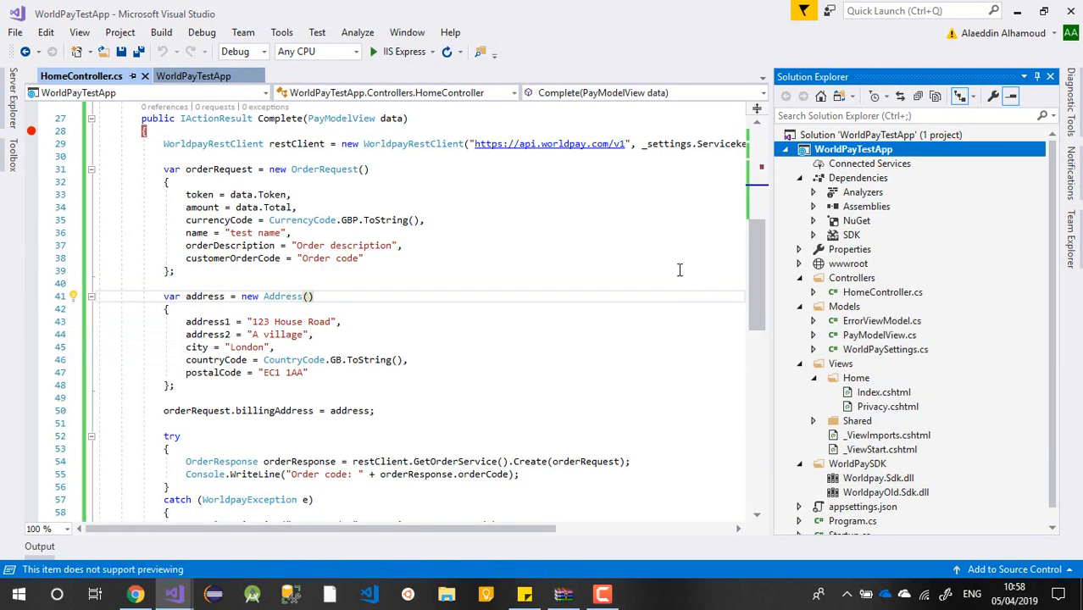
{"action": "scroll", "scroll_direction": "up", "scroll_amount": 3}
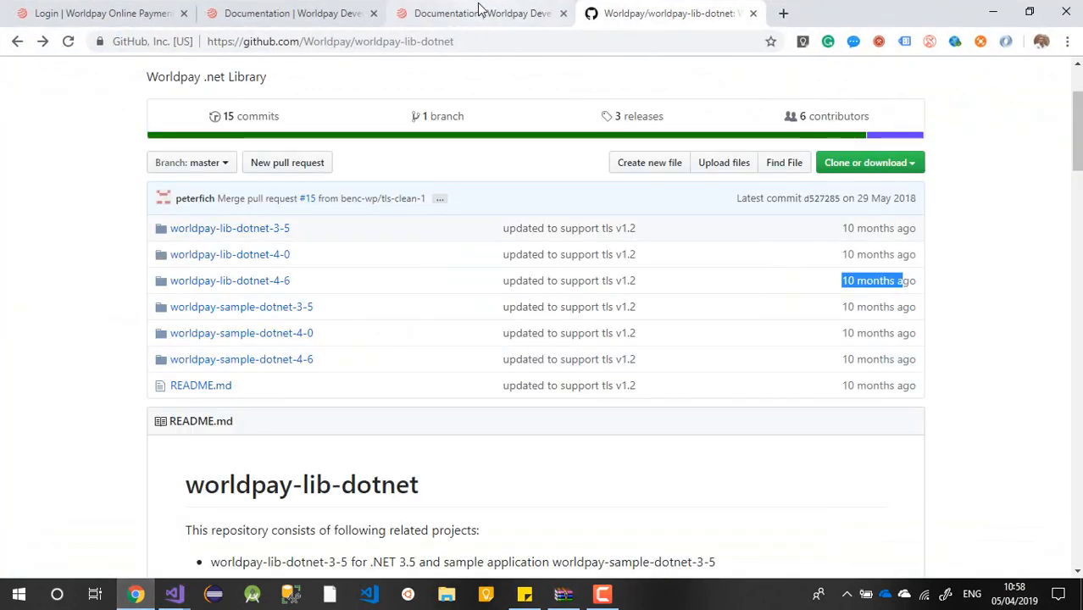
{"action": "left_click", "coordinate": [482, 14]}
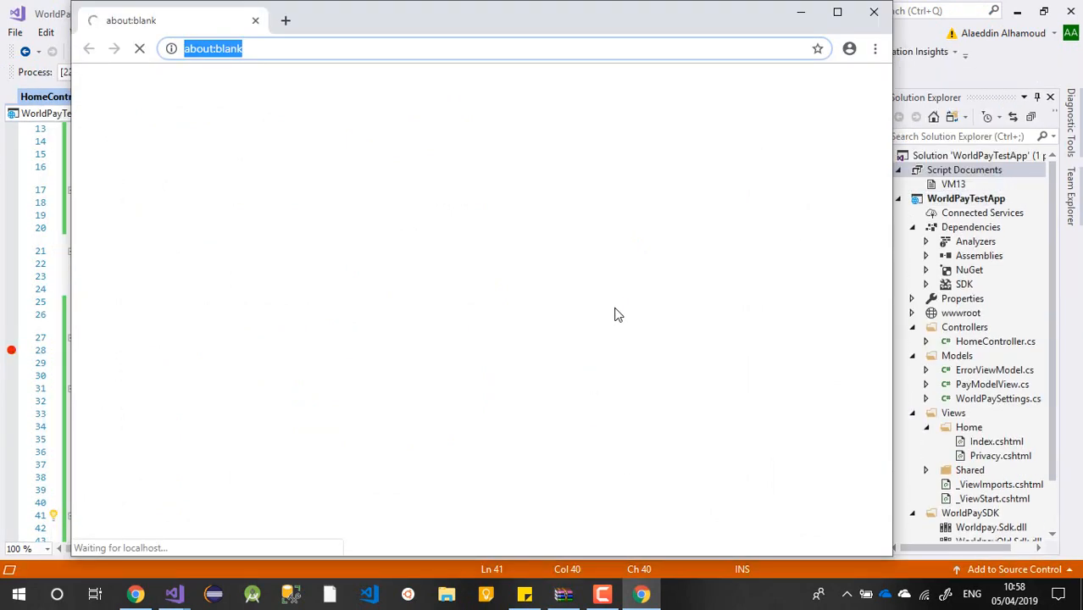
{"action": "mouse_move", "coordinate": [573, 167]}
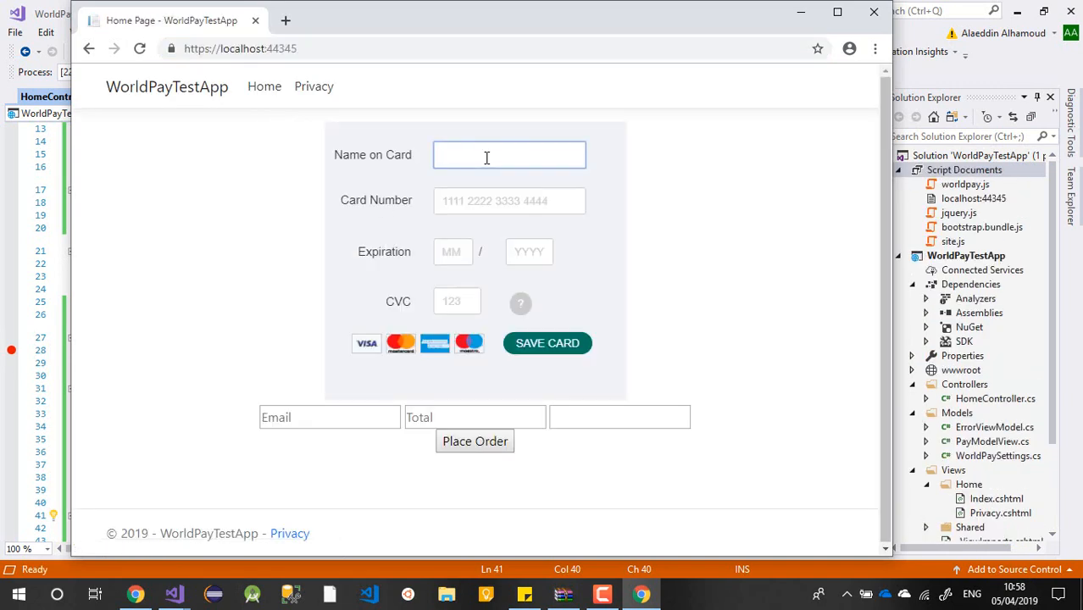
{"action": "type", "text": "5555 5555 5555 4444"}
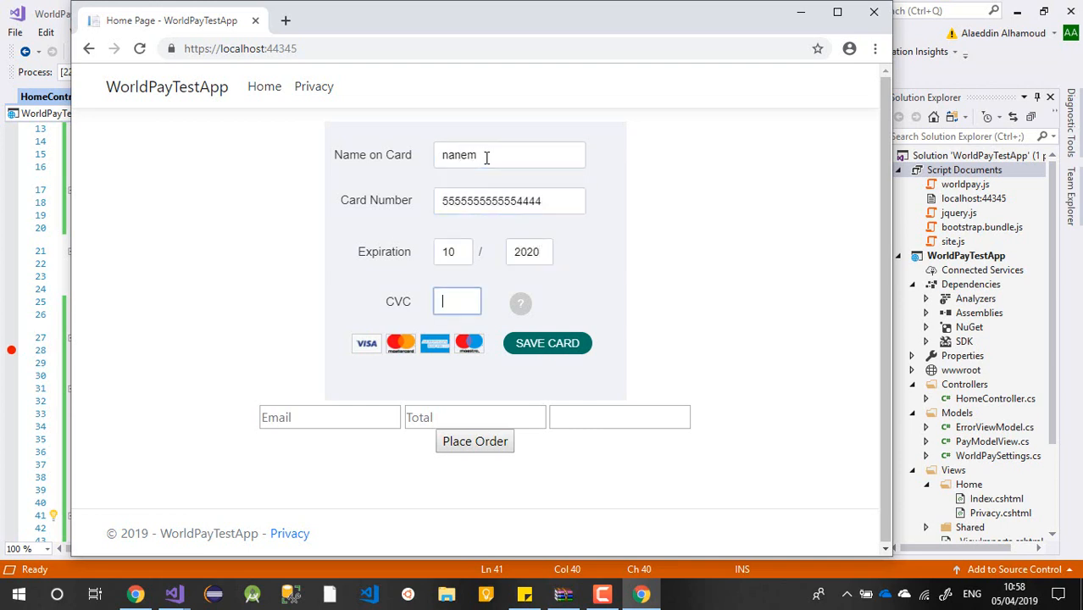
{"action": "type", "text": "123"}
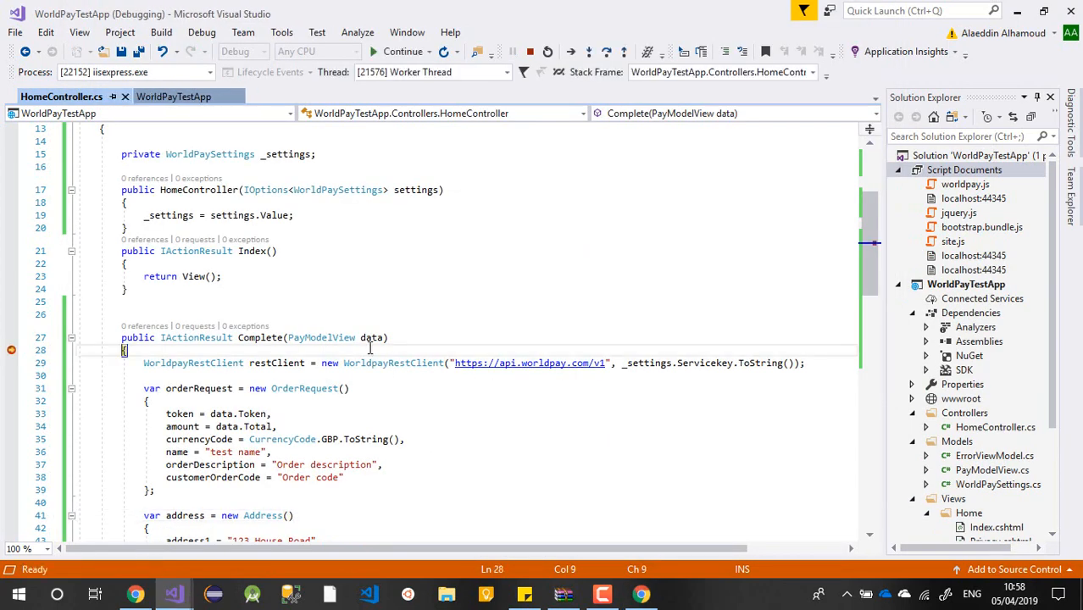
{"action": "mouse_move", "coordinate": [373, 338]}
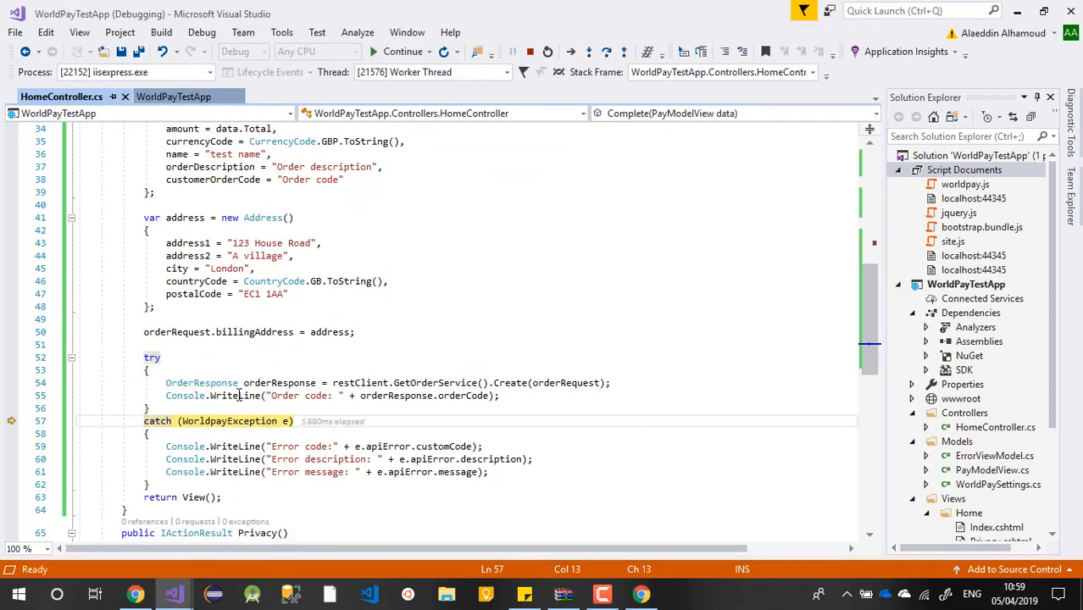
{"action": "mouse_move", "coordinate": [280, 383]}
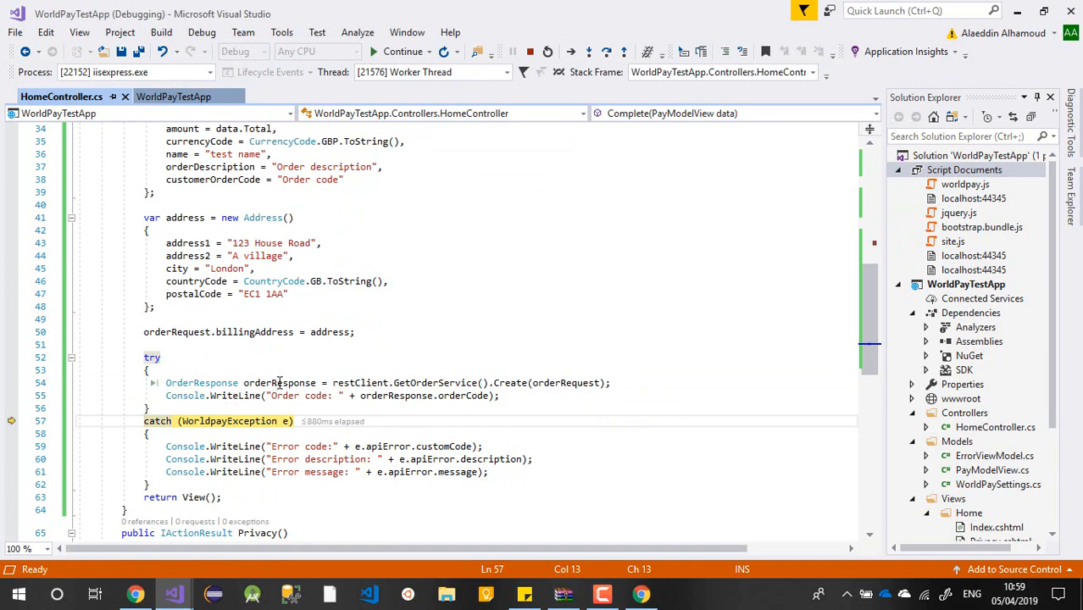
- Inspect the order response, step through the WorldpayException catch block and read the invalid-parameters error
{"action": "left_click", "coordinate": [280, 383]}
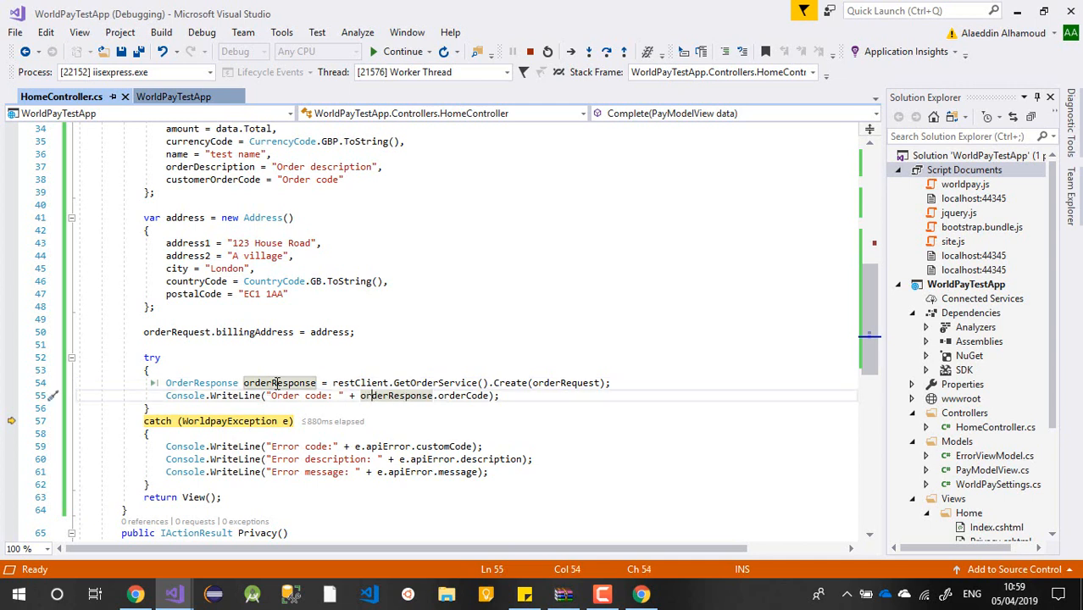
{"action": "mouse_move", "coordinate": [285, 420]}
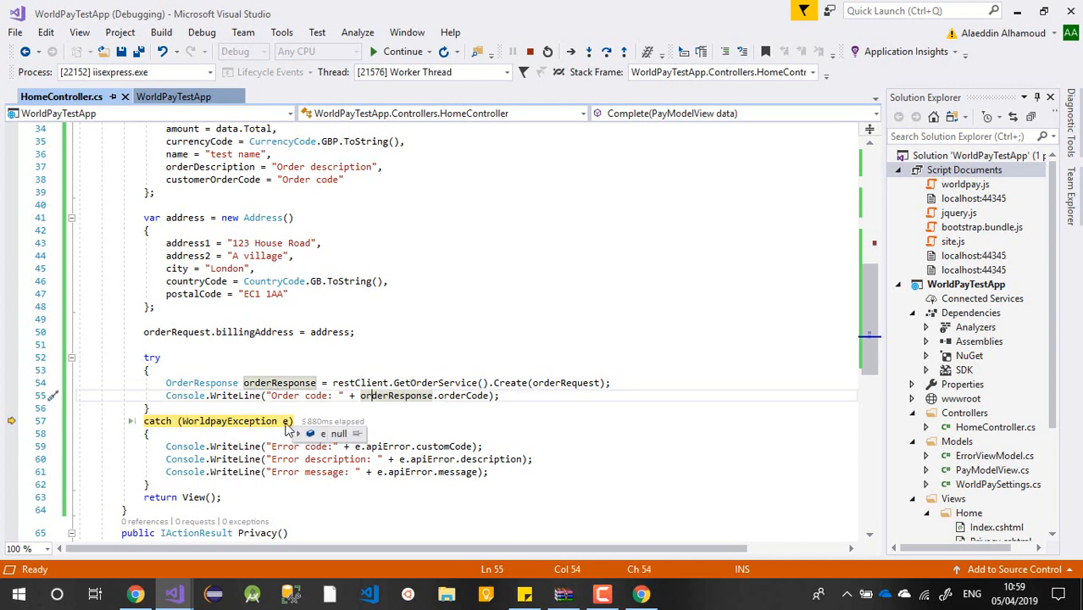
{"action": "left_click", "coordinate": [607, 50]}
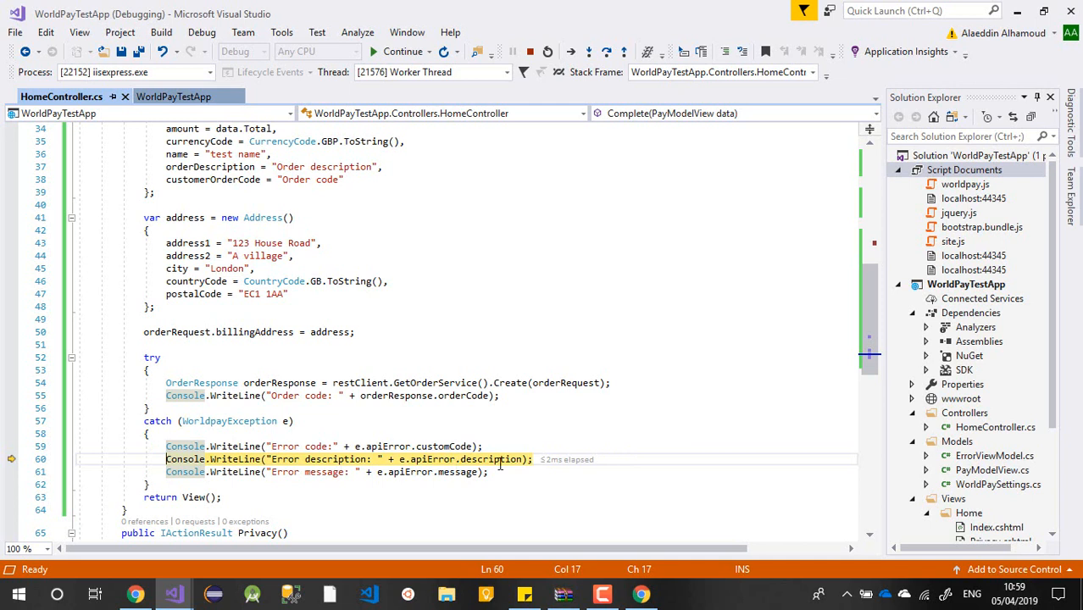
{"action": "left_click", "coordinate": [607, 50]}
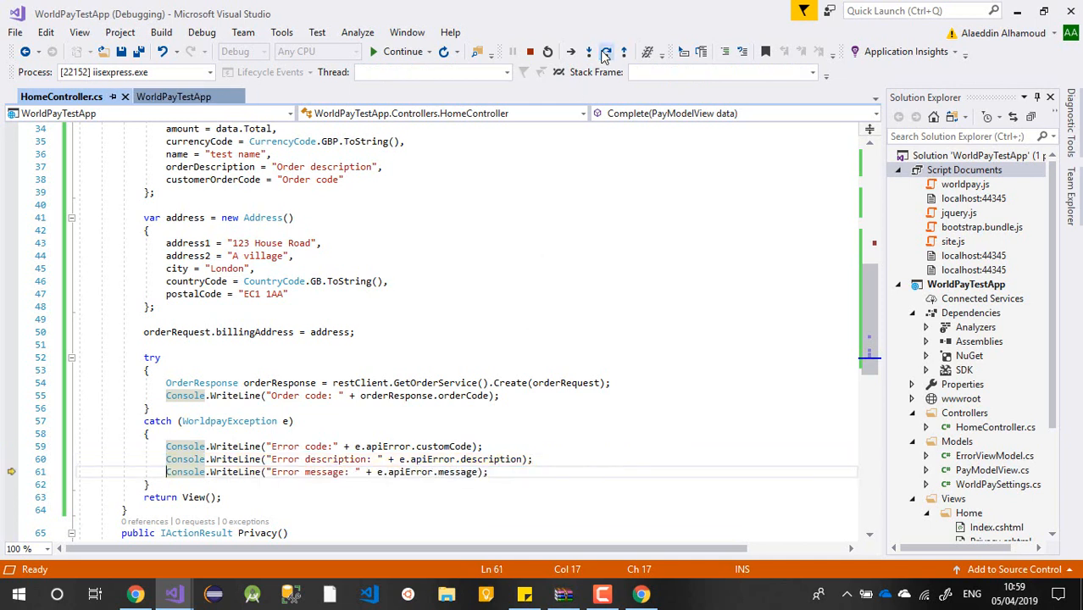
{"action": "left_click", "coordinate": [607, 51]}
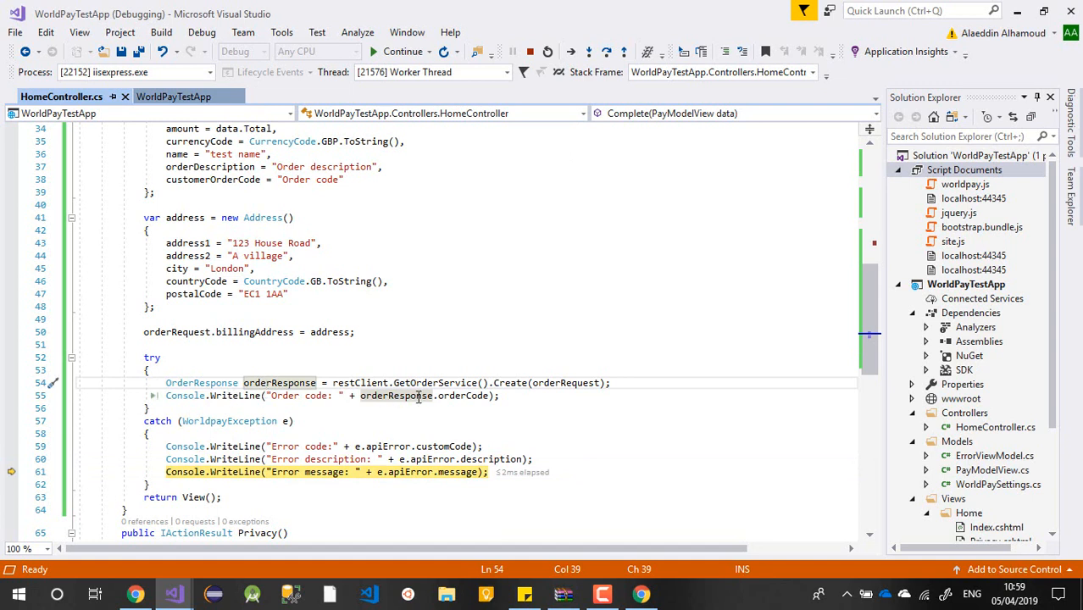
{"action": "left_click", "coordinate": [465, 396]}
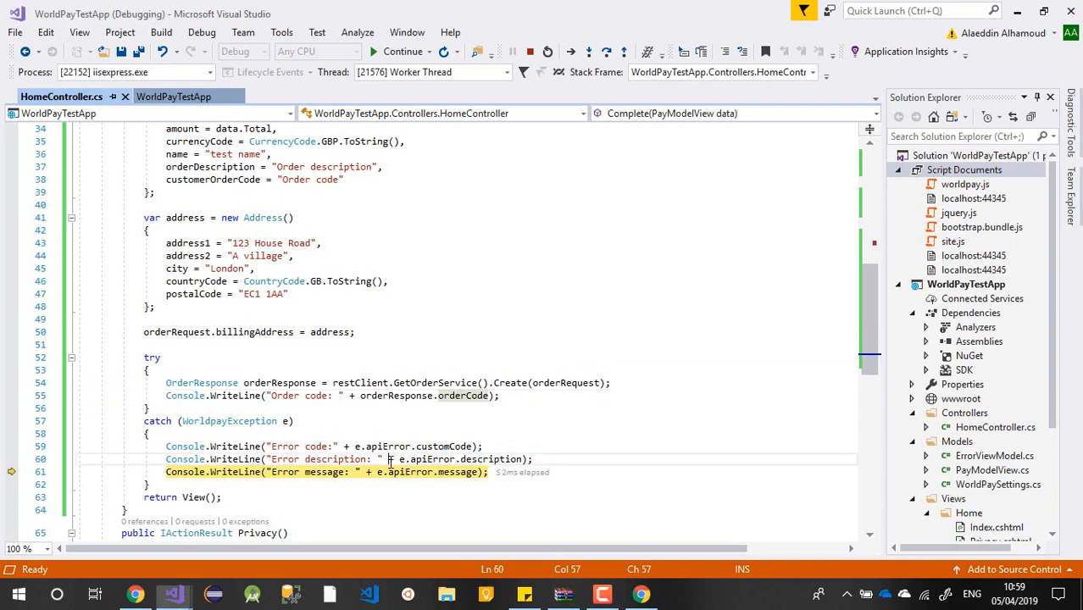
{"action": "mouse_move", "coordinate": [475, 457]}
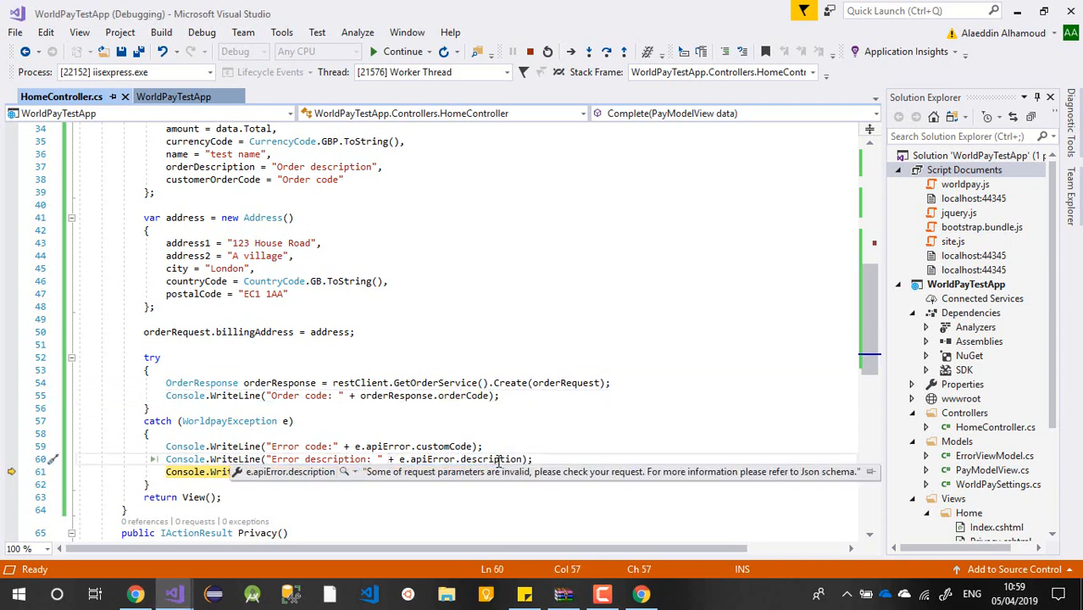
{"action": "mouse_move", "coordinate": [415, 482]}
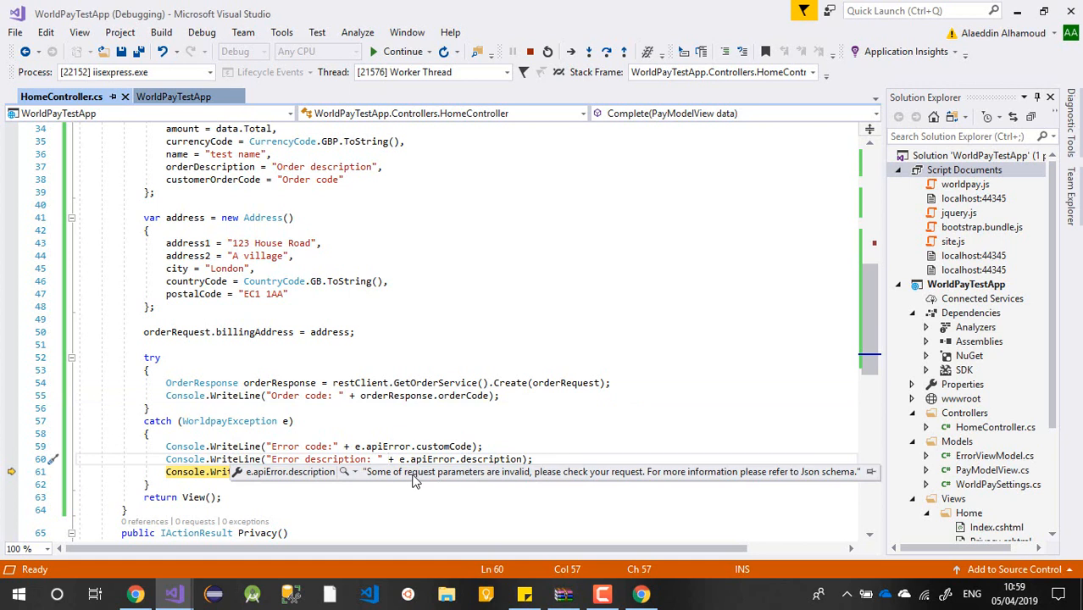
{"action": "mouse_move", "coordinate": [647, 477]}
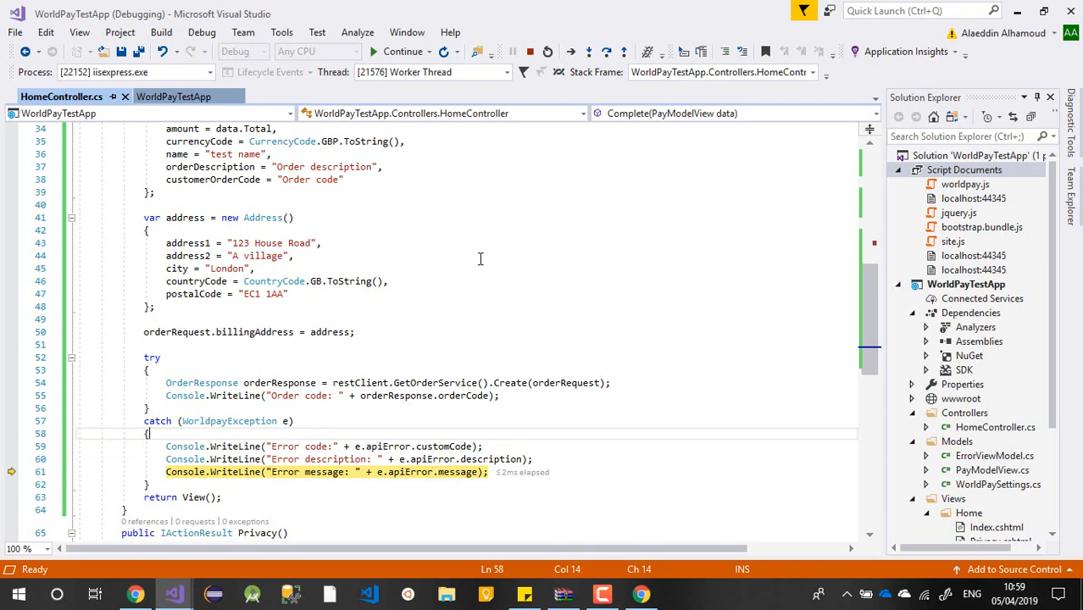
- Fill the name, email and remaining fields for the Mastercard test order and place it
{"action": "scroll", "scroll_direction": "up", "scroll_amount": 3}
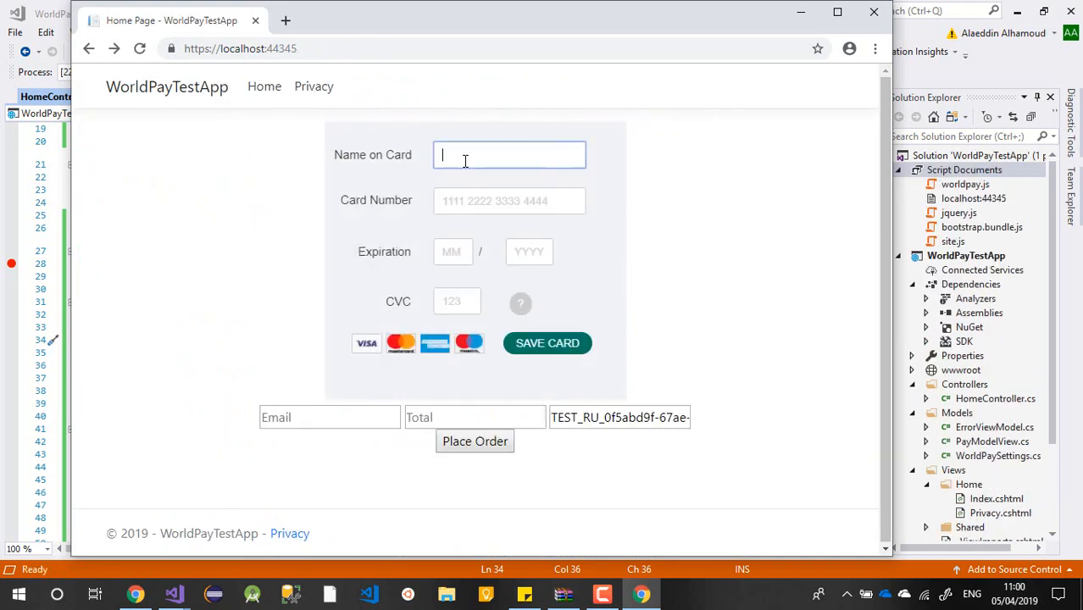
{"action": "type", "text": "nane"}
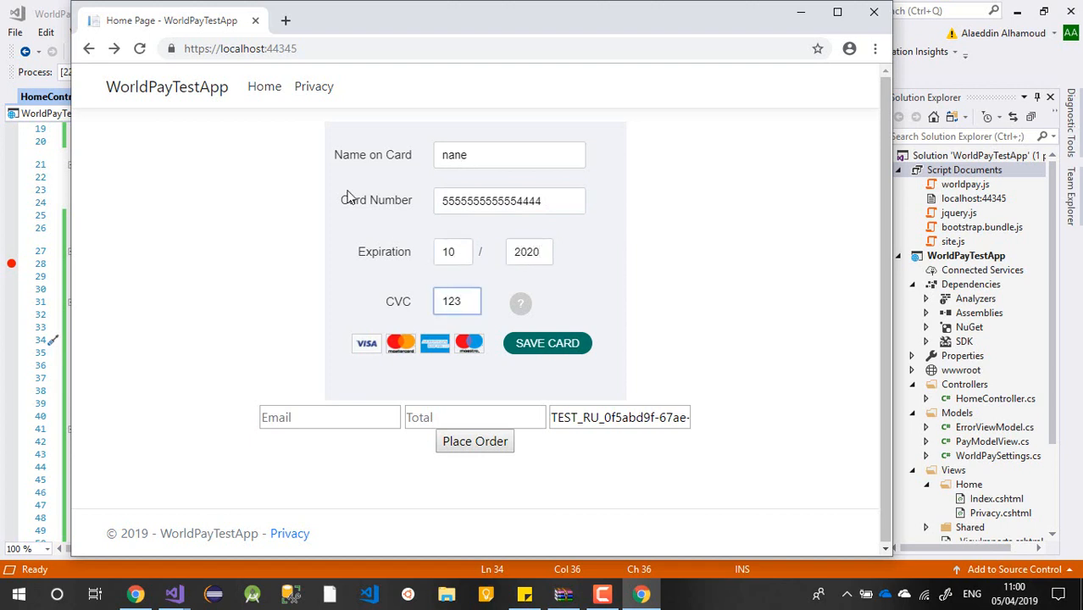
{"action": "left_click", "coordinate": [329, 417]}
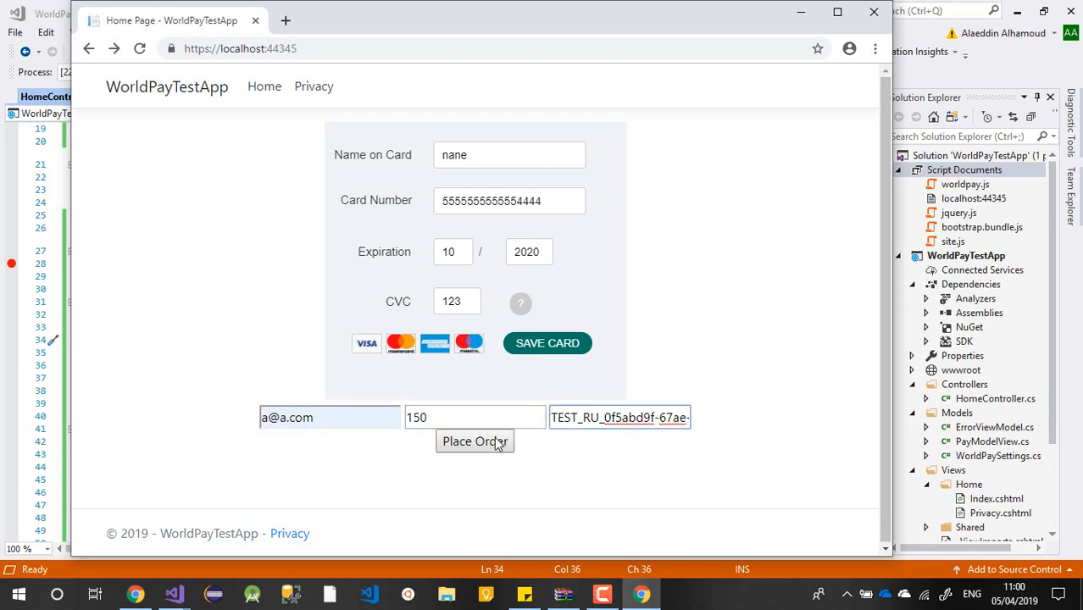
{"action": "left_click", "coordinate": [475, 441]}
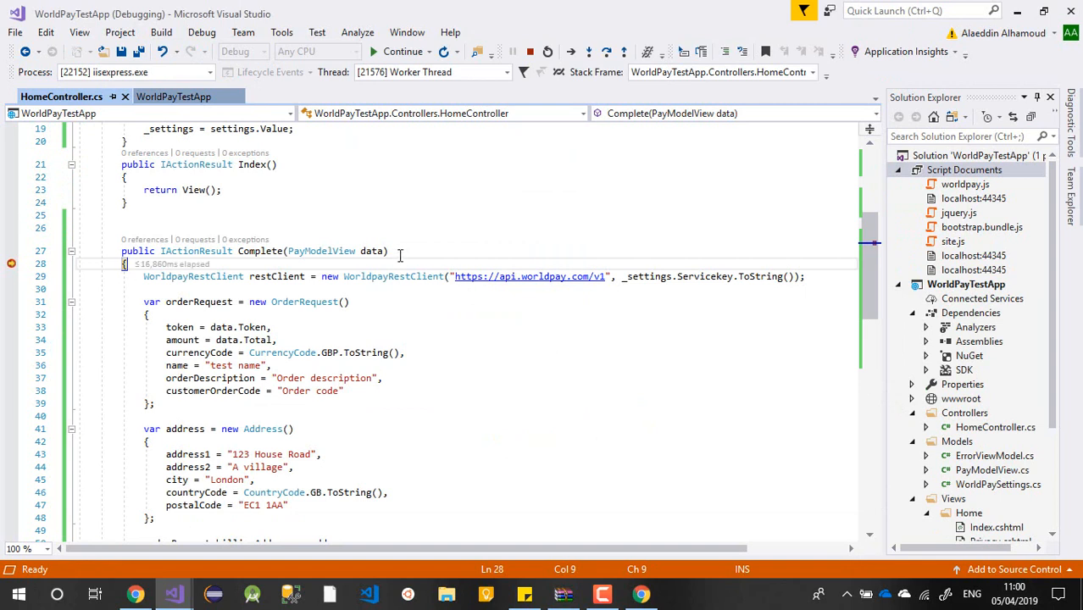
{"action": "mouse_move", "coordinate": [370, 251]}
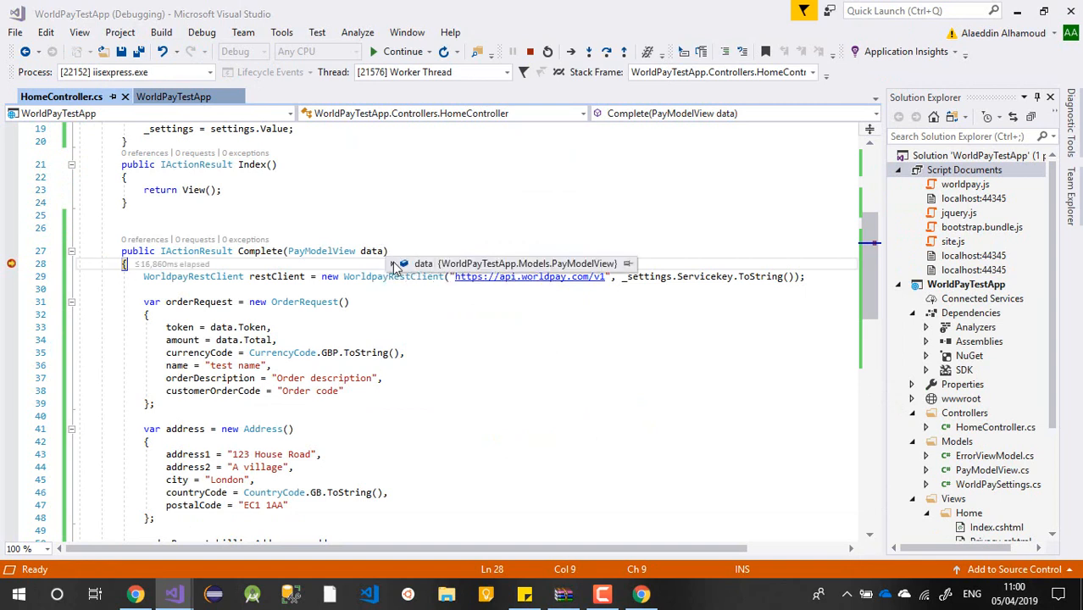
{"action": "mouse_move", "coordinate": [619, 95]}
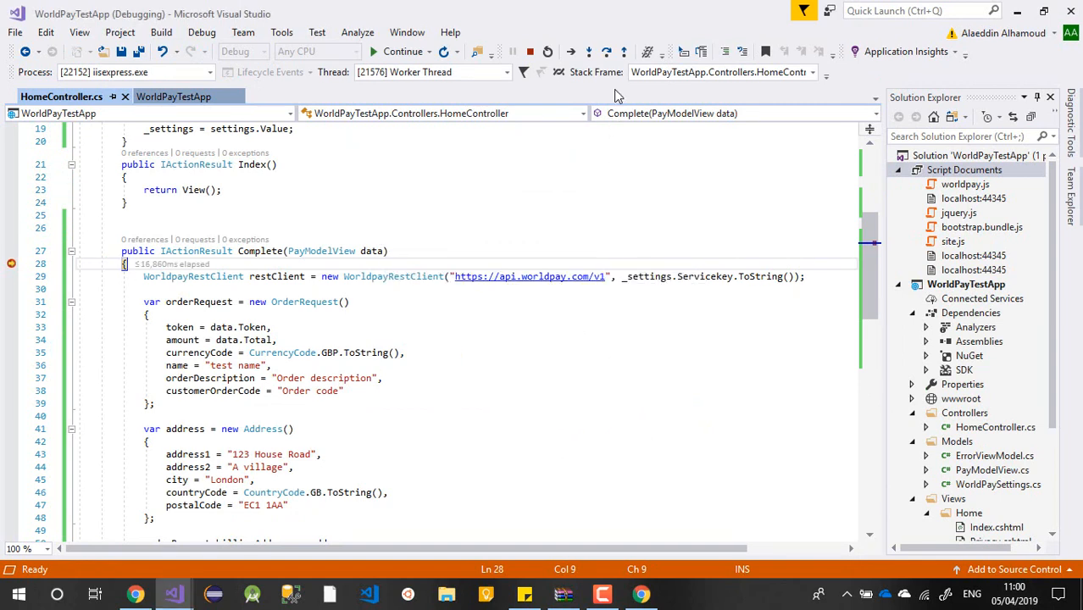
- Step over the order creation call without an exception and reach the return View() statement
{"action": "left_click", "coordinate": [607, 51]}
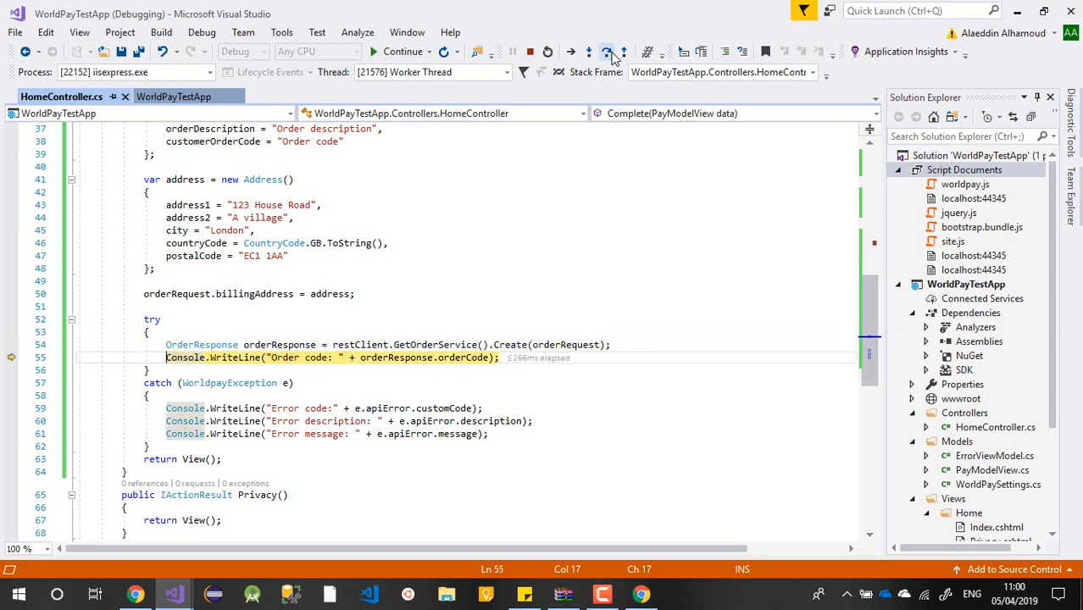
{"action": "left_click", "coordinate": [606, 51]}
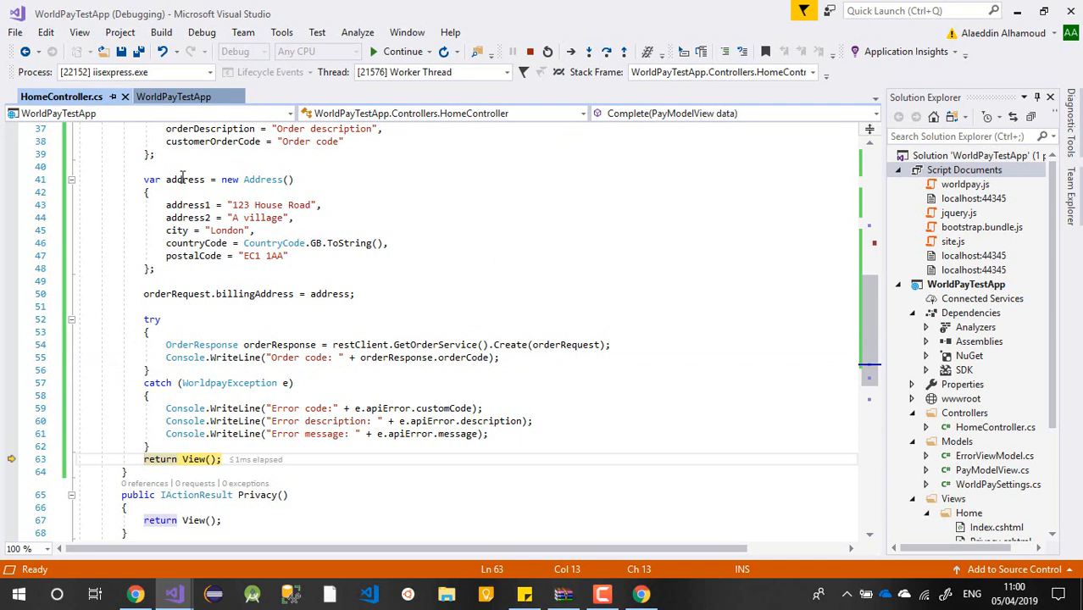
{"action": "scroll", "scroll_direction": "up", "scroll_amount": 3}
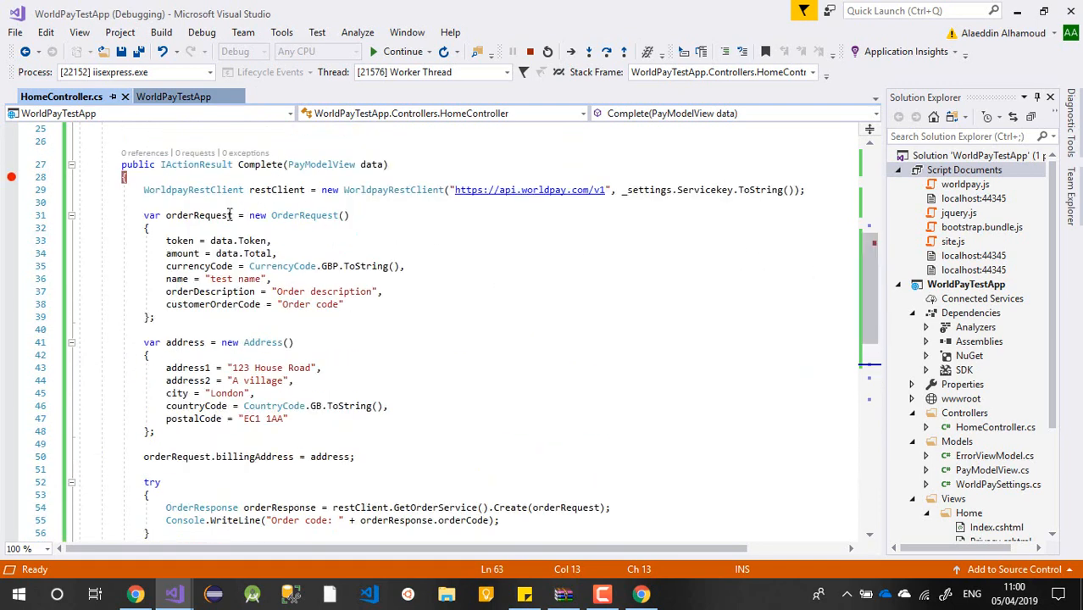
{"action": "mouse_move", "coordinate": [227, 252]}
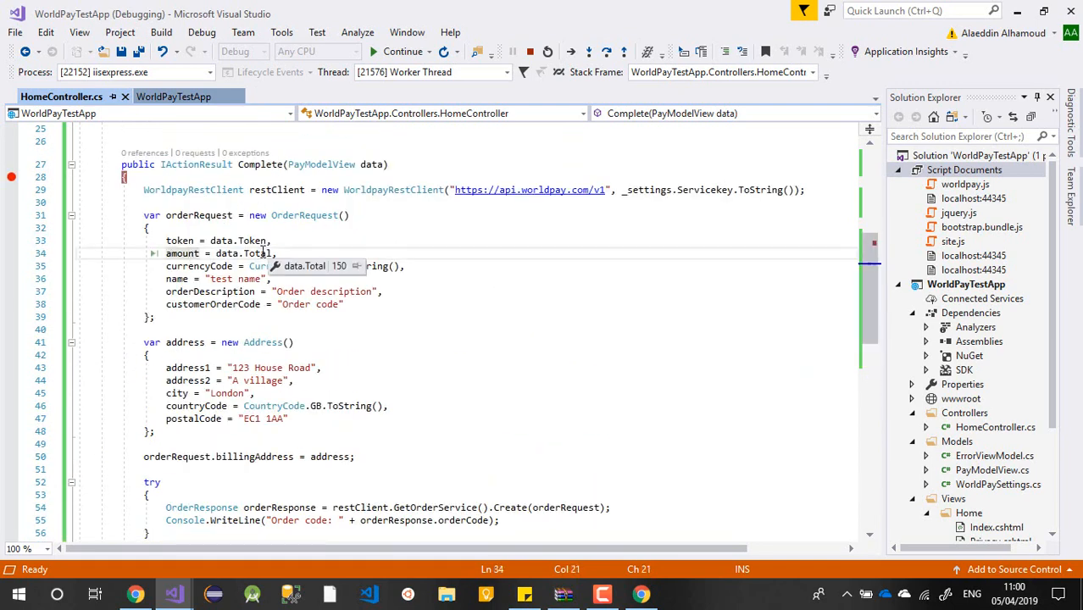
{"action": "scroll", "scroll_direction": "down", "scroll_amount": 3}
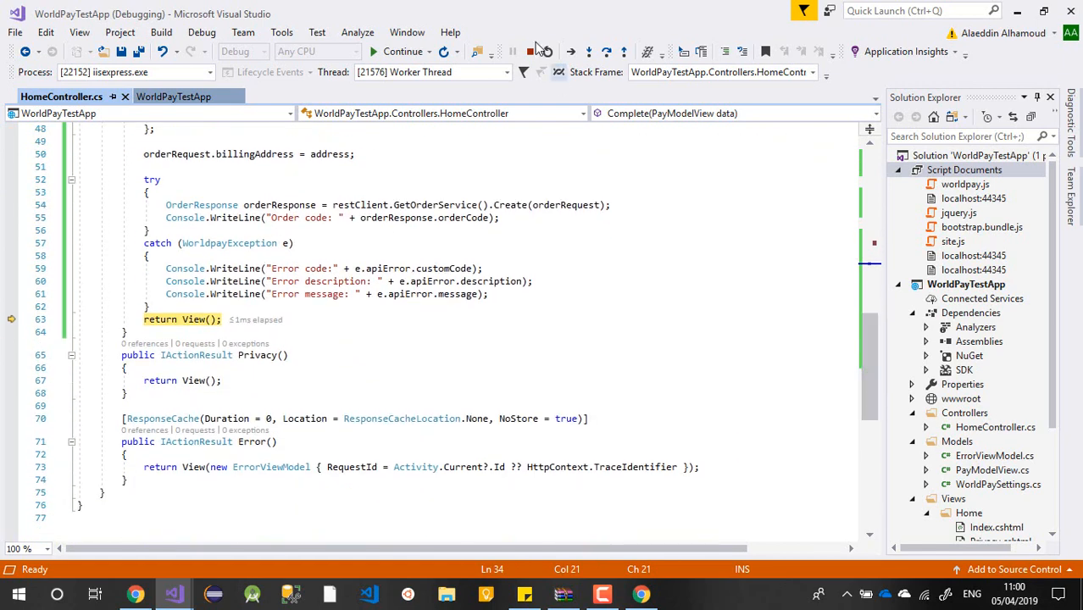
{"action": "mouse_move", "coordinate": [132, 193]}
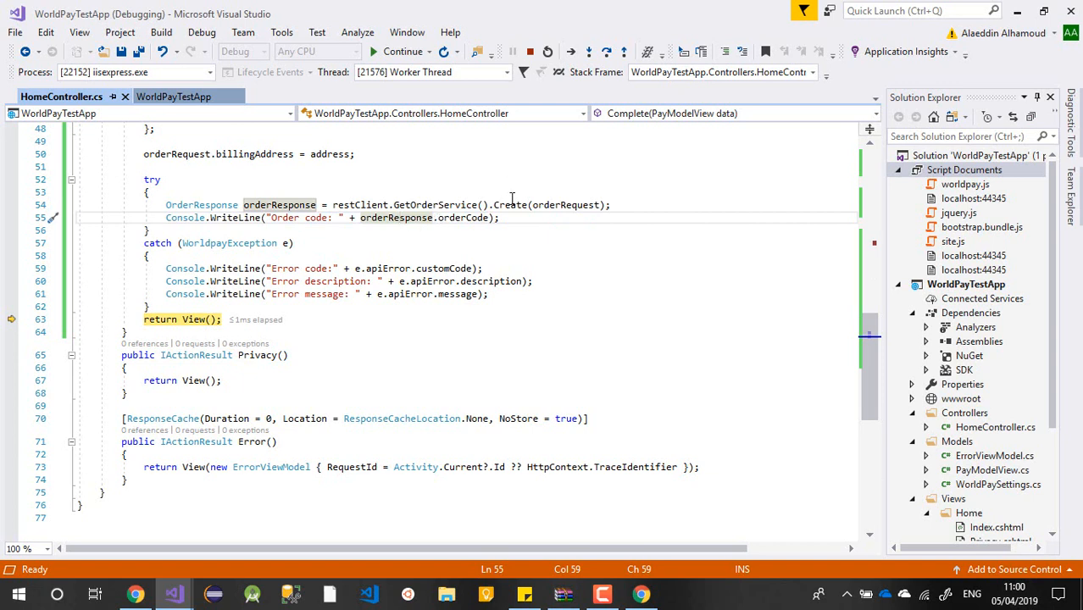
{"action": "mouse_move", "coordinate": [144, 312]}
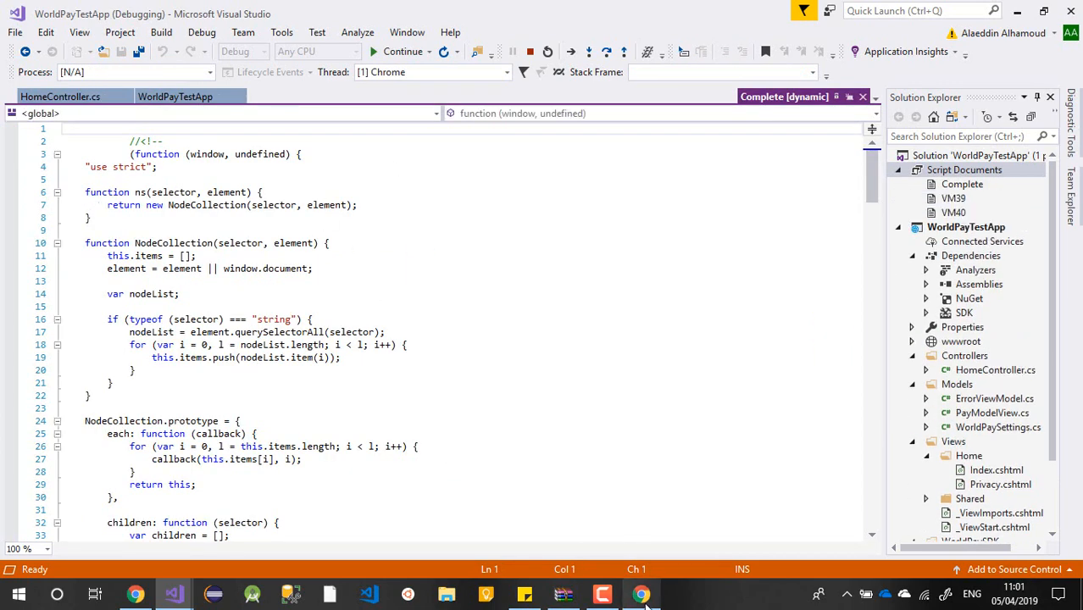
- Sign in to the Worldpay dashboard and open the £1.50 order in Recent Orders, selecting its gross amount
{"action": "left_click", "coordinate": [641, 594]}
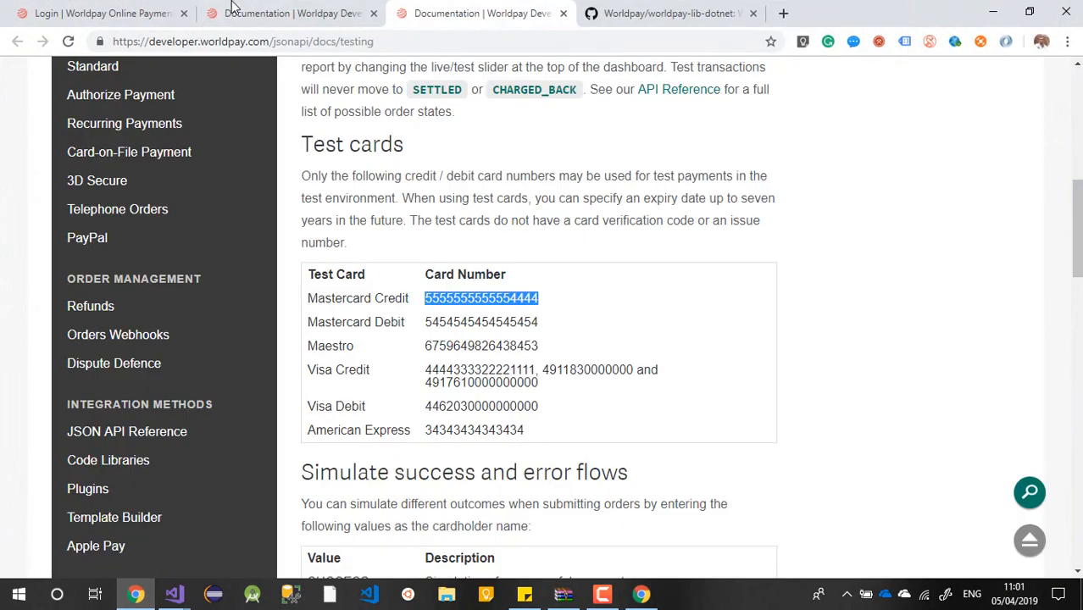
{"action": "left_click", "coordinate": [102, 14]}
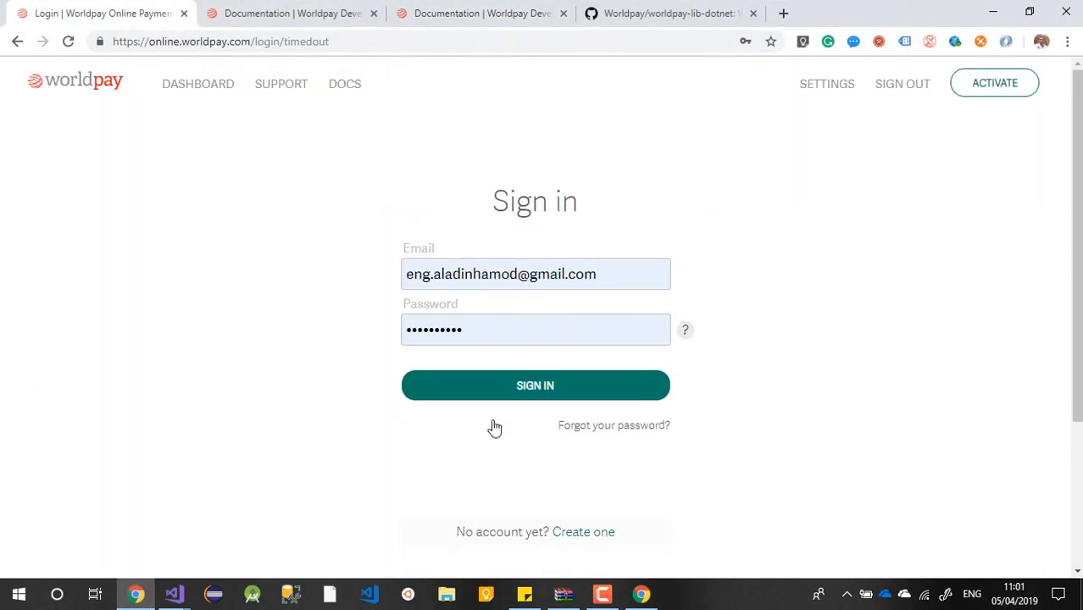
{"action": "left_click", "coordinate": [536, 385]}
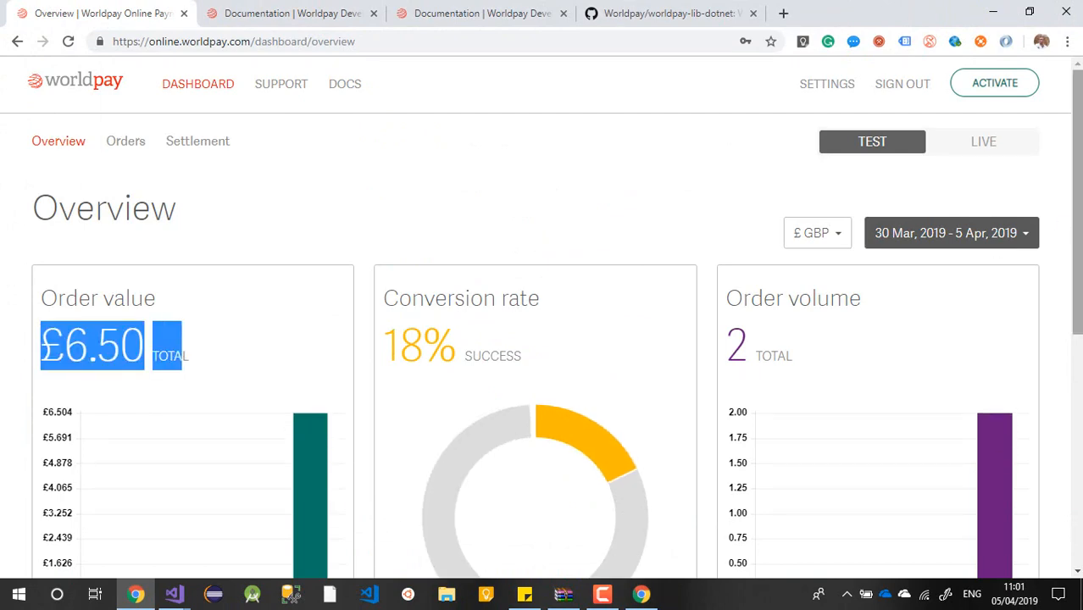
{"action": "scroll", "scroll_direction": "down", "scroll_amount": 3}
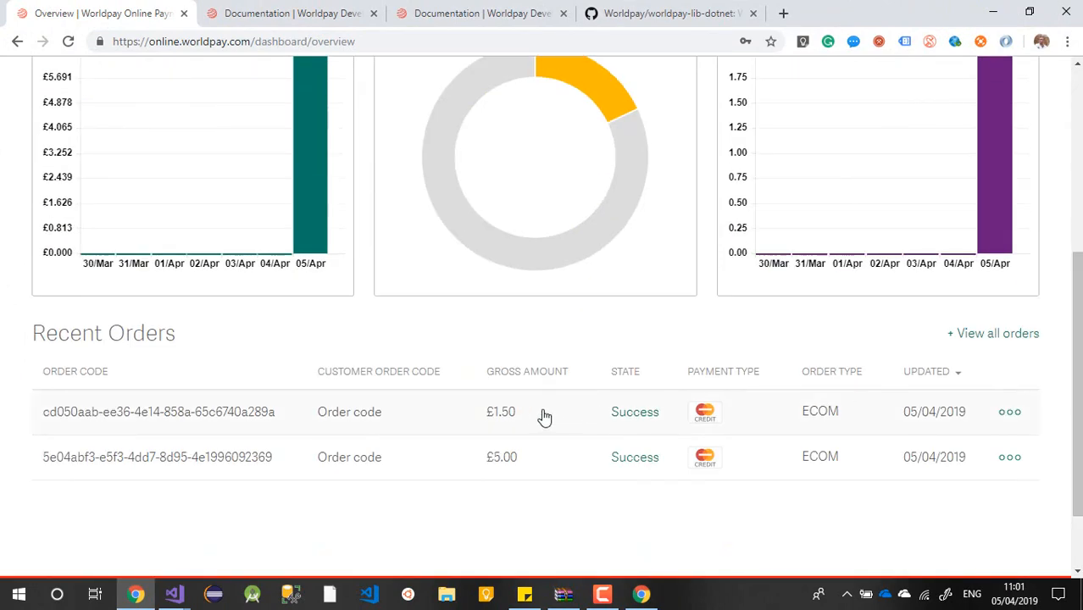
{"action": "left_click", "coordinate": [159, 412]}
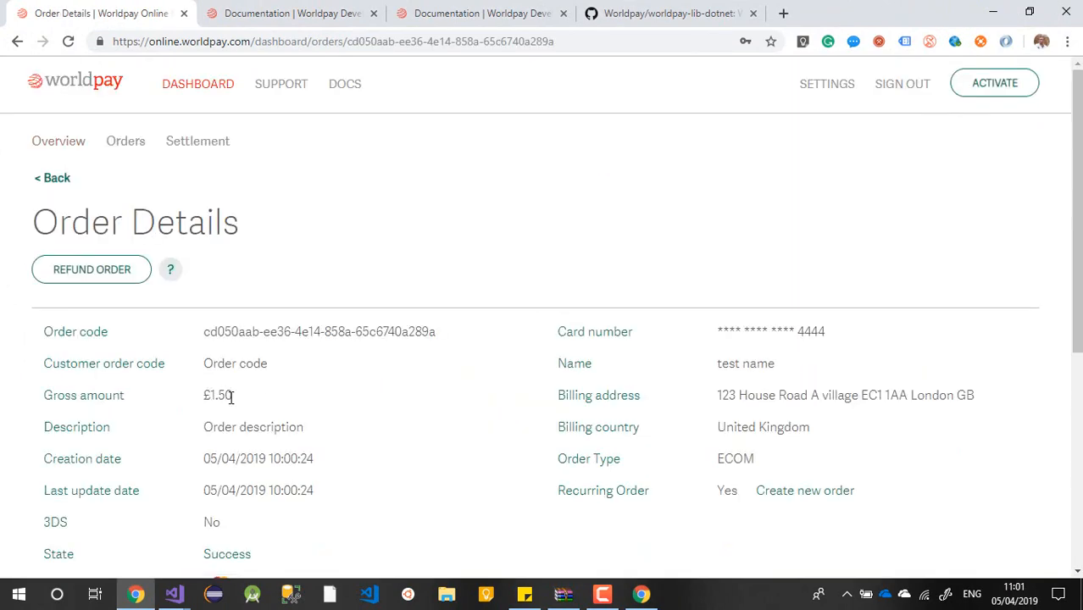
{"action": "double_click", "coordinate": [224, 395]}
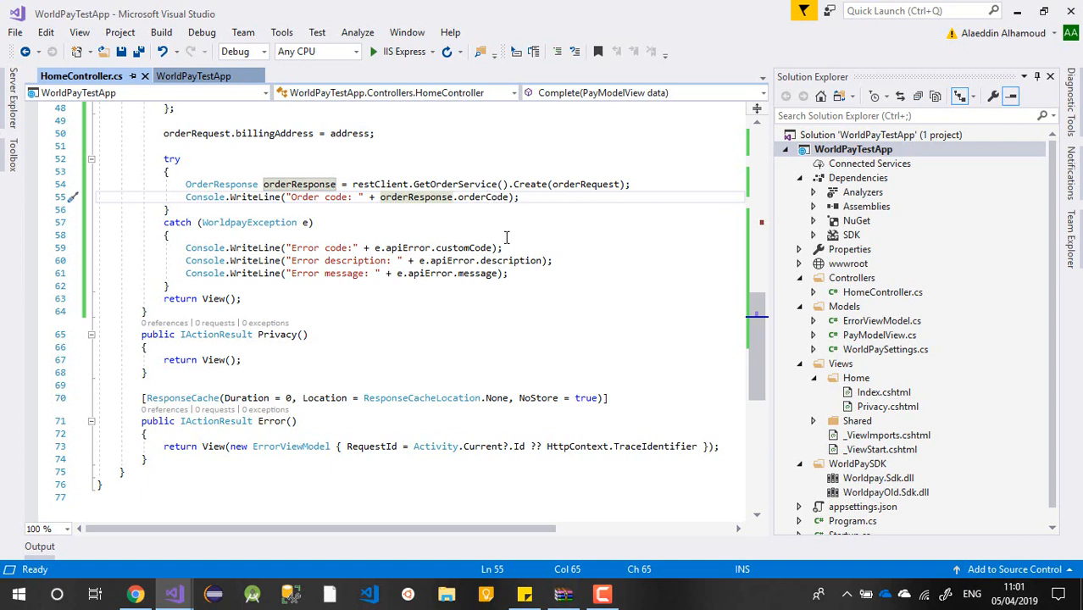
- Browse orderResponse members such as paymentResponse in IntelliSense, then run the app to the payment page
{"action": "type", "text": "c"}
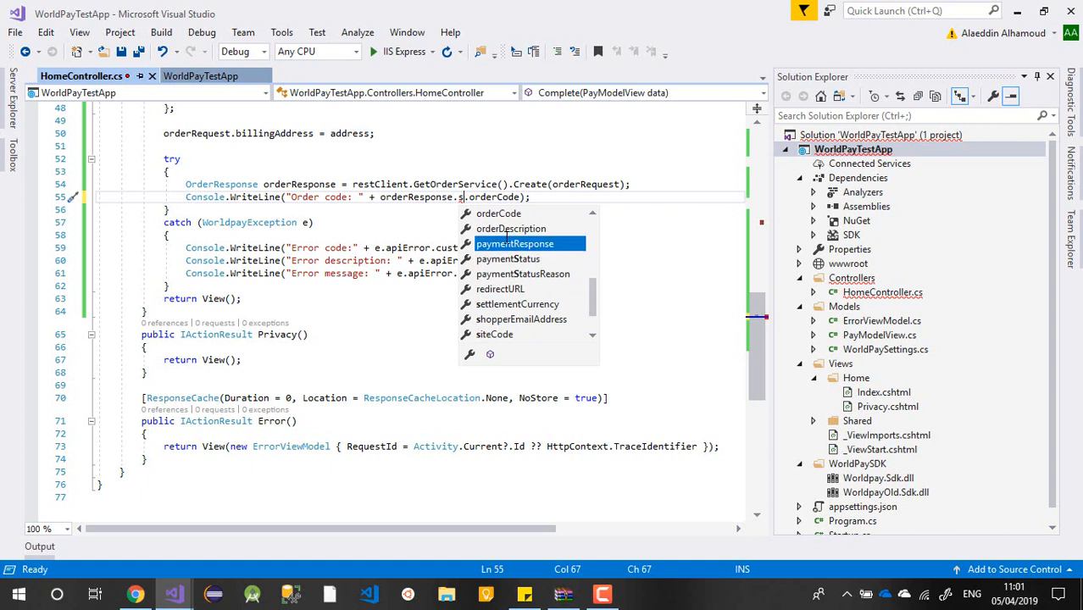
{"action": "left_click", "coordinate": [509, 257]}
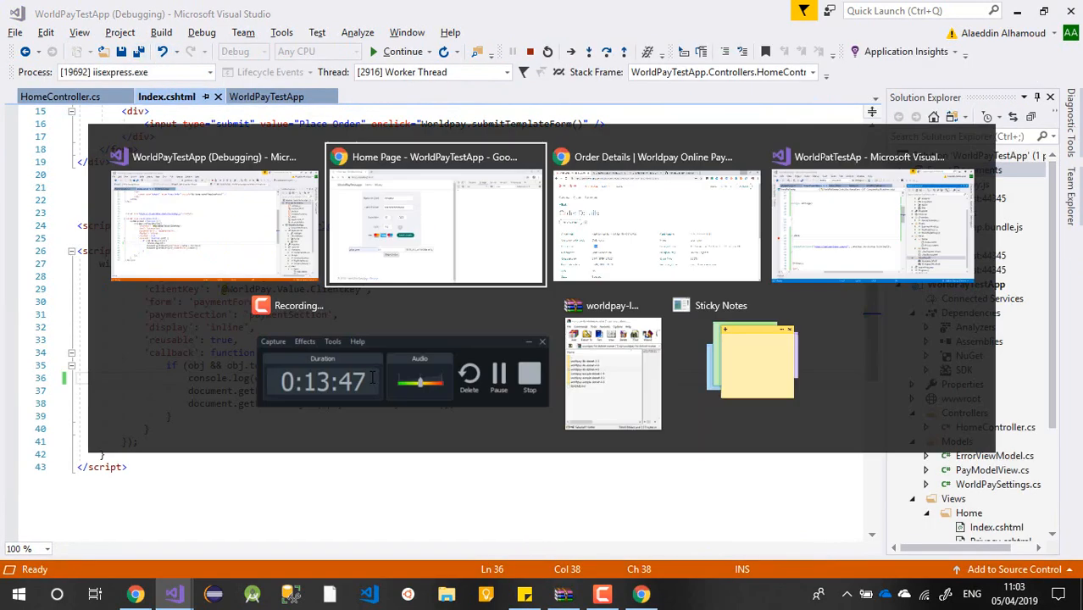
{"action": "left_click", "coordinate": [436, 211]}
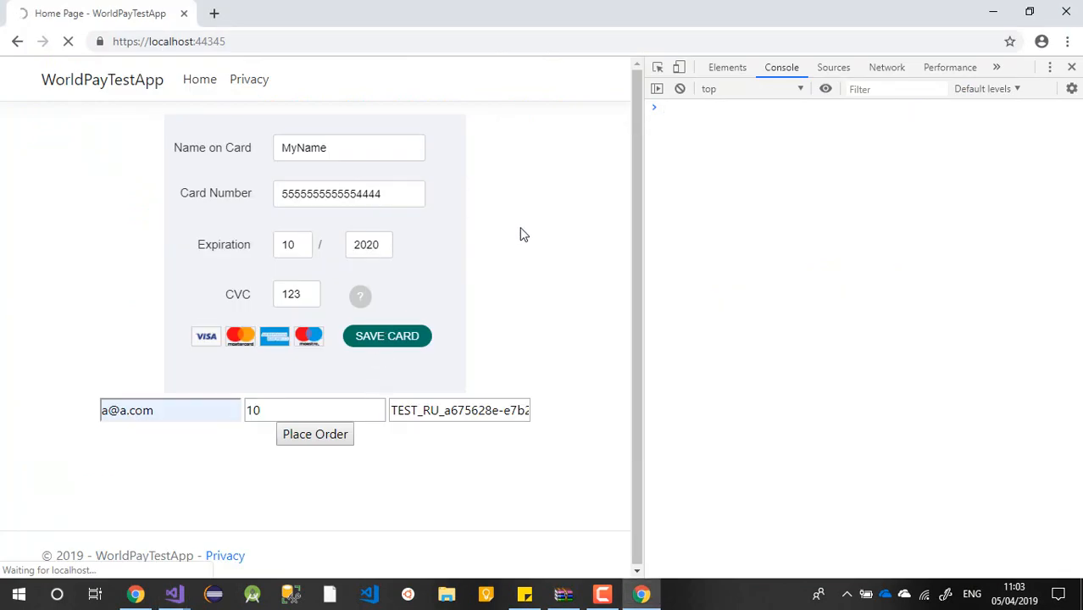